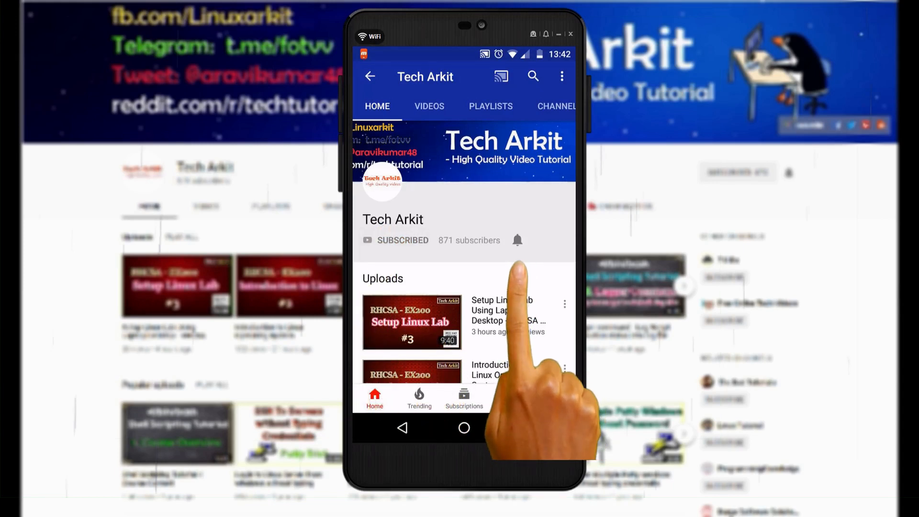
- Run a Google search for 'centos 7 download'
{"action": "left_click", "coordinate": [516, 240]}
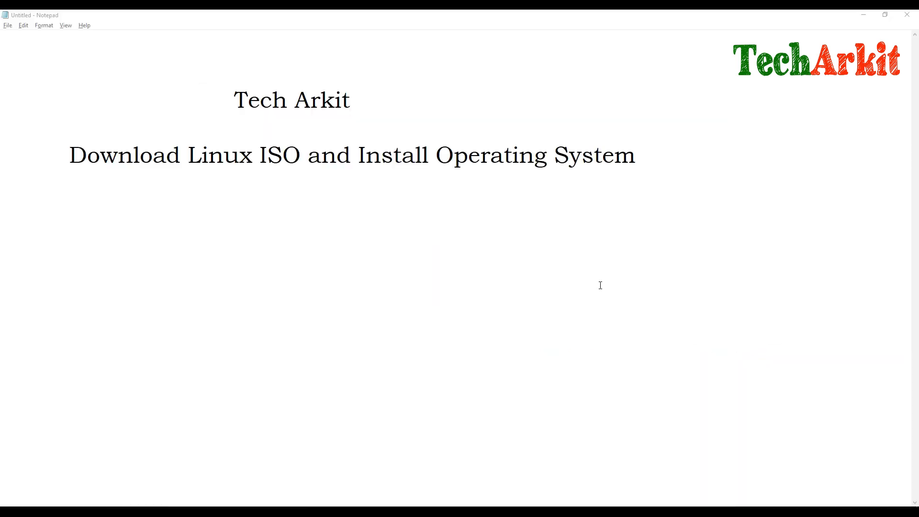
{"action": "mouse_move", "coordinate": [556, 270]}
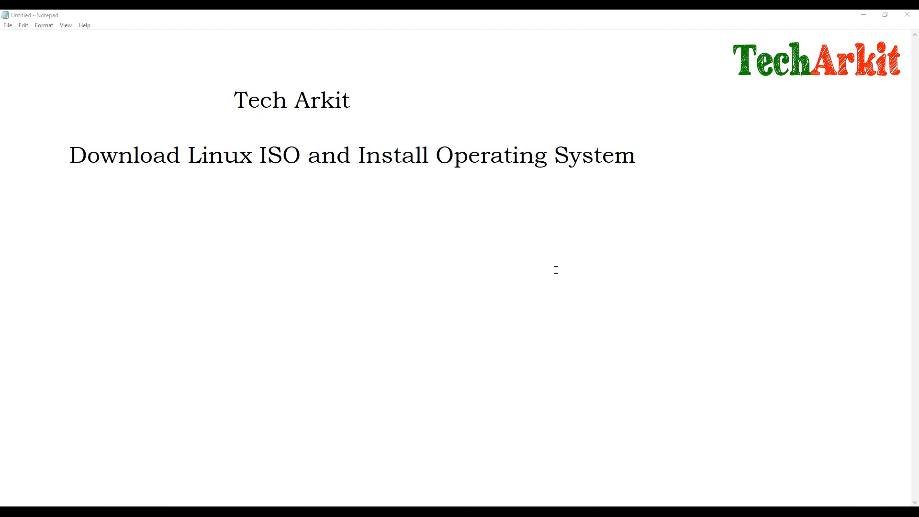
{"action": "mouse_move", "coordinate": [472, 258]}
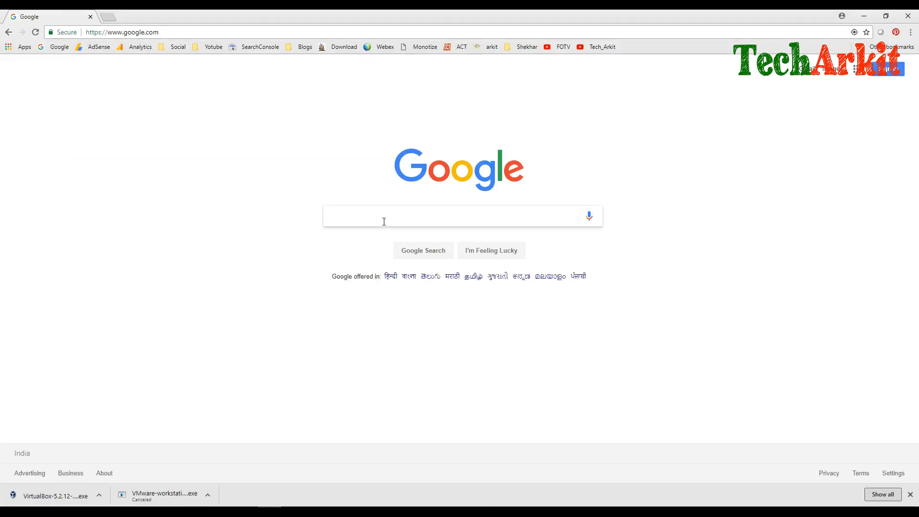
{"action": "type", "text": "cetnos"}
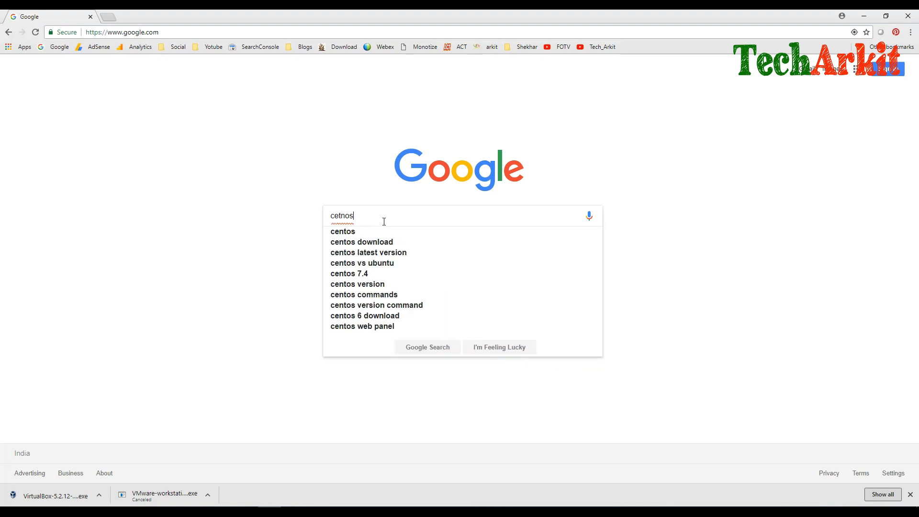
{"action": "type", "text": "centos"}
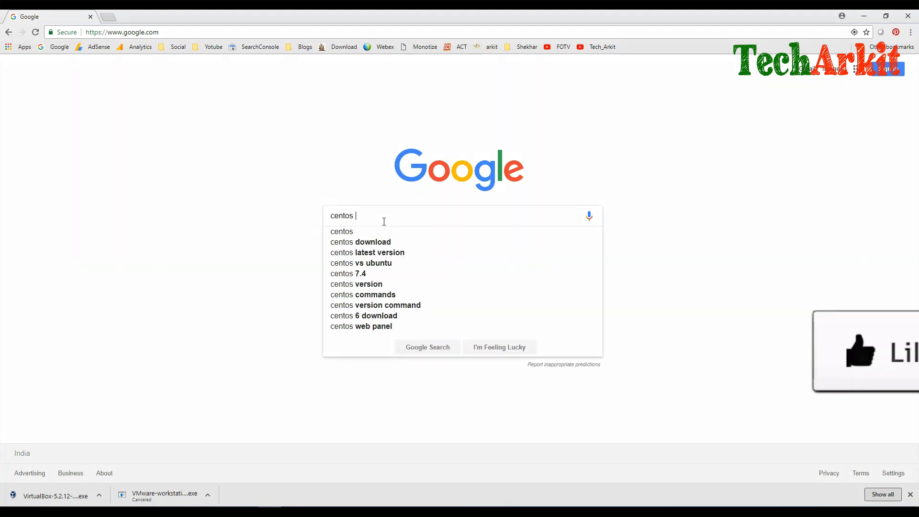
{"action": "type", "text": "7 download"}
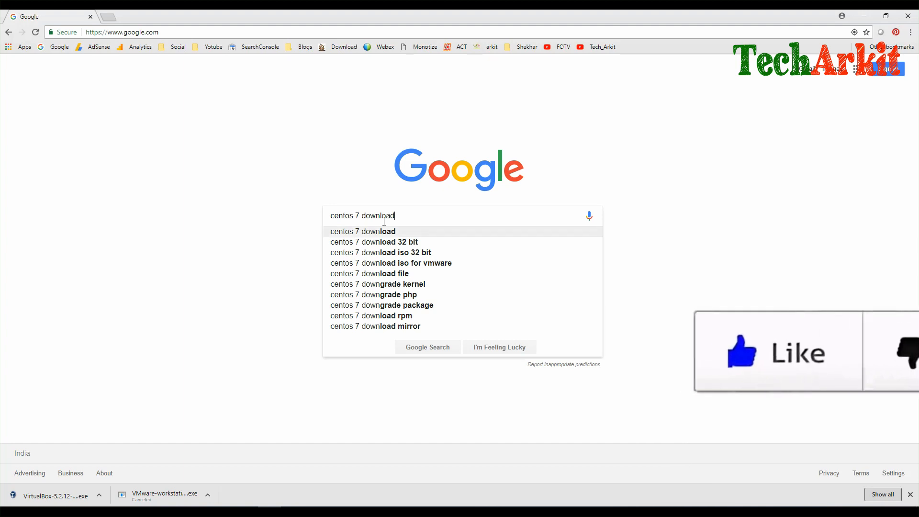
{"action": "key", "text": "Return"}
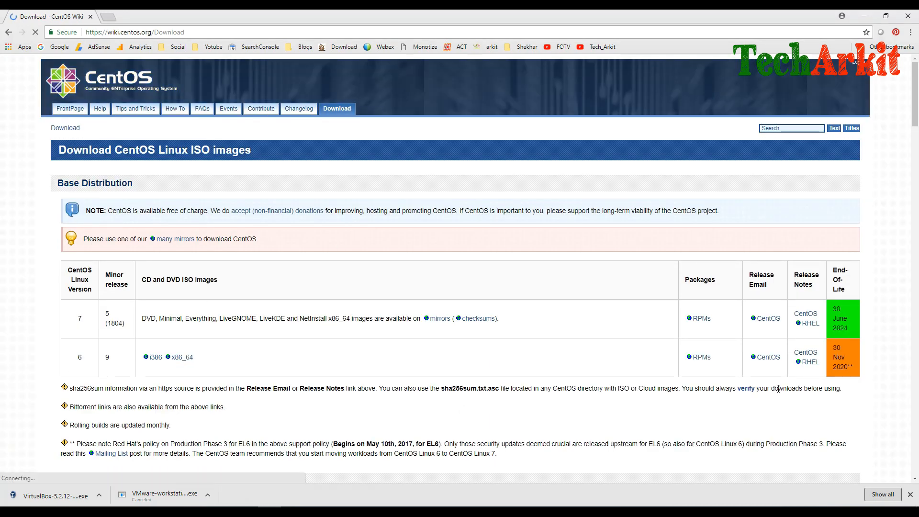
{"action": "mouse_move", "coordinate": [805, 314]}
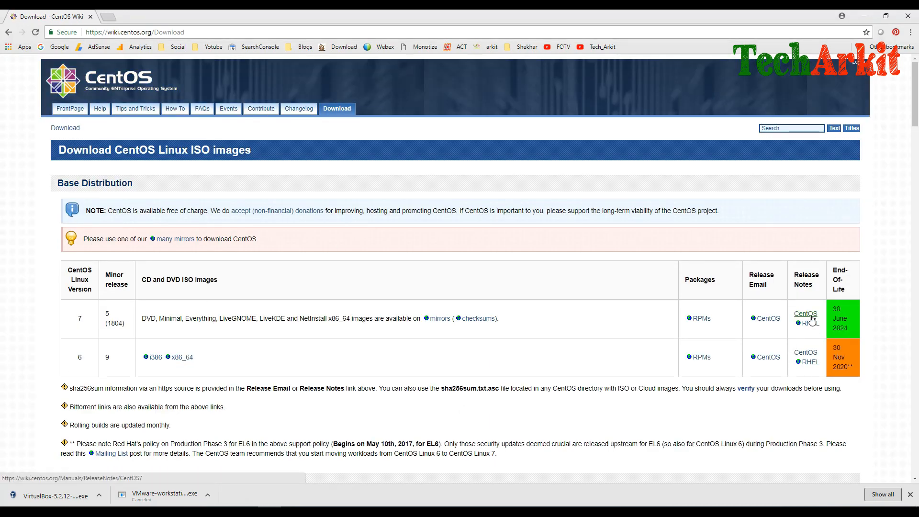
{"action": "mouse_move", "coordinate": [519, 325]}
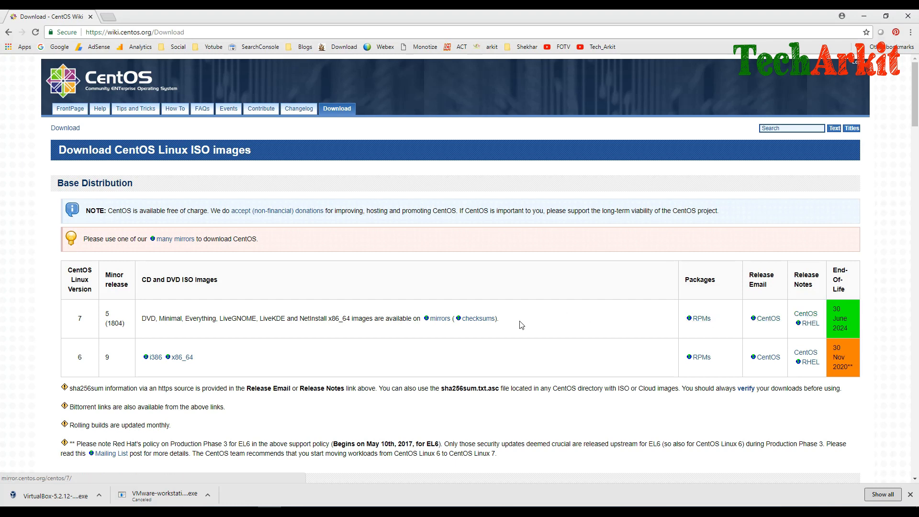
- Follow the 'mirrors' link in the CentOS 7 row to list ISO mirror sites
{"action": "left_click", "coordinate": [440, 318]}
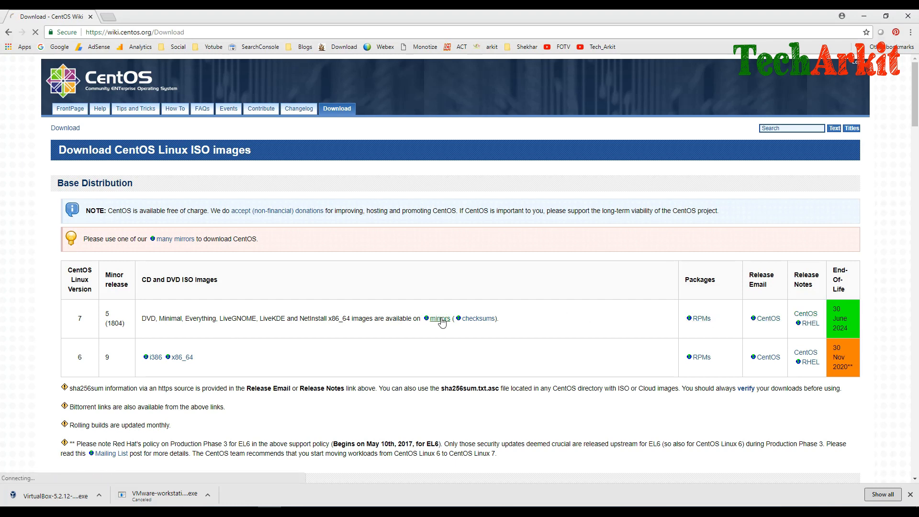
{"action": "left_click", "coordinate": [440, 318]}
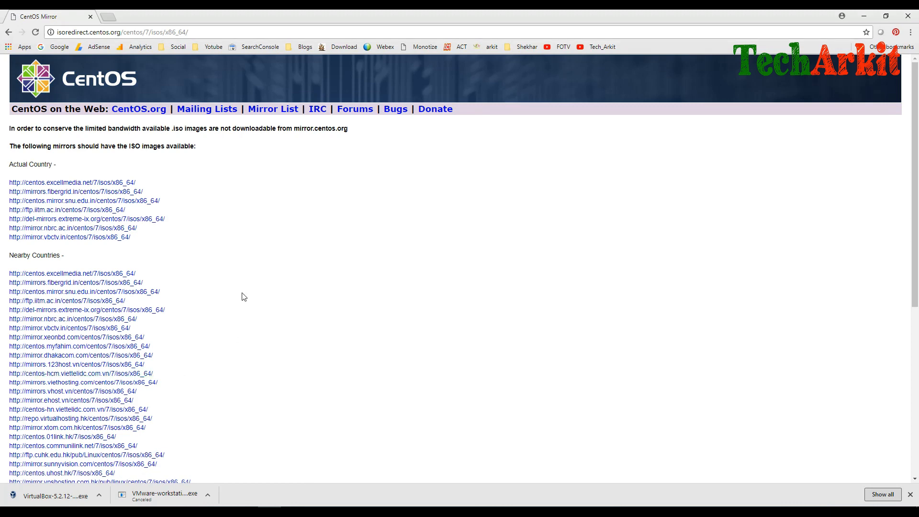
{"action": "mouse_move", "coordinate": [72, 182]}
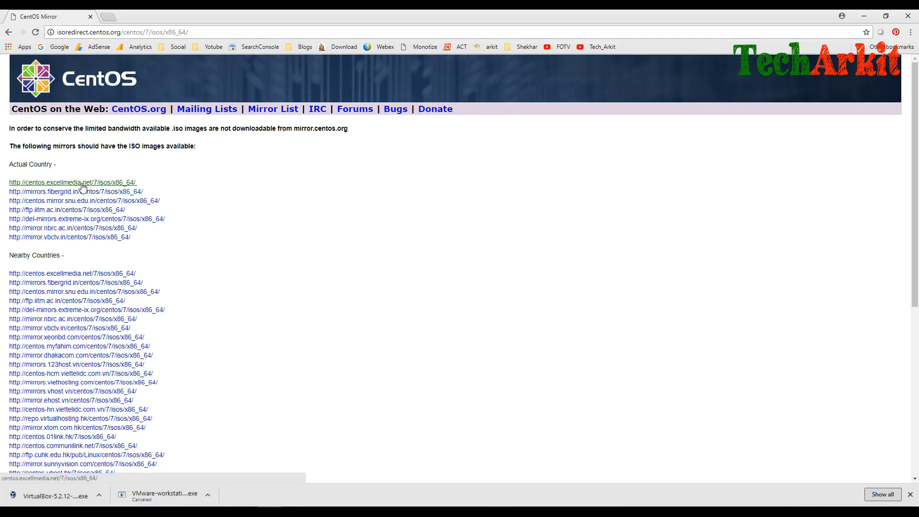
- Browse the centos.excellmedia.net mirror, start the CentOS-7-x86_64-DVD-1804.iso download, then cancel it
{"action": "left_click", "coordinate": [72, 182]}
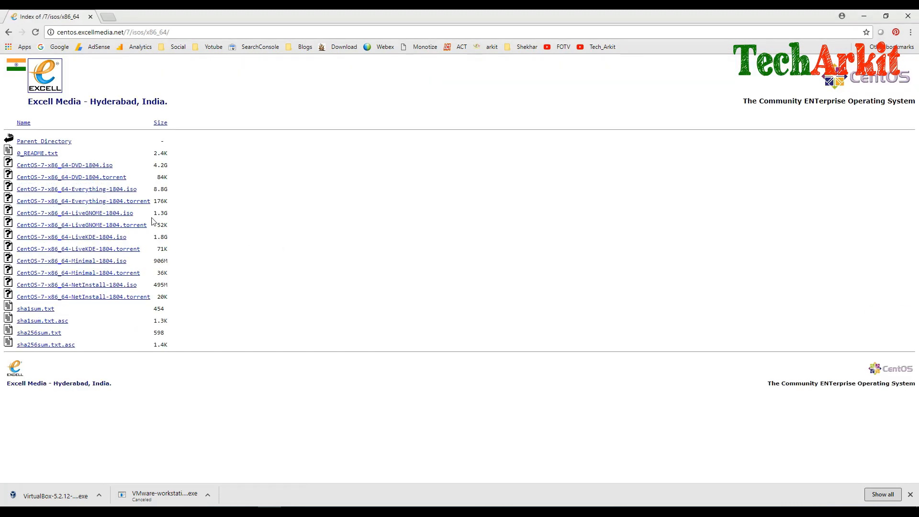
{"action": "mouse_move", "coordinate": [30, 288]}
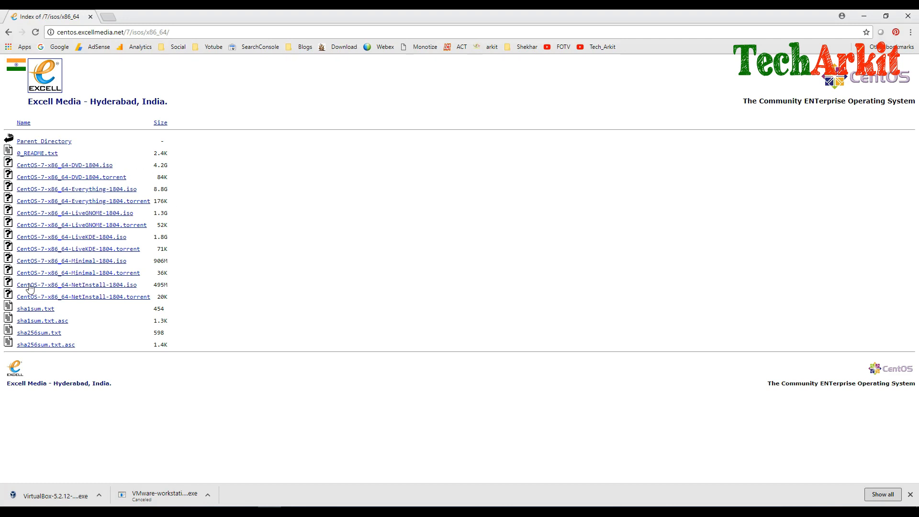
{"action": "mouse_move", "coordinate": [156, 188]}
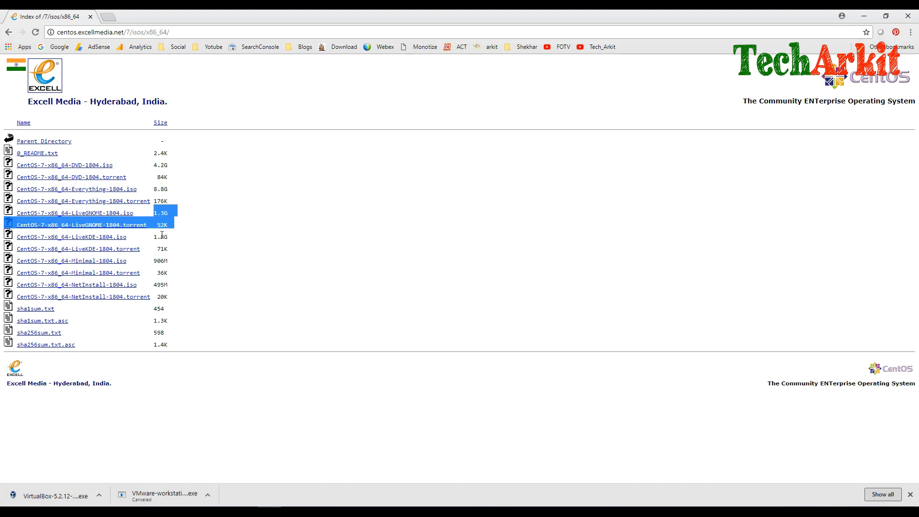
{"action": "left_click", "coordinate": [72, 177]}
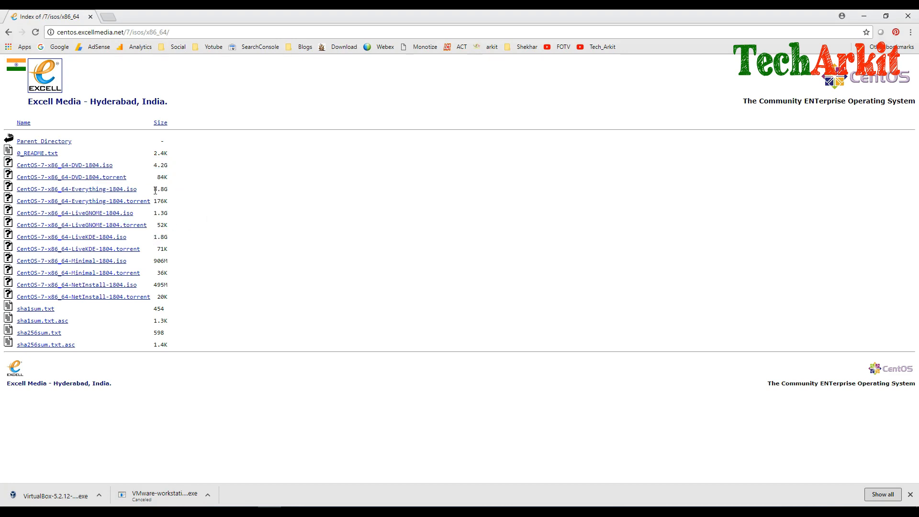
{"action": "mouse_move", "coordinate": [238, 221]}
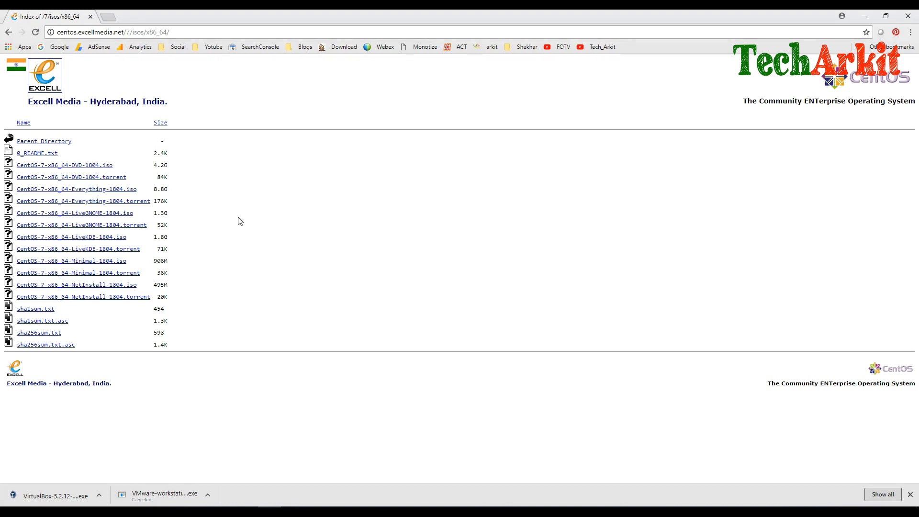
{"action": "mouse_move", "coordinate": [271, 221]}
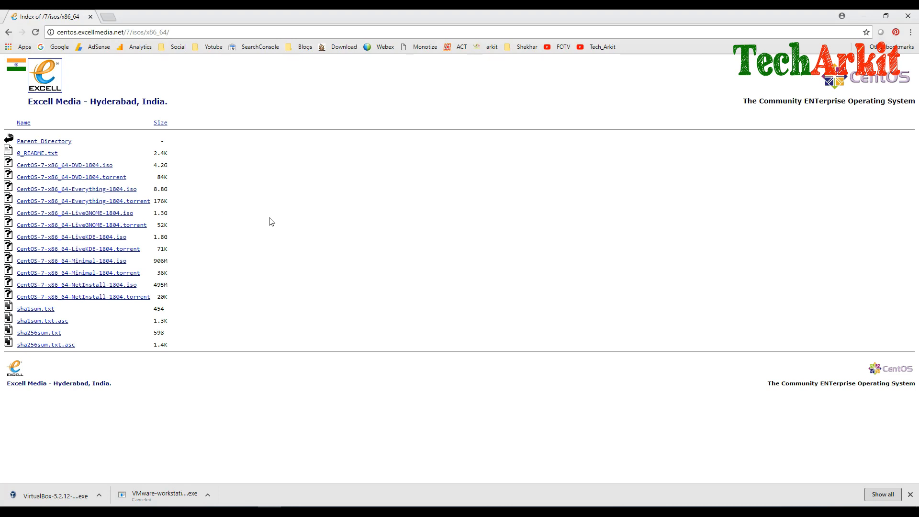
{"action": "mouse_move", "coordinate": [42, 167]}
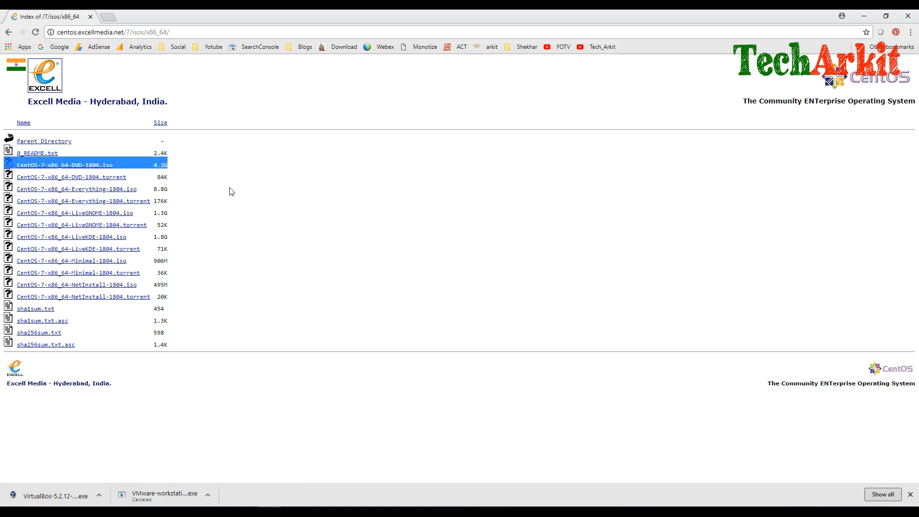
{"action": "mouse_move", "coordinate": [227, 188]}
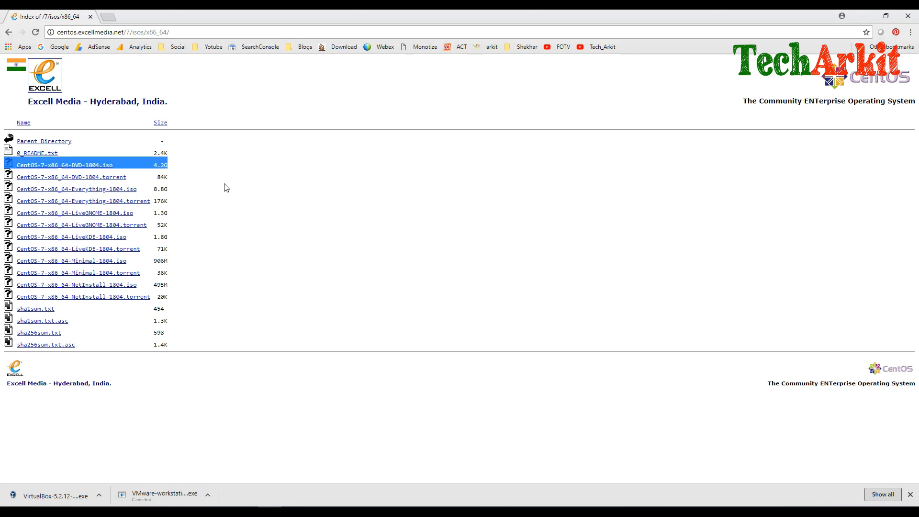
{"action": "left_click", "coordinate": [64, 164]}
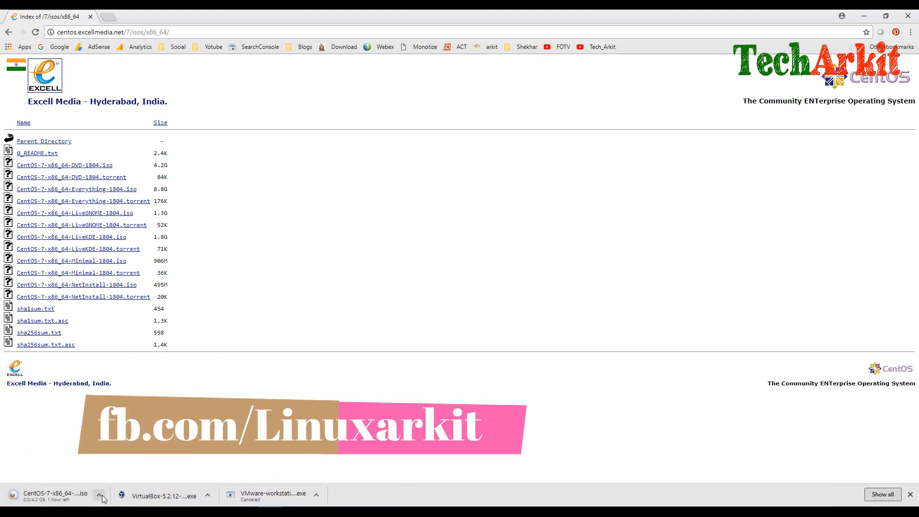
{"action": "left_click", "coordinate": [100, 495]}
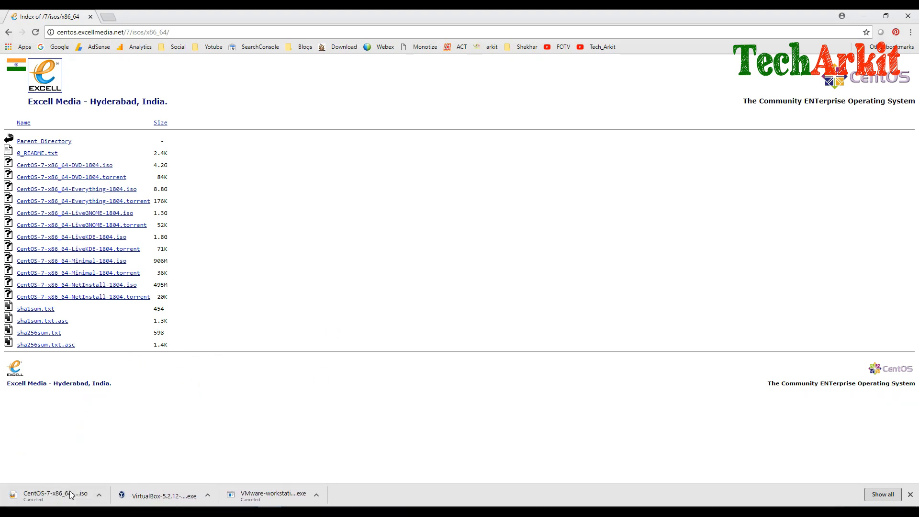
{"action": "mouse_move", "coordinate": [215, 288]}
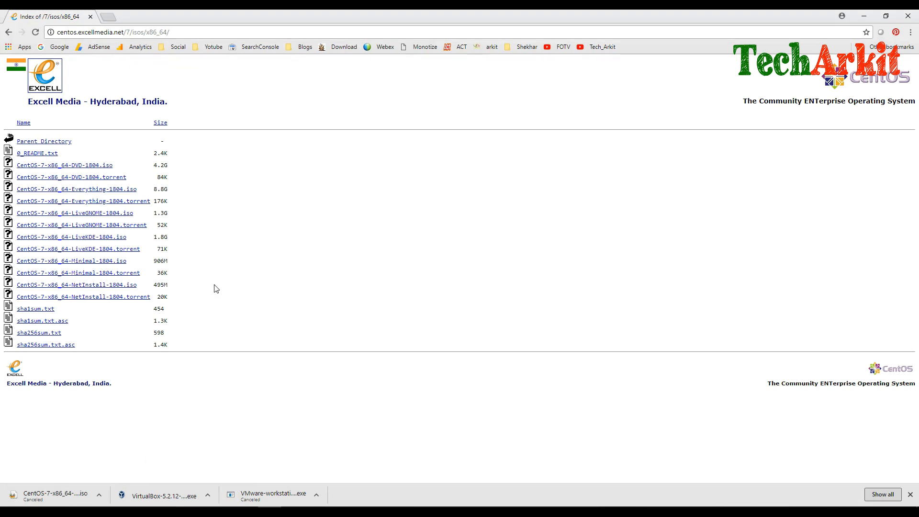
{"action": "mouse_move", "coordinate": [109, 172]}
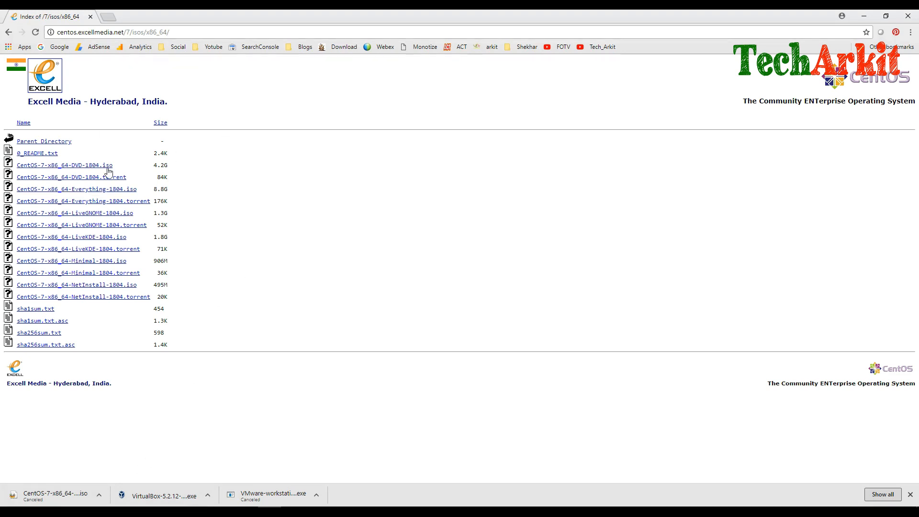
{"action": "mouse_move", "coordinate": [334, 228]}
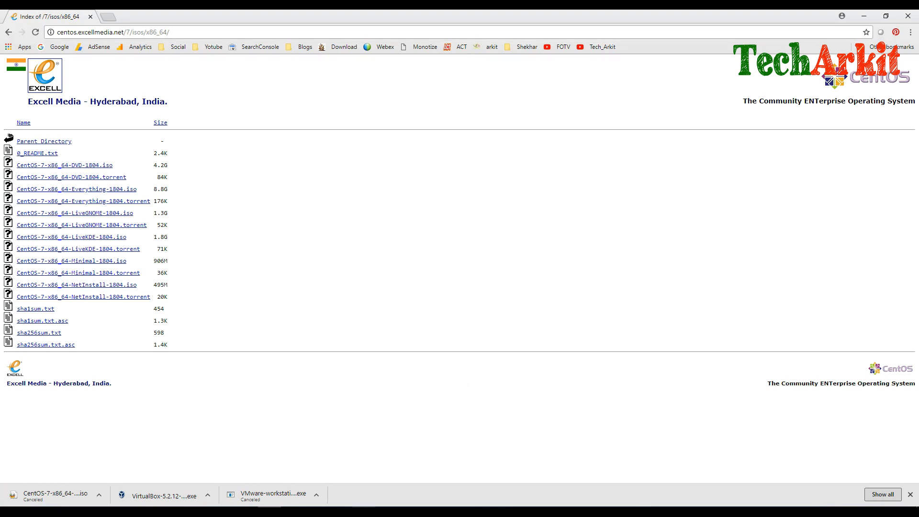
- In Lab-Server's settings, set the CD/DVD drive to use an ISO image file and browse for it
{"action": "left_click", "coordinate": [270, 493]}
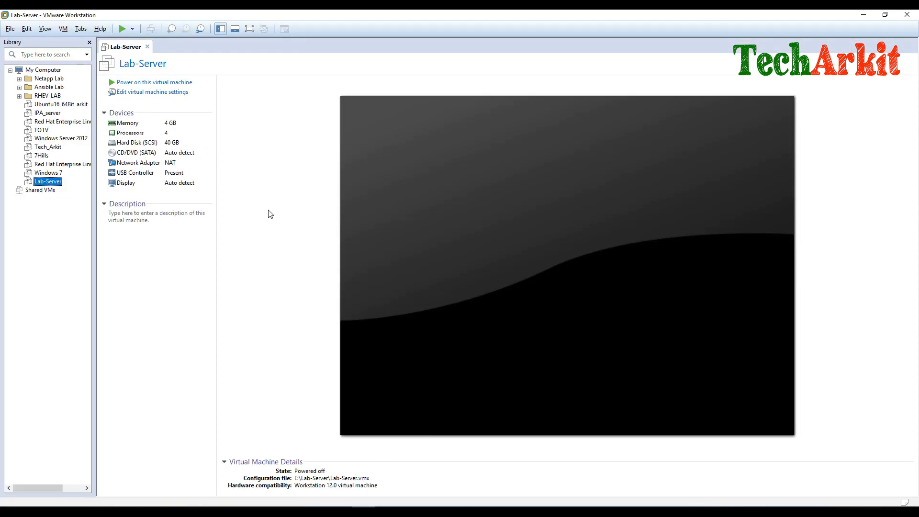
{"action": "mouse_move", "coordinate": [152, 215]}
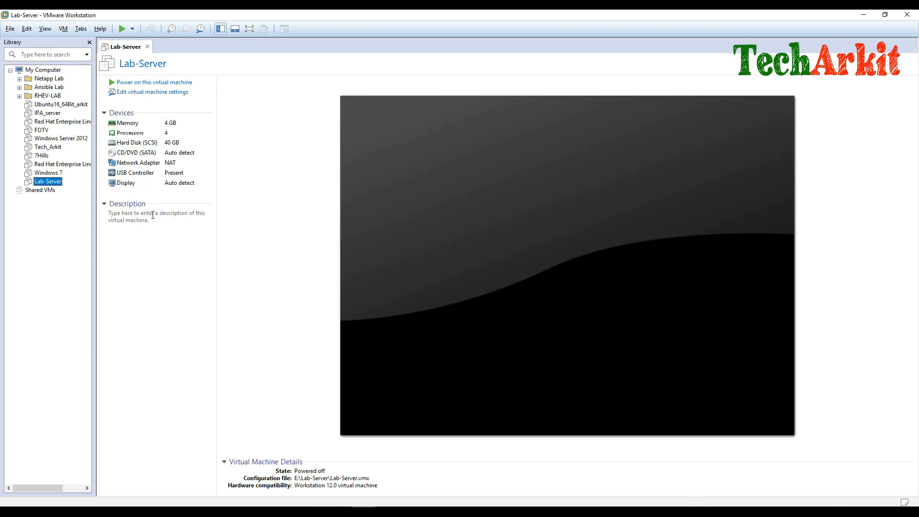
{"action": "mouse_move", "coordinate": [236, 209]}
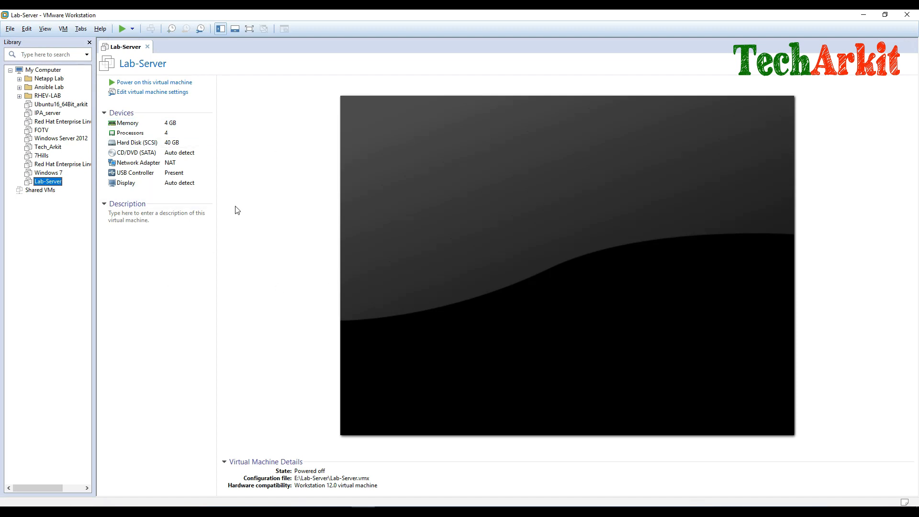
{"action": "mouse_move", "coordinate": [260, 174]}
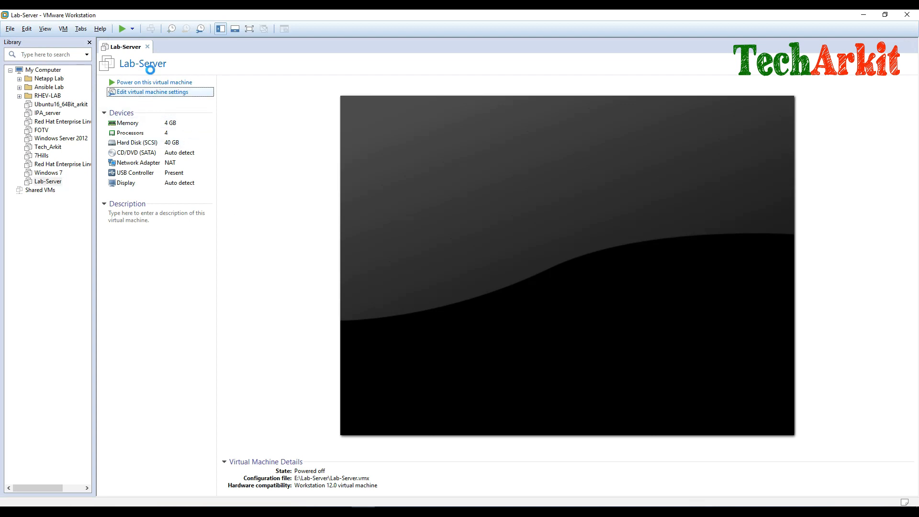
{"action": "left_click", "coordinate": [154, 92]}
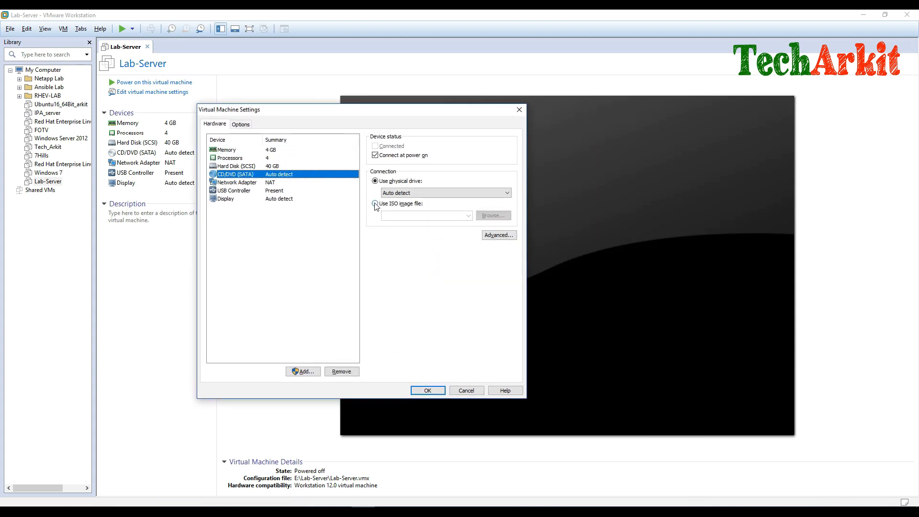
{"action": "left_click", "coordinate": [493, 215]}
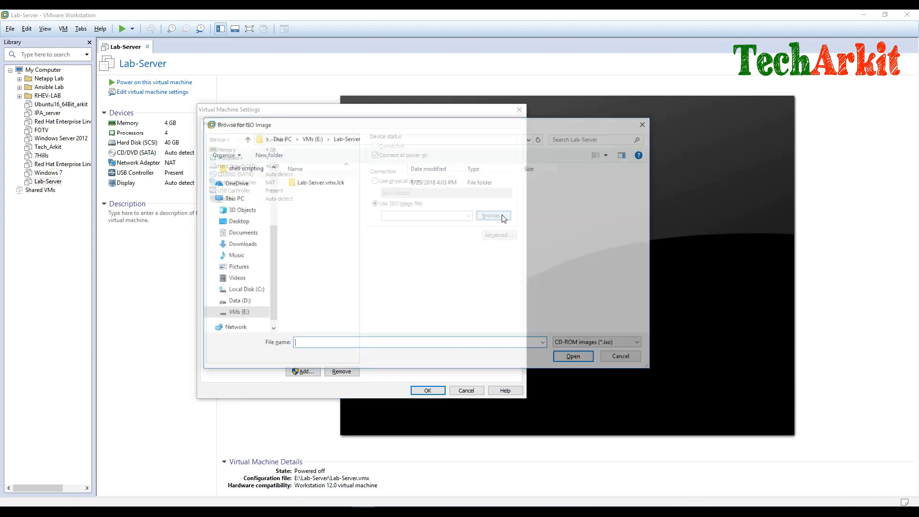
{"action": "left_click", "coordinate": [494, 215]}
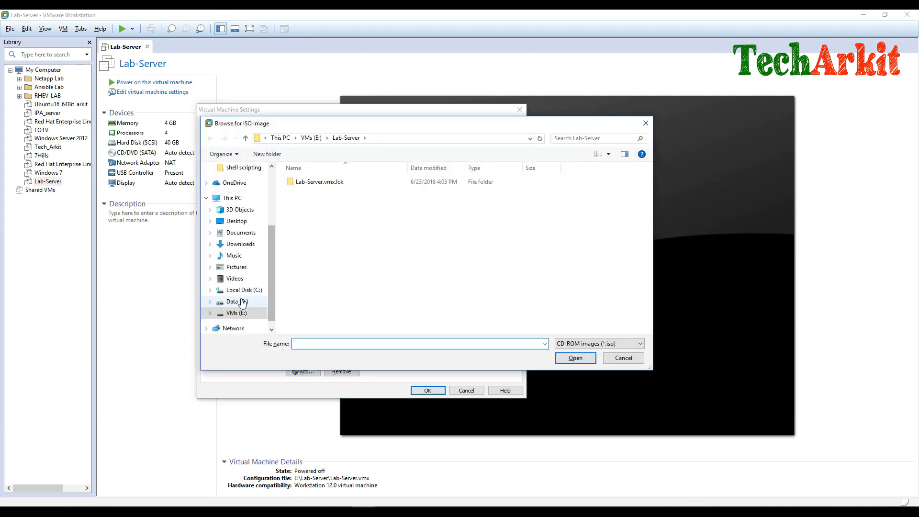
- Select CentOS-7-x86_64-DVD-1708.iso from D:\ISO Images and save the CD/DVD settings
{"action": "left_click", "coordinate": [237, 301]}
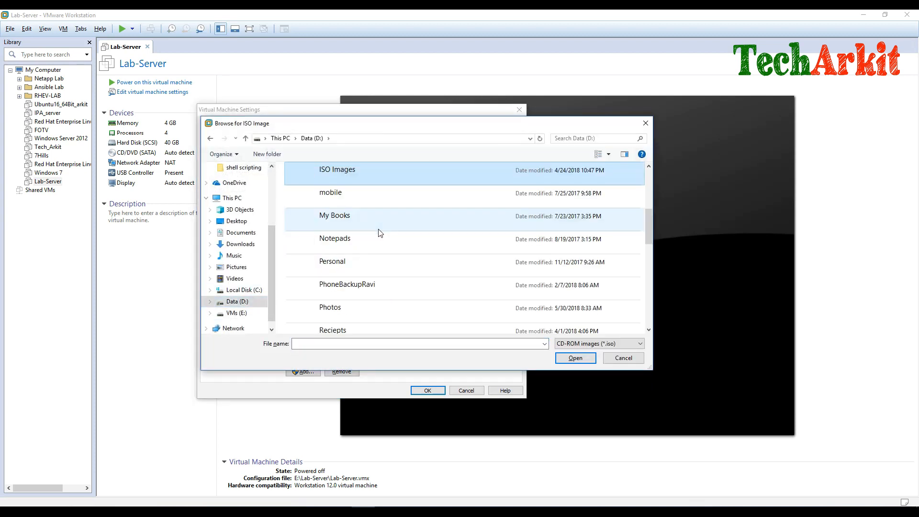
{"action": "double_click", "coordinate": [337, 170]}
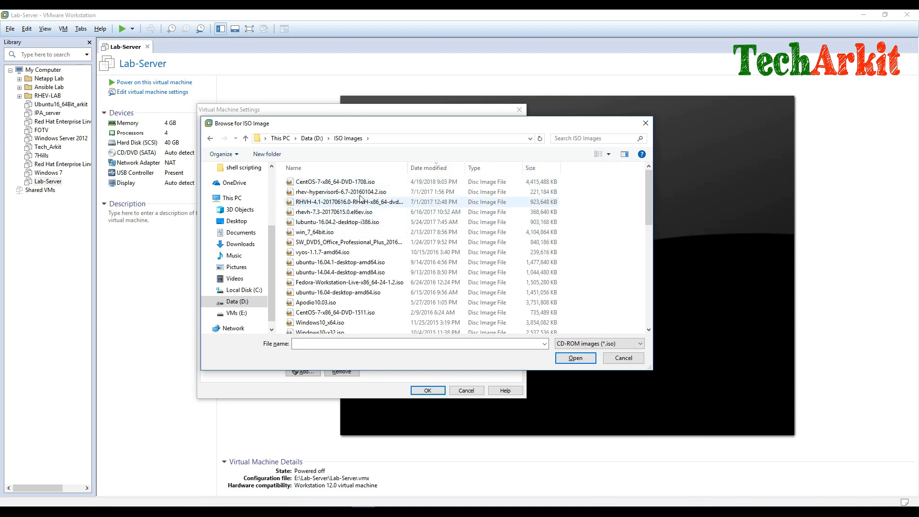
{"action": "left_click", "coordinate": [335, 181]}
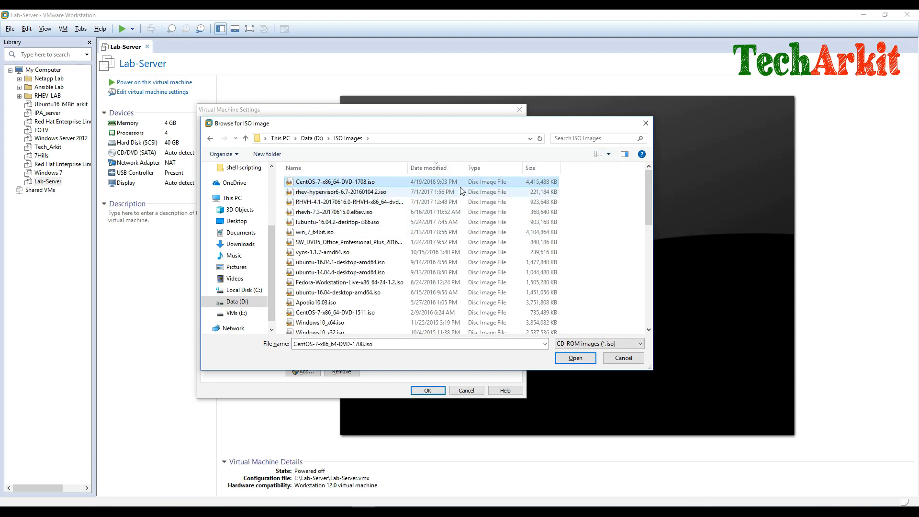
{"action": "mouse_move", "coordinate": [492, 194]}
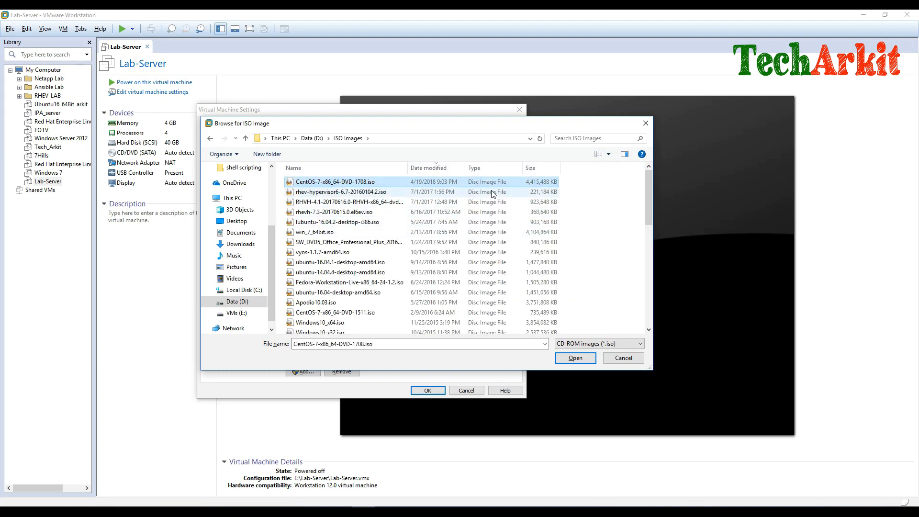
{"action": "left_click", "coordinate": [574, 358]}
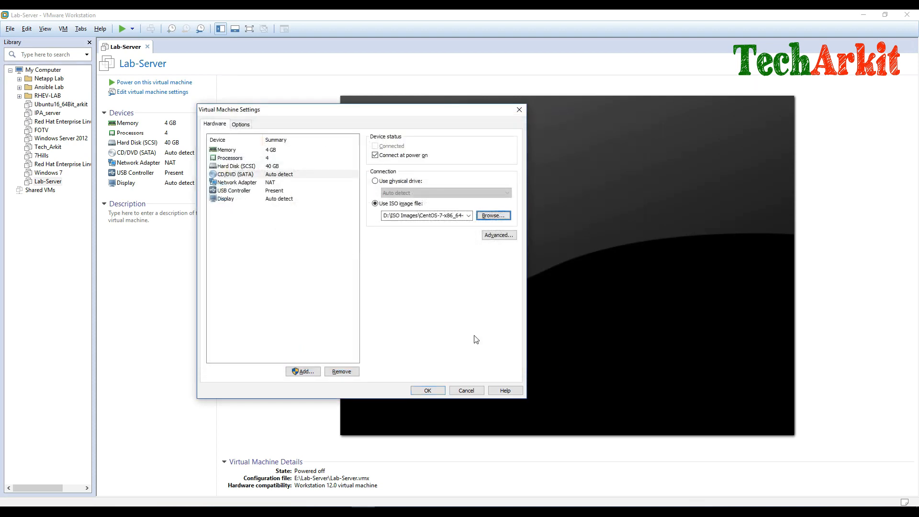
{"action": "mouse_move", "coordinate": [442, 271]}
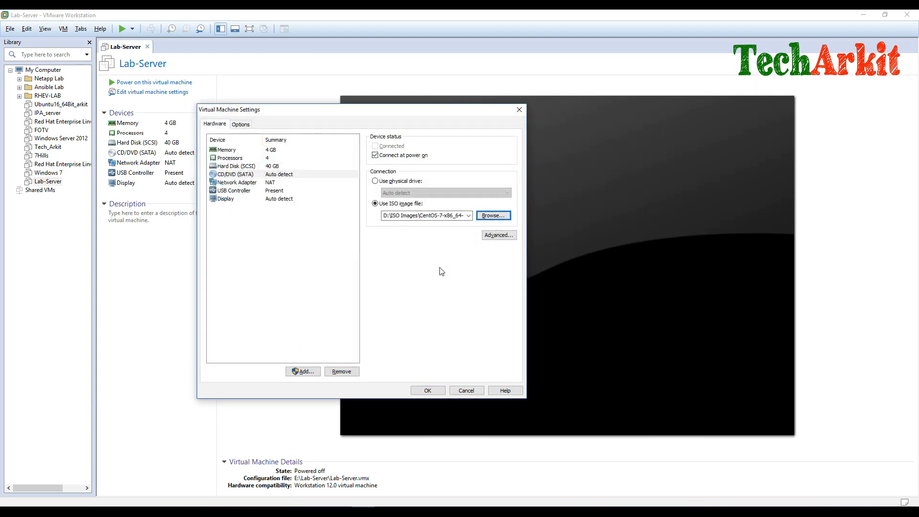
{"action": "mouse_move", "coordinate": [427, 270]}
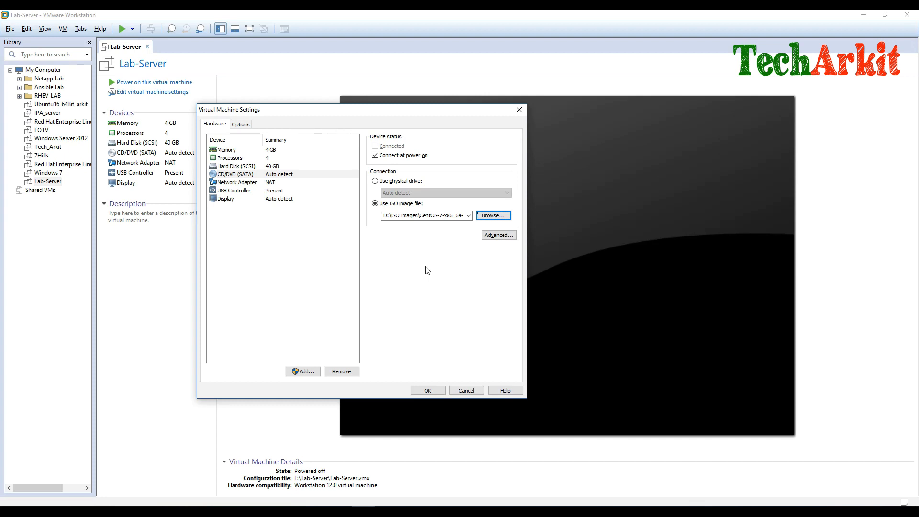
{"action": "left_click", "coordinate": [427, 390]}
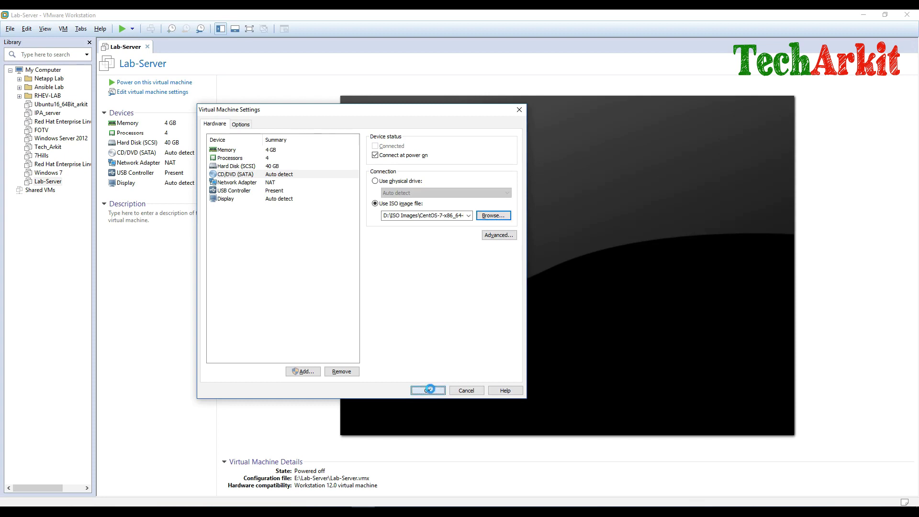
{"action": "left_click", "coordinate": [427, 391]}
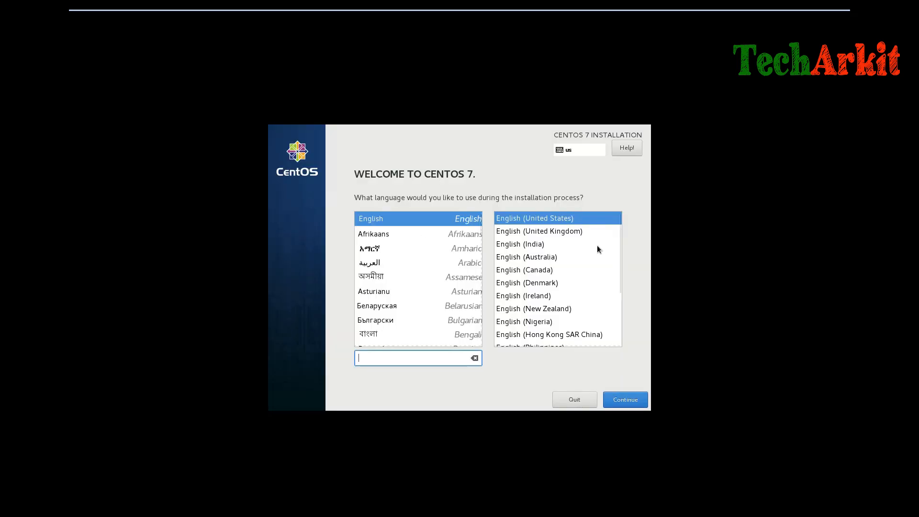
{"action": "mouse_move", "coordinate": [408, 217]}
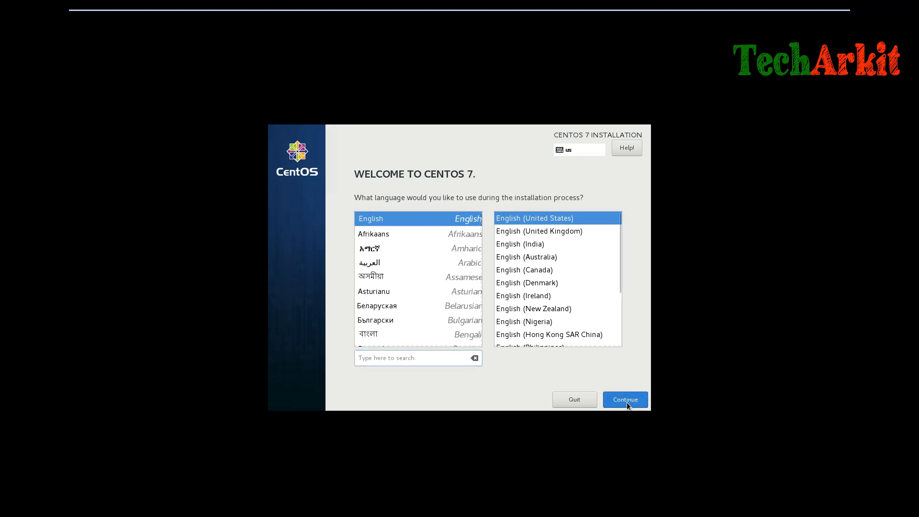
- Continue in English (United States), accept the Asia/Kolkata timezone and keep the English (US) keyboard
{"action": "left_click", "coordinate": [625, 400]}
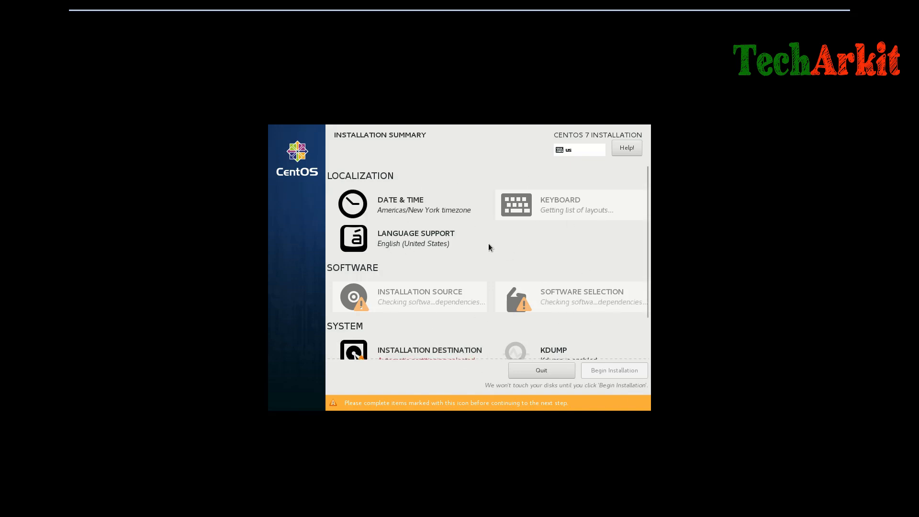
{"action": "left_click", "coordinate": [400, 204]}
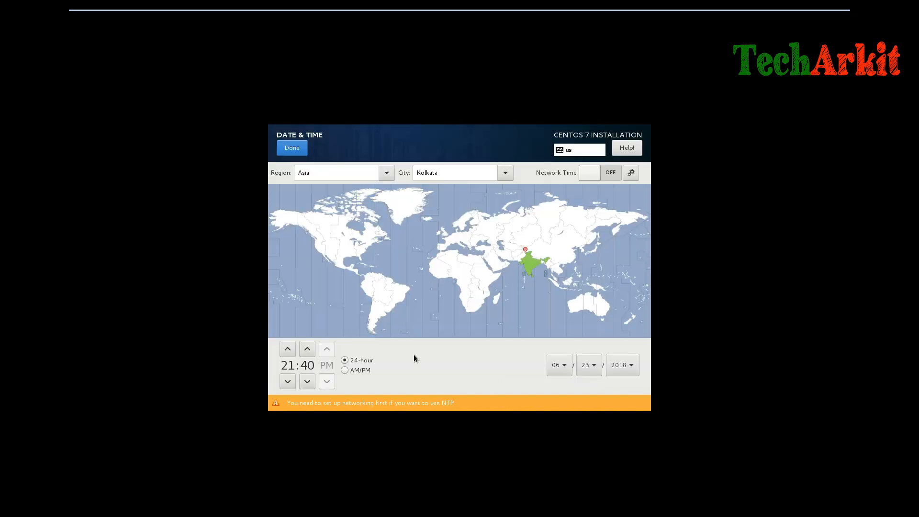
{"action": "left_click", "coordinate": [292, 148]}
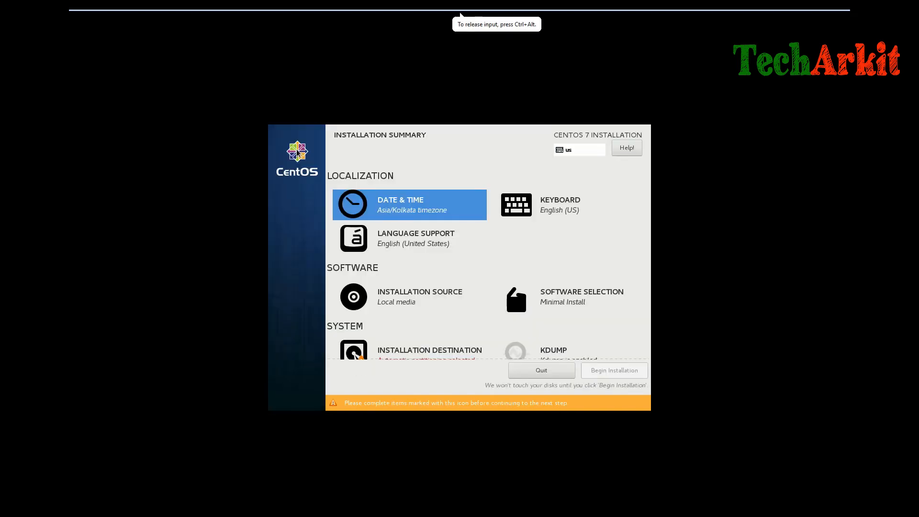
{"action": "mouse_move", "coordinate": [512, 244]}
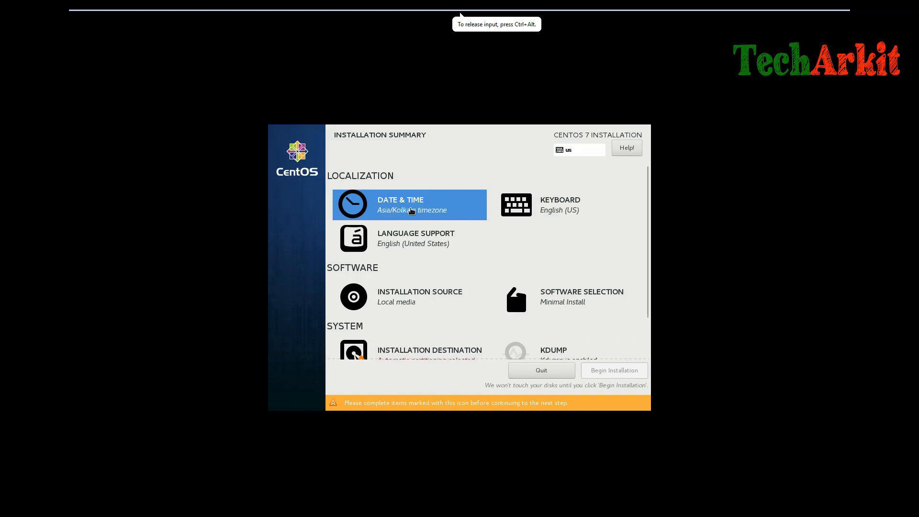
{"action": "mouse_move", "coordinate": [425, 210]}
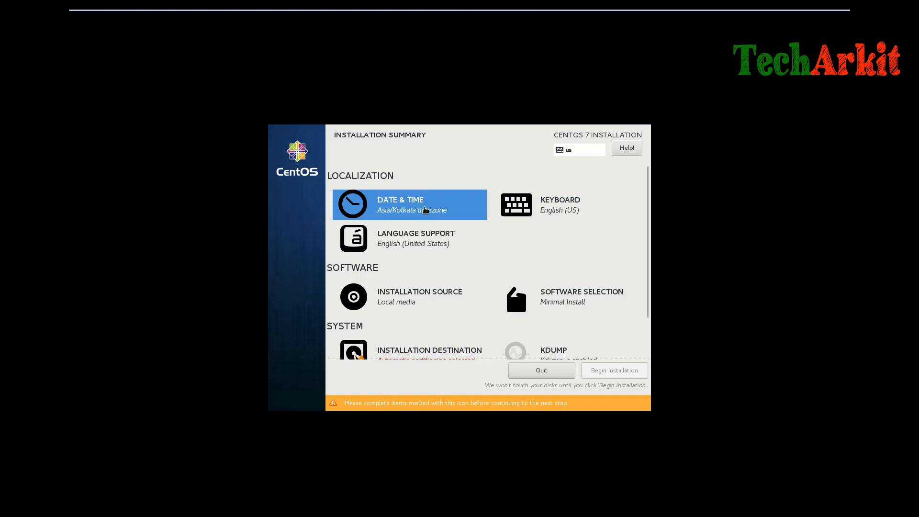
{"action": "mouse_move", "coordinate": [563, 210]}
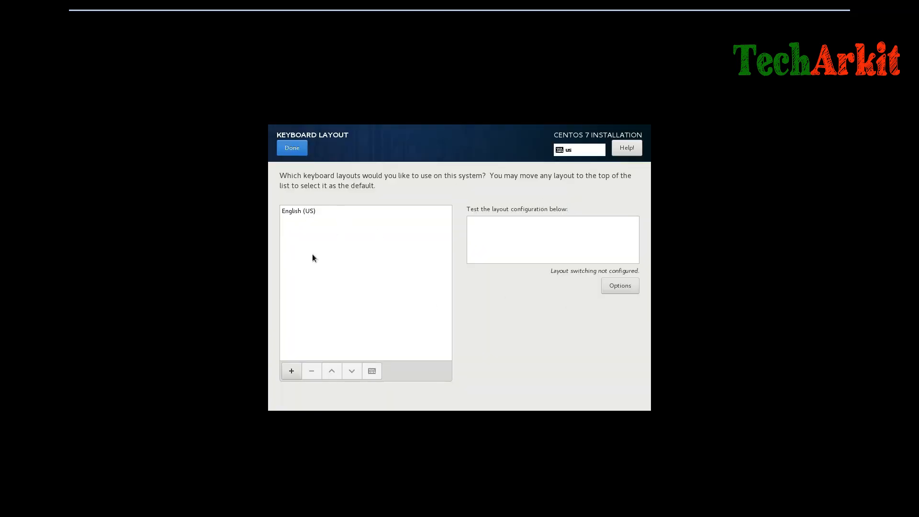
{"action": "left_click", "coordinate": [291, 147]}
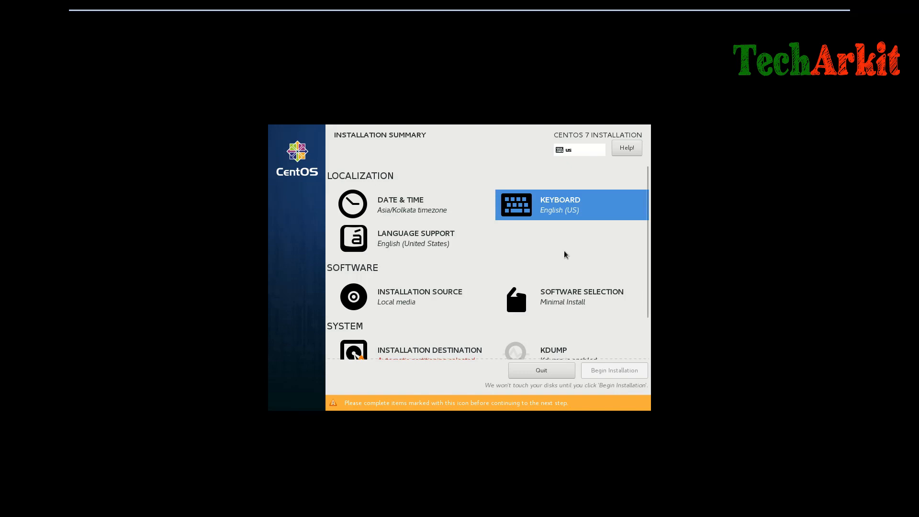
{"action": "mouse_move", "coordinate": [558, 218]}
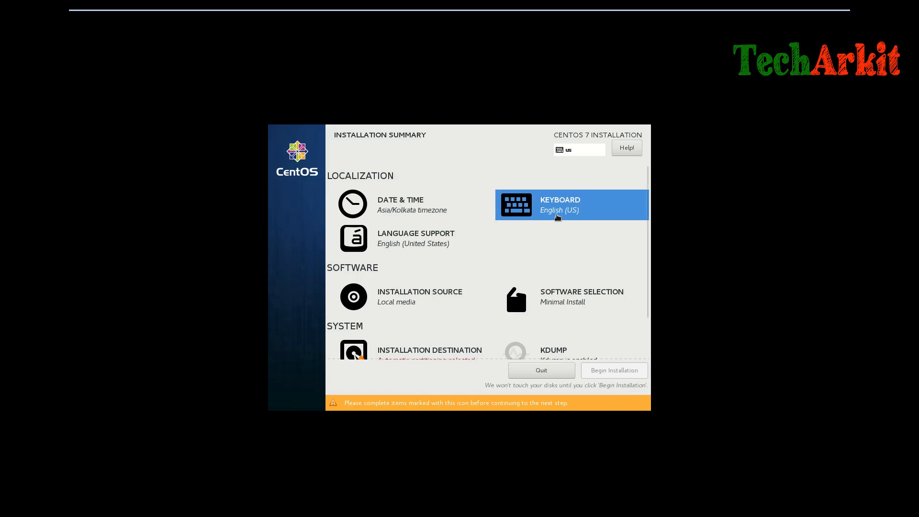
{"action": "mouse_move", "coordinate": [402, 241]}
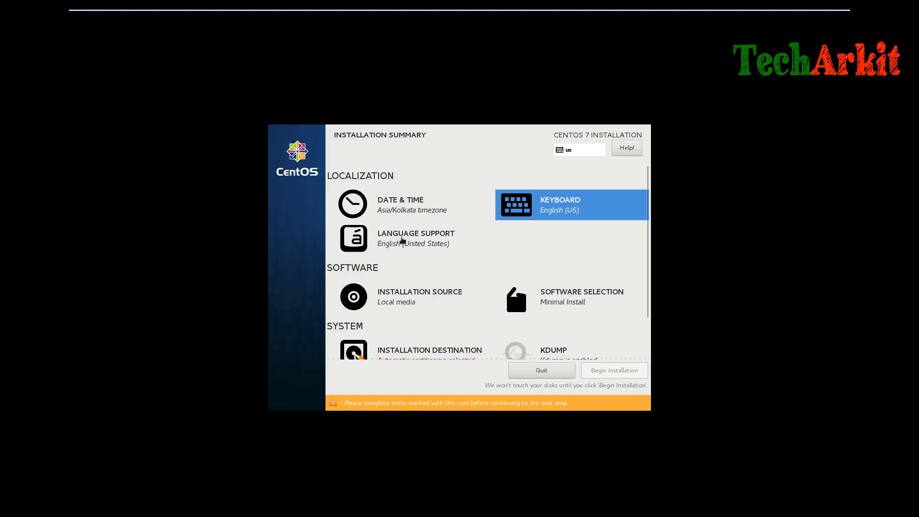
{"action": "mouse_move", "coordinate": [490, 251]}
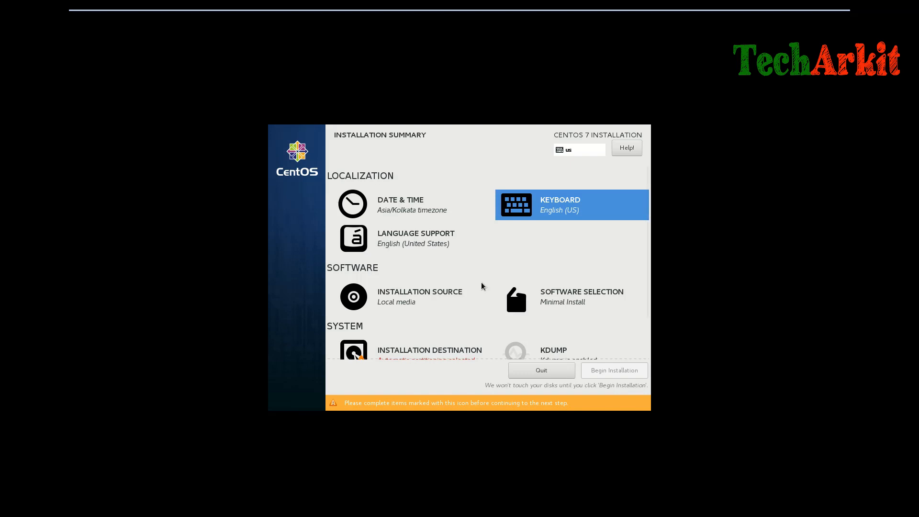
{"action": "mouse_move", "coordinate": [420, 291]}
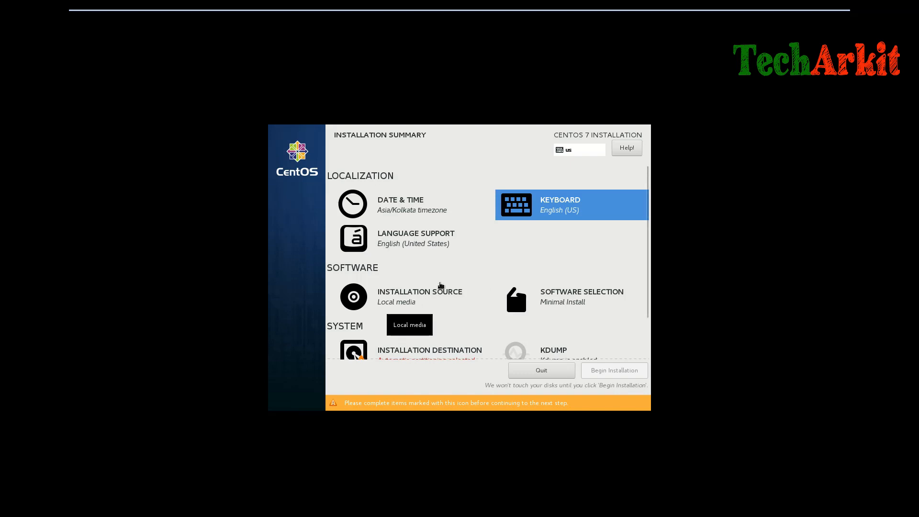
{"action": "mouse_move", "coordinate": [506, 258]}
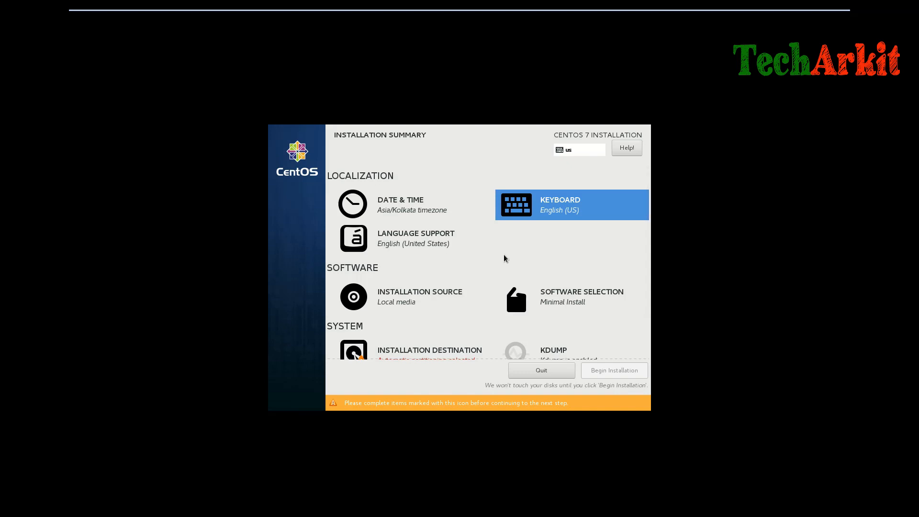
{"action": "mouse_move", "coordinate": [401, 299]}
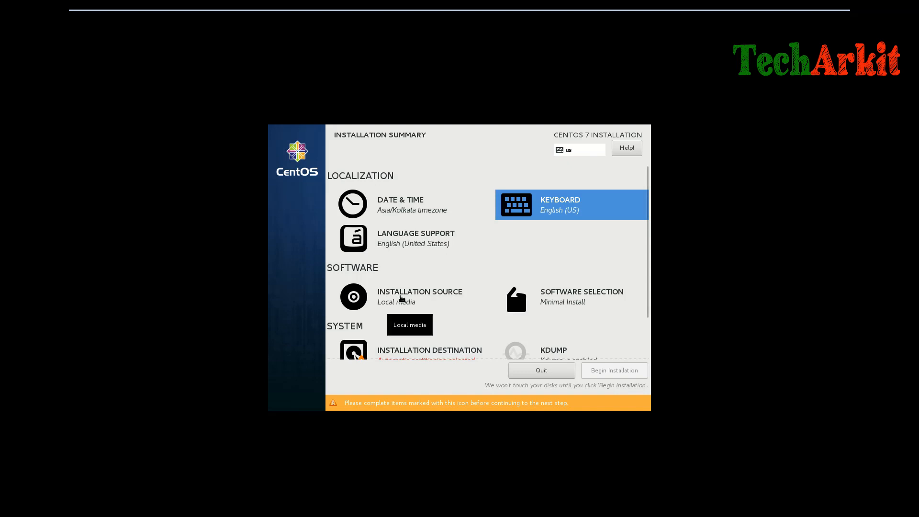
{"action": "mouse_move", "coordinate": [459, 312]}
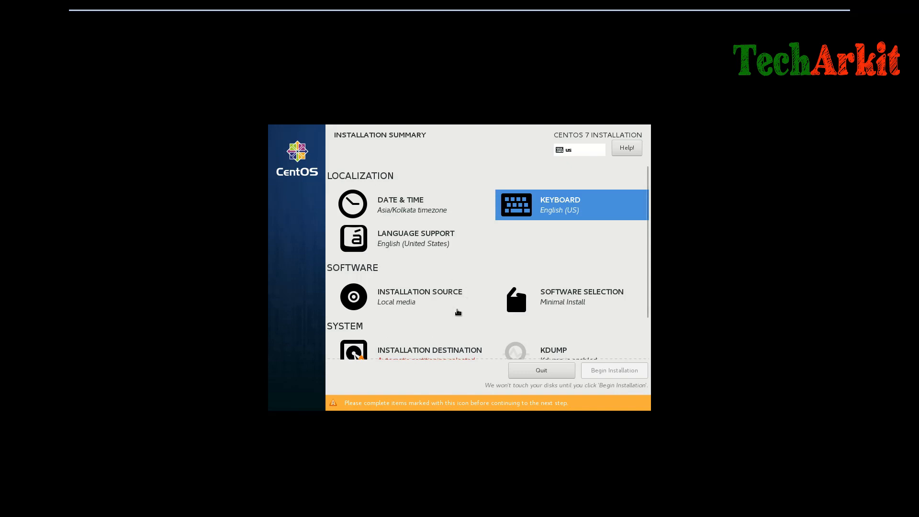
- In Software Selection, tick the Compatibility Libraries add-on for Server with GUI
{"action": "left_click", "coordinate": [581, 296]}
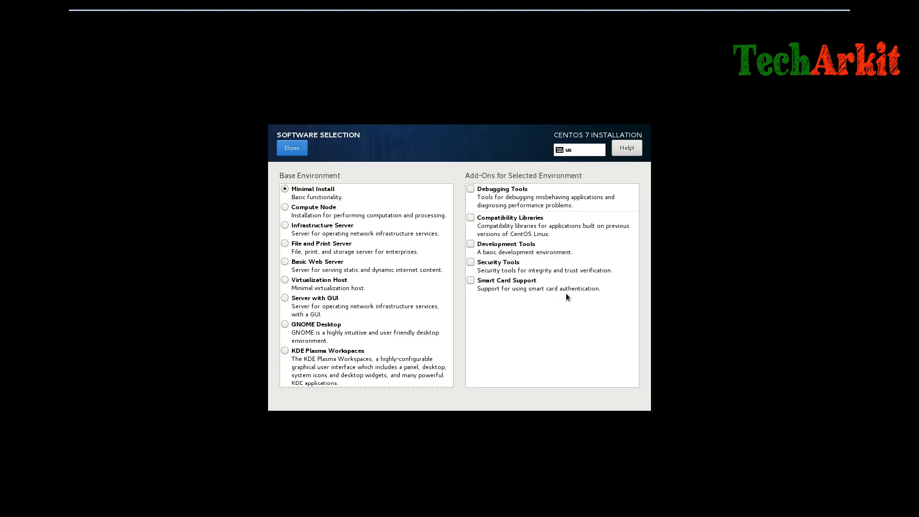
{"action": "mouse_move", "coordinate": [373, 242]}
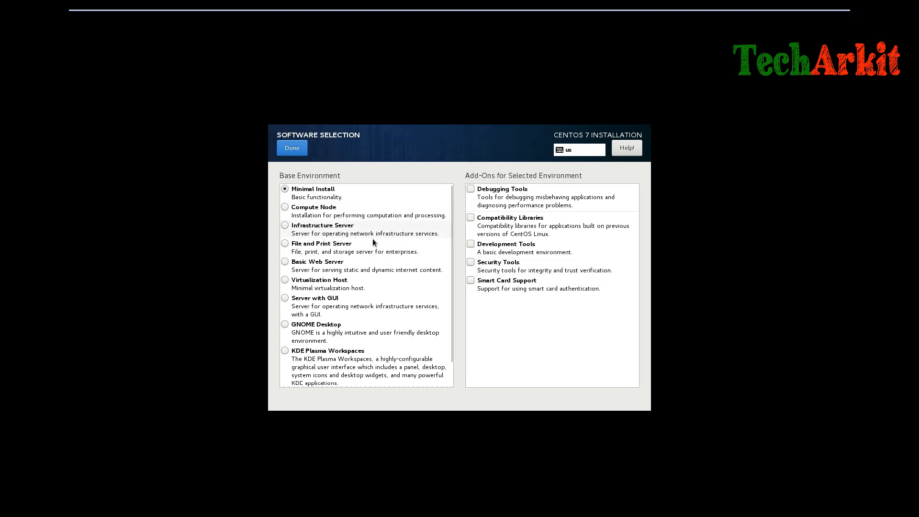
{"action": "mouse_move", "coordinate": [284, 302]}
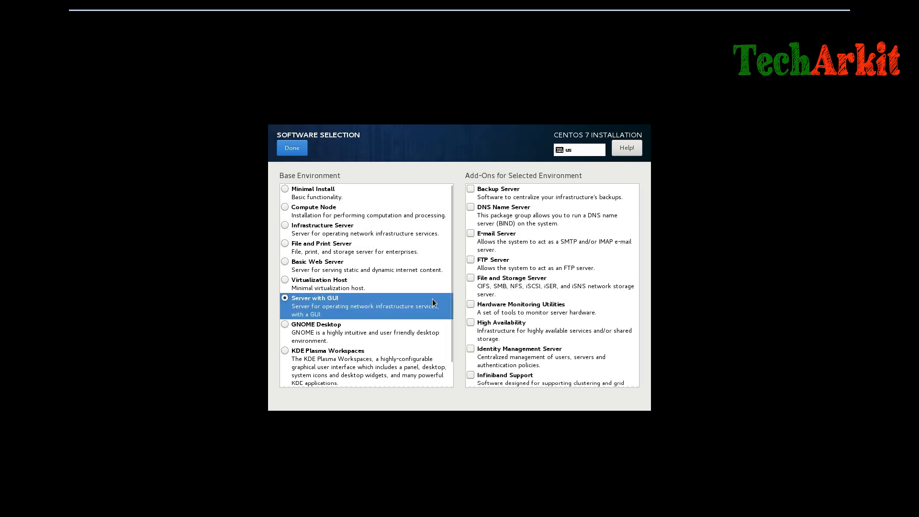
{"action": "scroll", "scroll_direction": "down", "scroll_amount": 3}
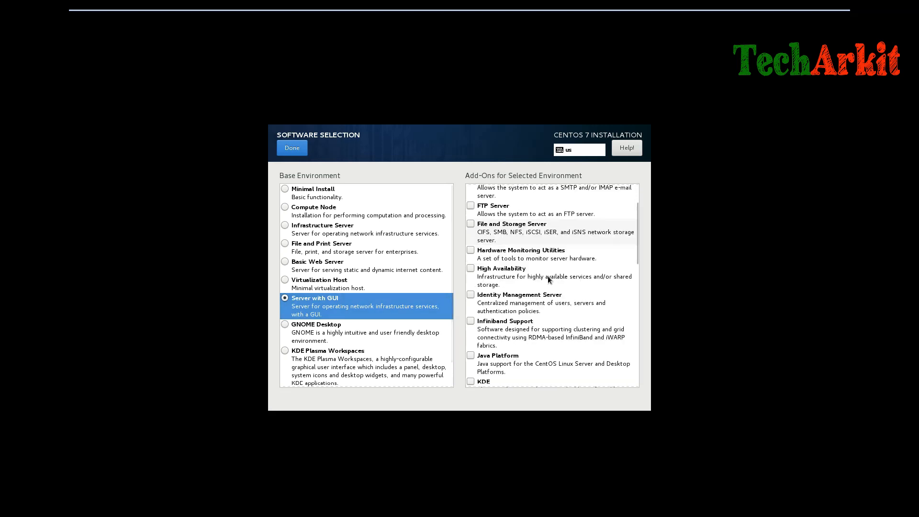
{"action": "scroll", "scroll_direction": "down", "scroll_amount": 3}
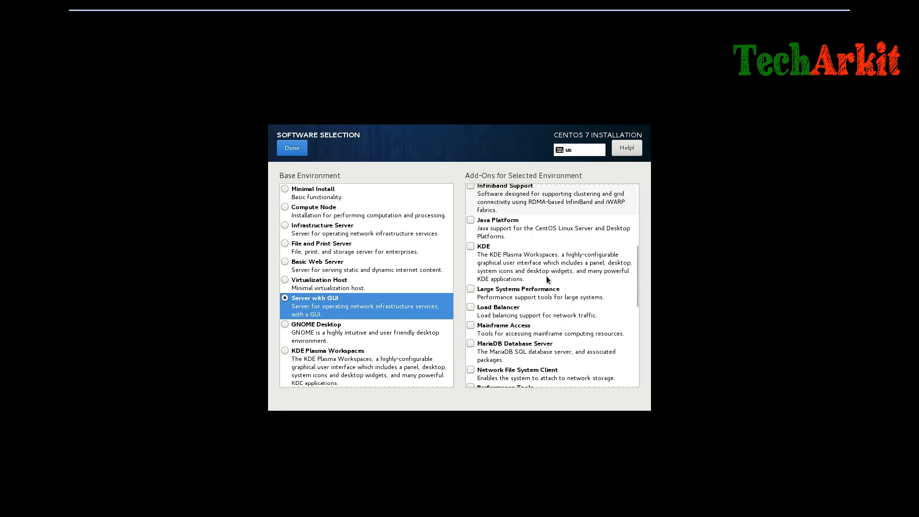
{"action": "scroll", "scroll_direction": "down", "scroll_amount": 3}
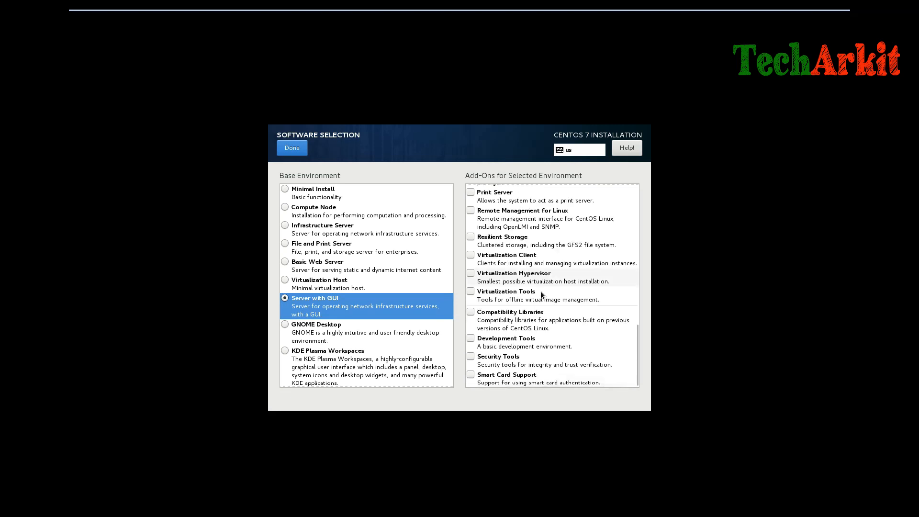
{"action": "left_click", "coordinate": [470, 311]}
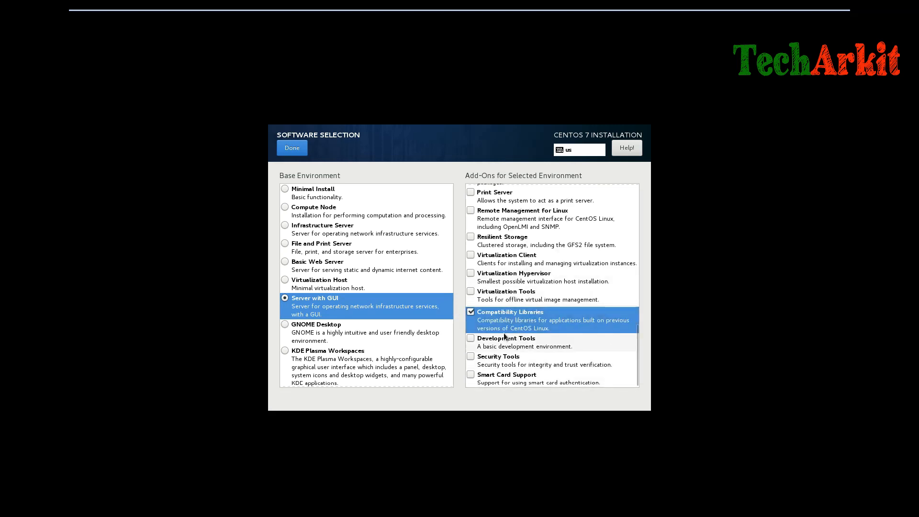
{"action": "mouse_move", "coordinate": [525, 338]}
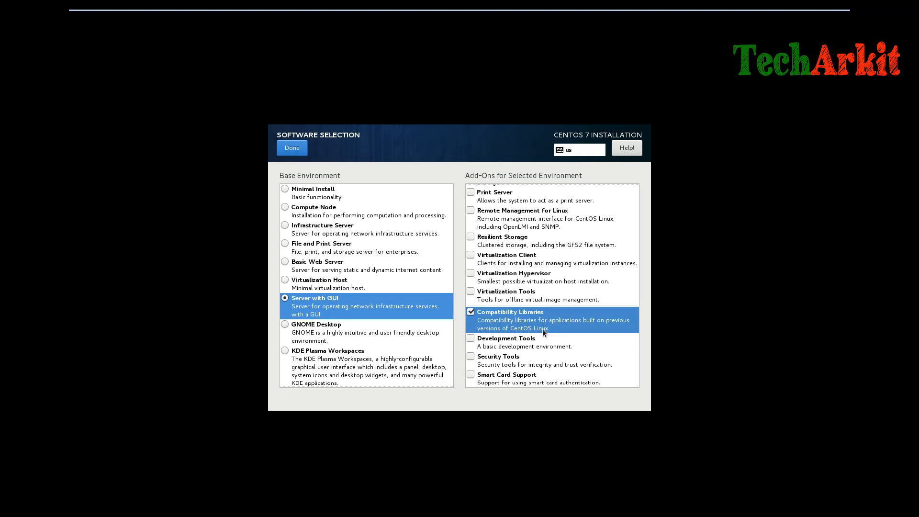
{"action": "mouse_move", "coordinate": [568, 333]}
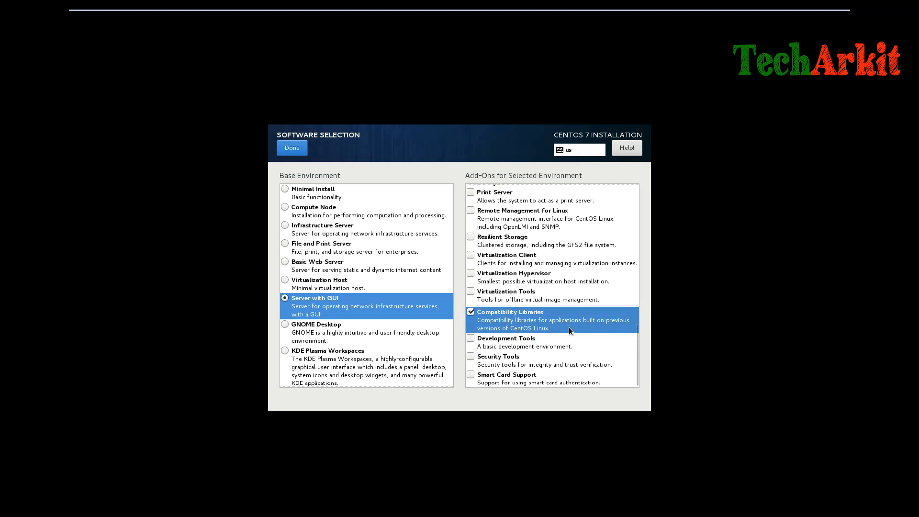
{"action": "mouse_move", "coordinate": [550, 331]}
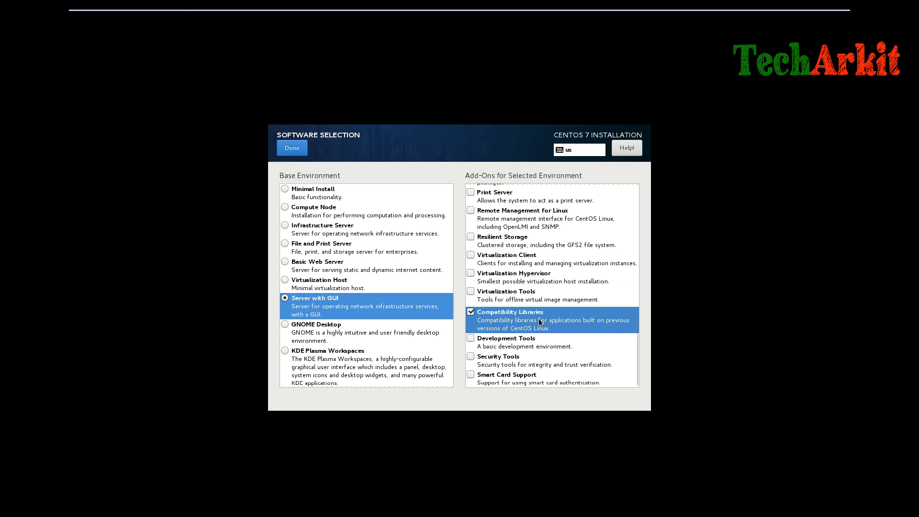
{"action": "mouse_move", "coordinate": [381, 276]}
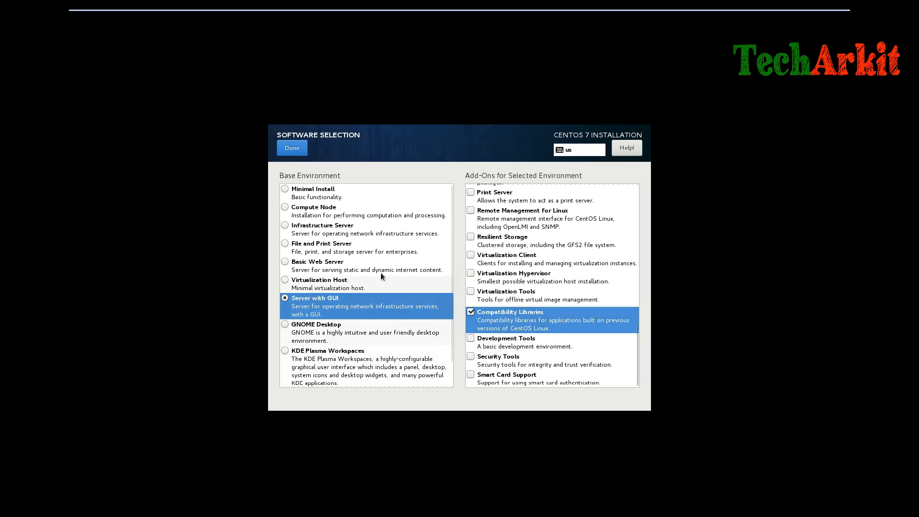
{"action": "mouse_move", "coordinate": [344, 310]}
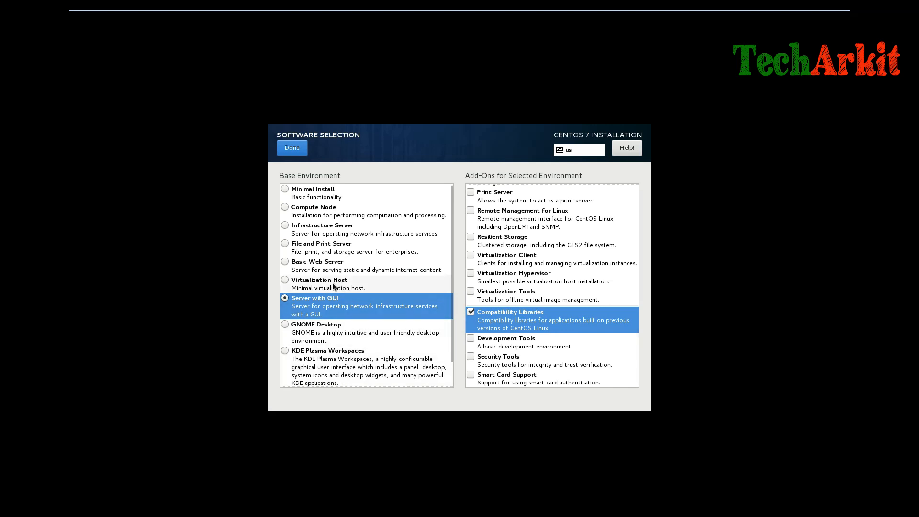
{"action": "mouse_move", "coordinate": [343, 243]}
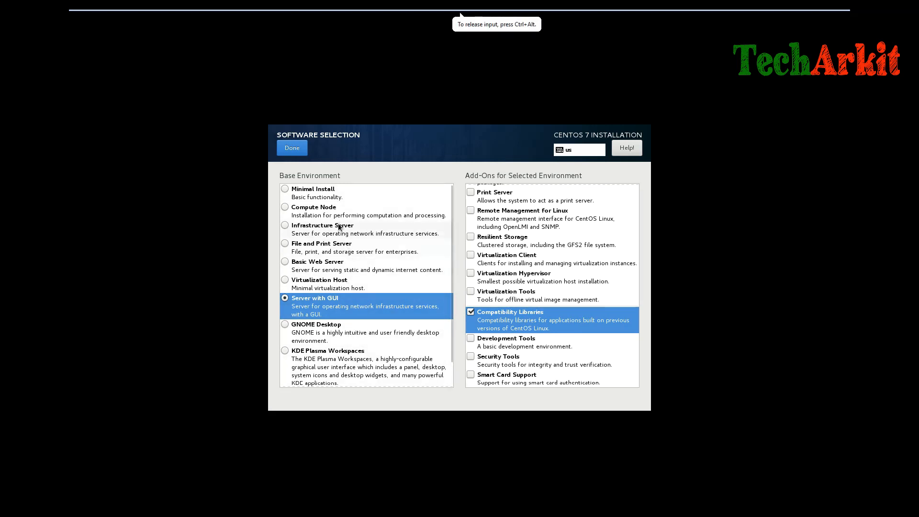
{"action": "mouse_move", "coordinate": [334, 194]}
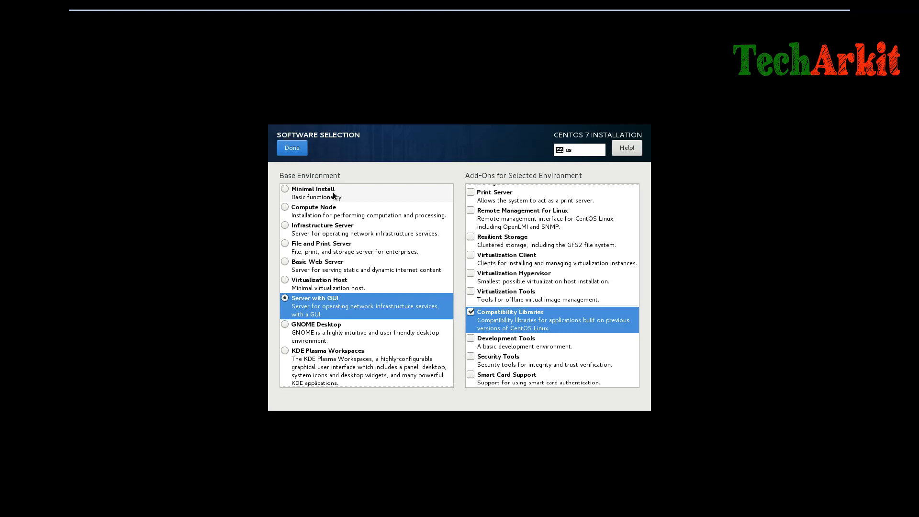
{"action": "mouse_move", "coordinate": [327, 200]}
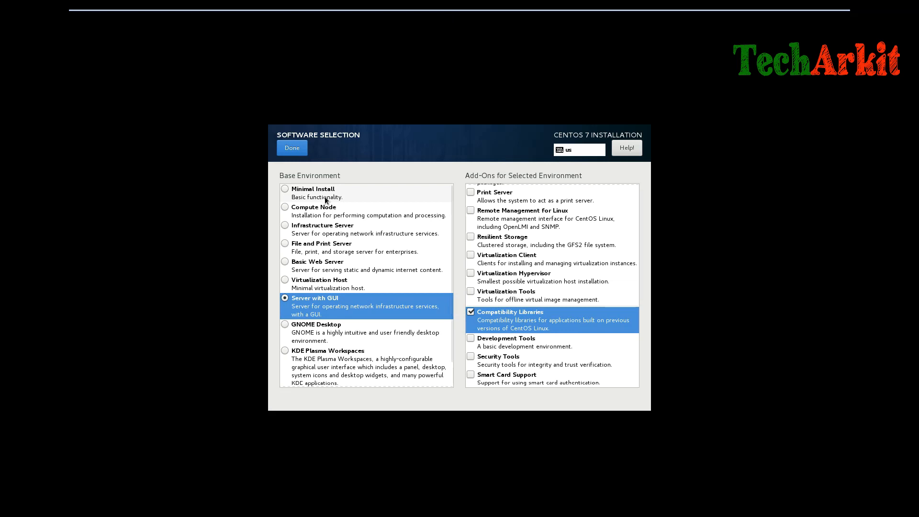
{"action": "mouse_move", "coordinate": [353, 328]}
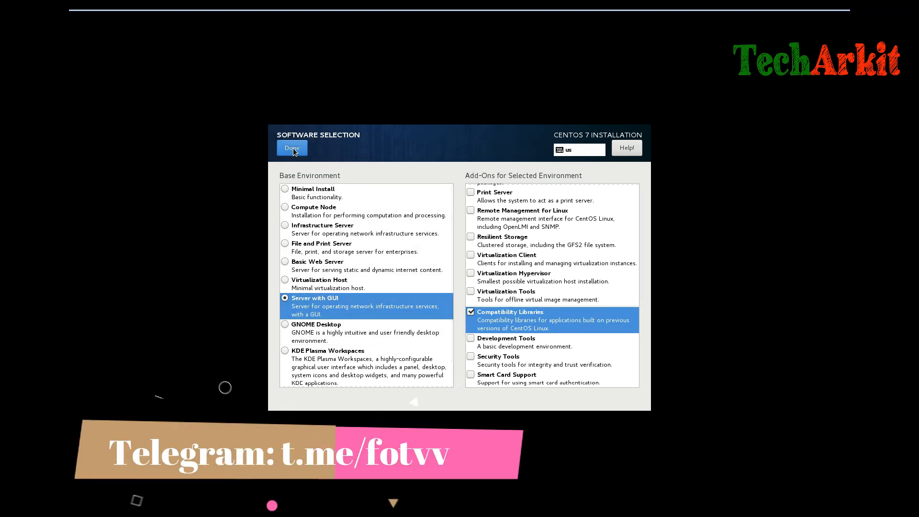
- Confirm the software selection with Done and return to the Installation Summary
{"action": "left_click", "coordinate": [291, 147]}
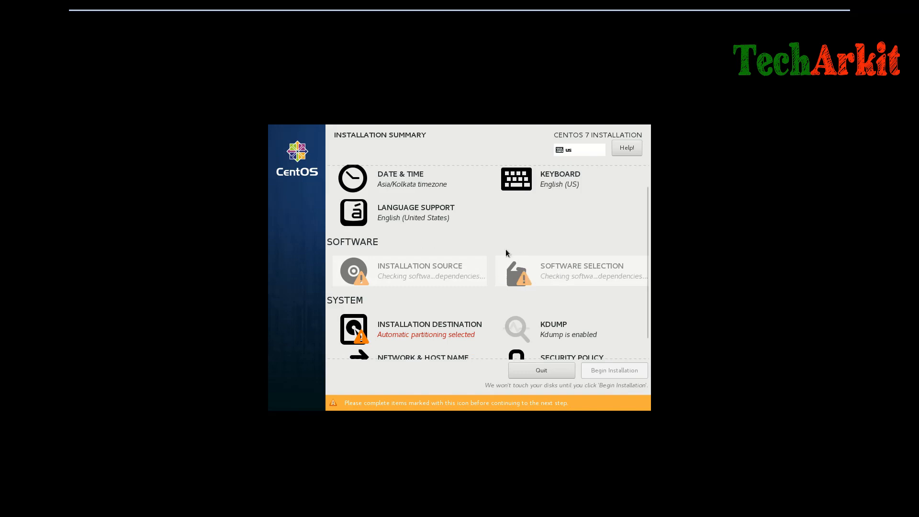
{"action": "mouse_move", "coordinate": [529, 268]}
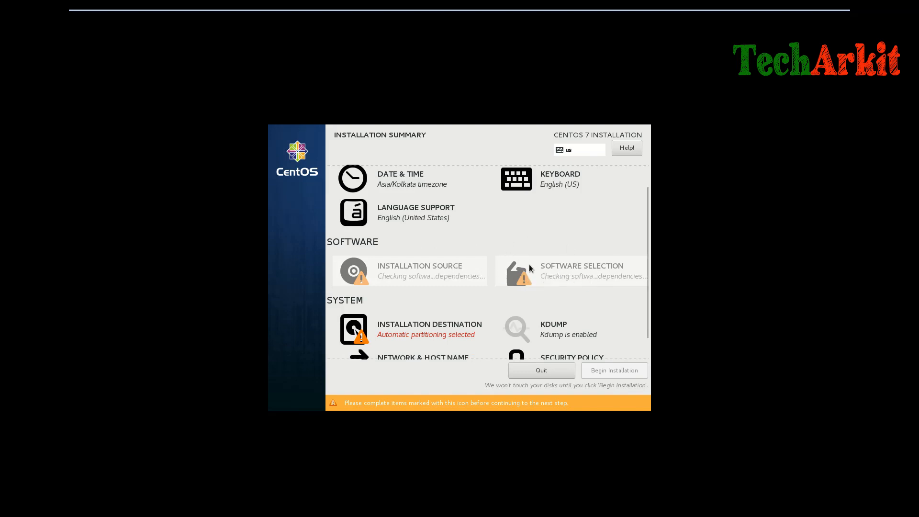
{"action": "mouse_move", "coordinate": [544, 226]}
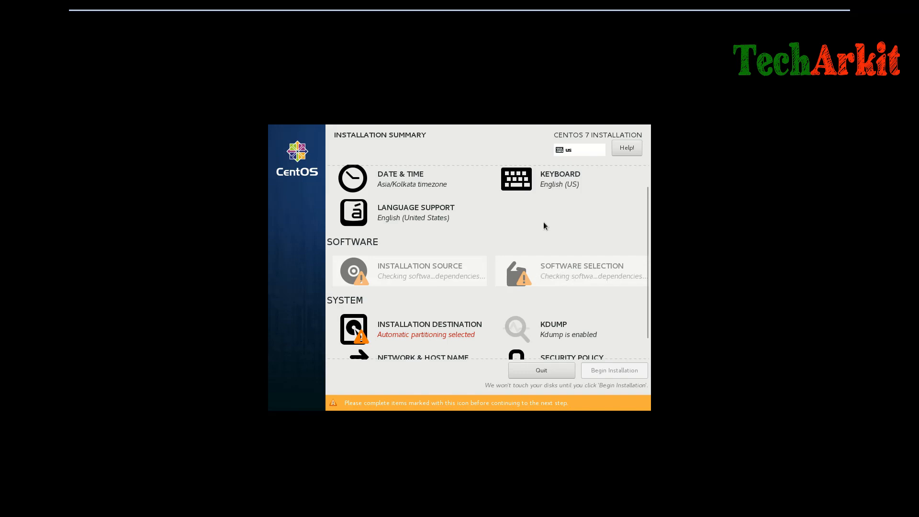
{"action": "mouse_move", "coordinate": [462, 335]}
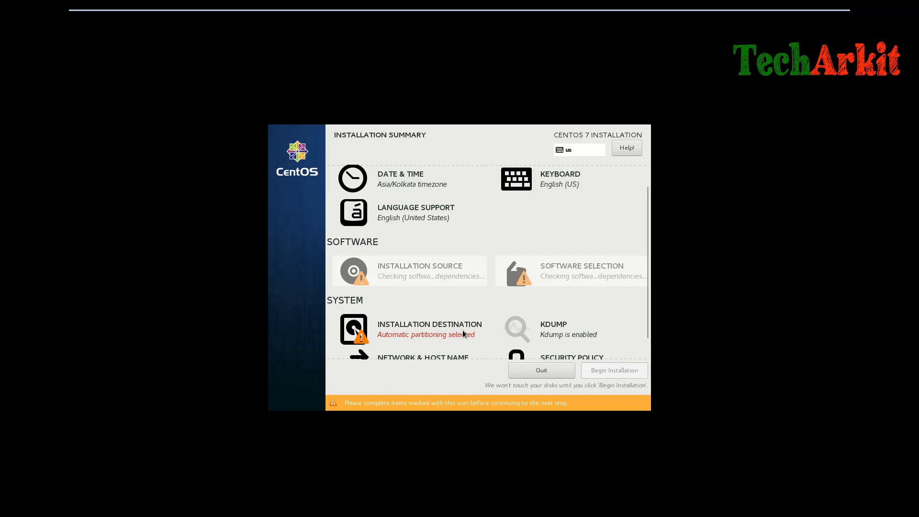
{"action": "mouse_move", "coordinate": [414, 334]}
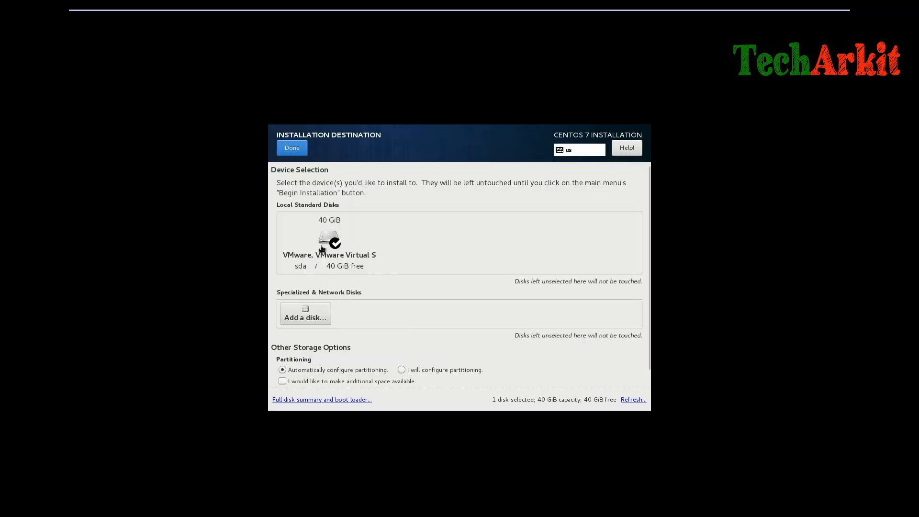
- Choose 'I will configure partitioning' for the 40 GiB disk and proceed to Manual Partitioning
{"action": "scroll", "scroll_direction": "down", "scroll_amount": 3}
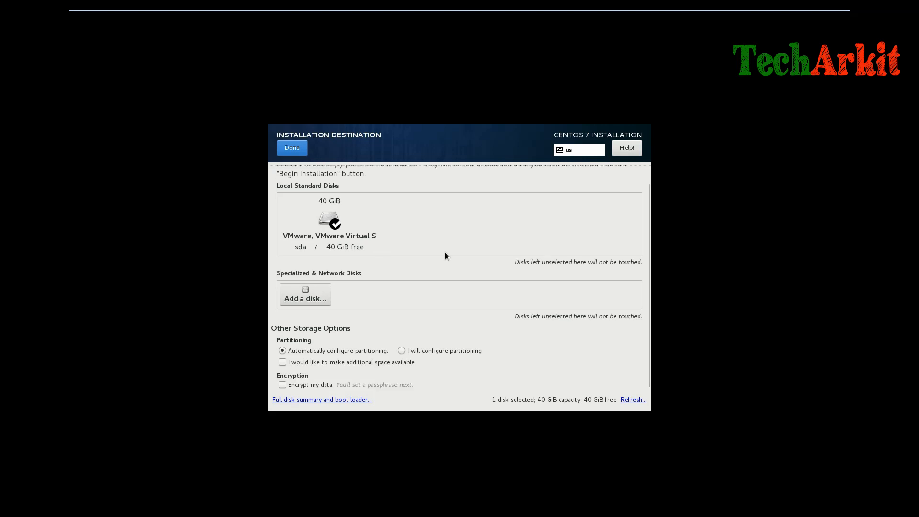
{"action": "mouse_move", "coordinate": [330, 353]}
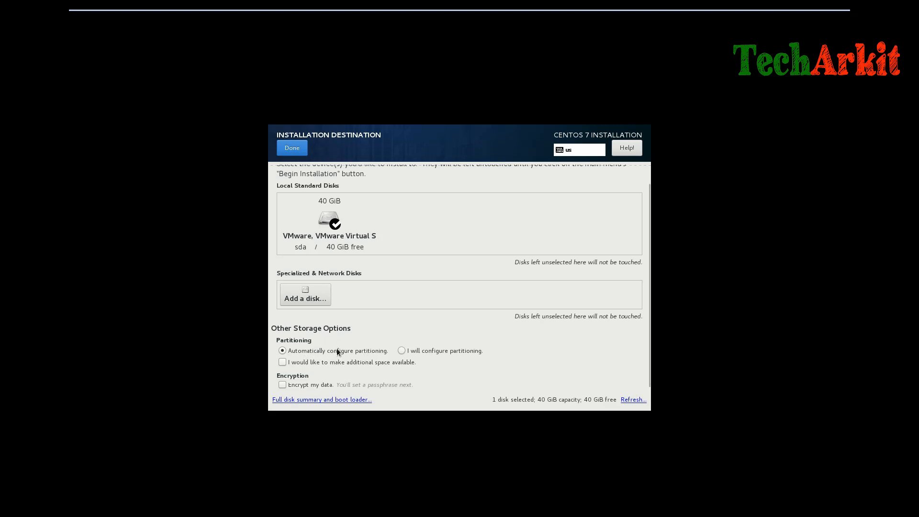
{"action": "mouse_move", "coordinate": [411, 335]}
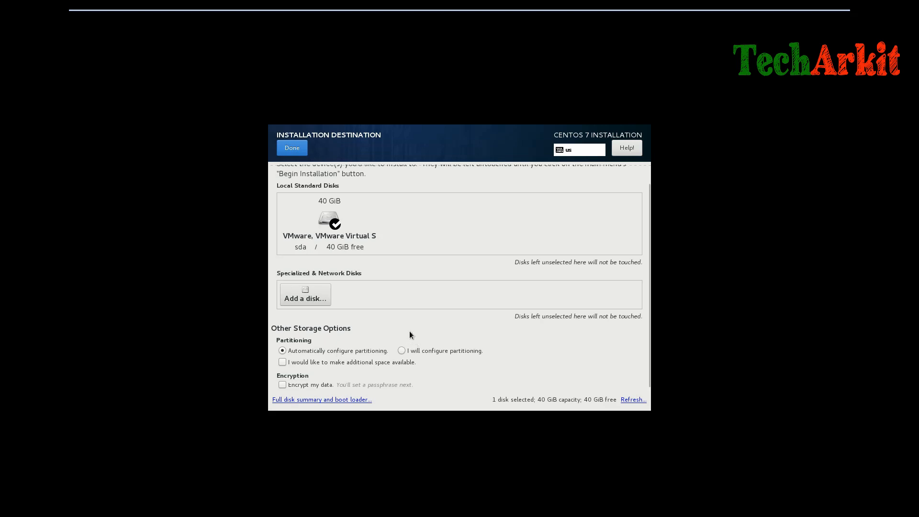
{"action": "left_click", "coordinate": [401, 351]}
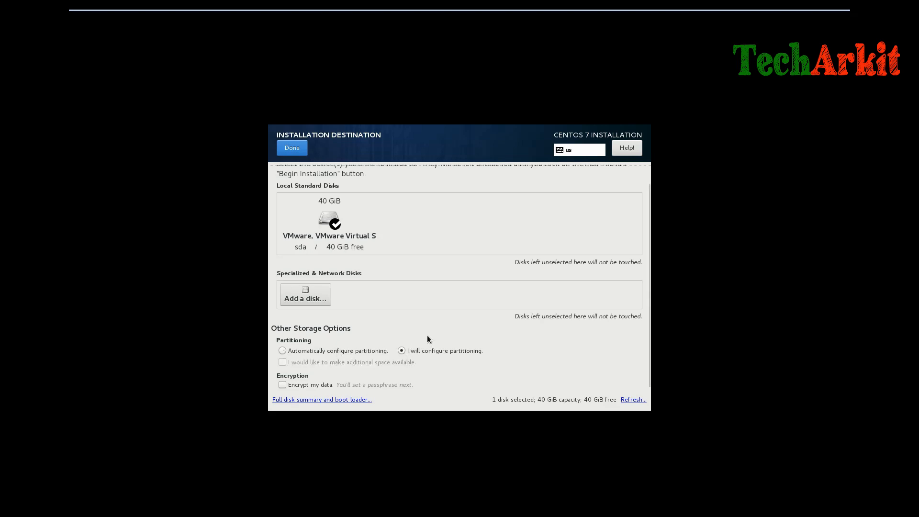
{"action": "mouse_move", "coordinate": [431, 328]}
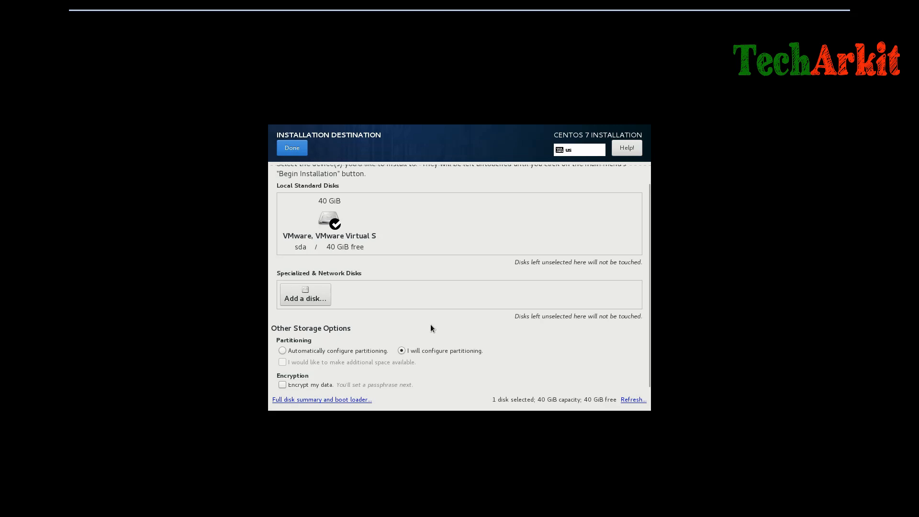
{"action": "scroll", "scroll_direction": "up", "scroll_amount": 3}
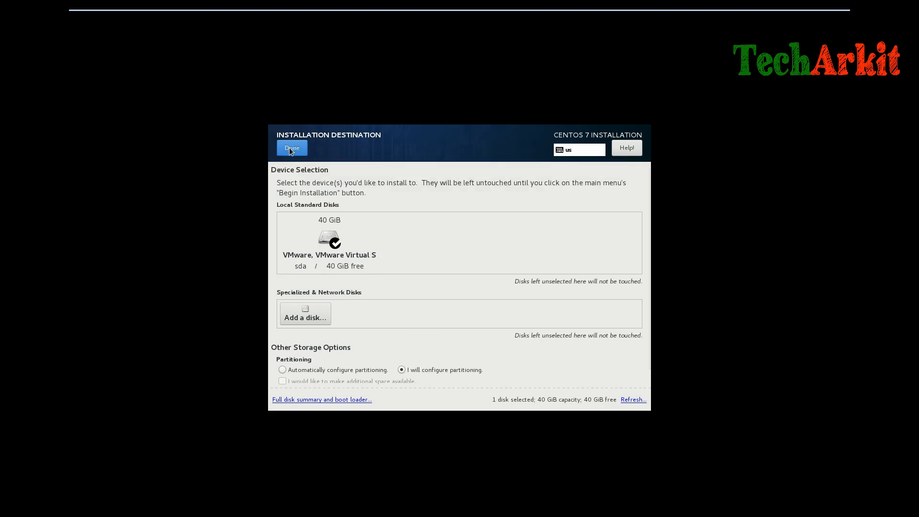
{"action": "left_click", "coordinate": [291, 148]}
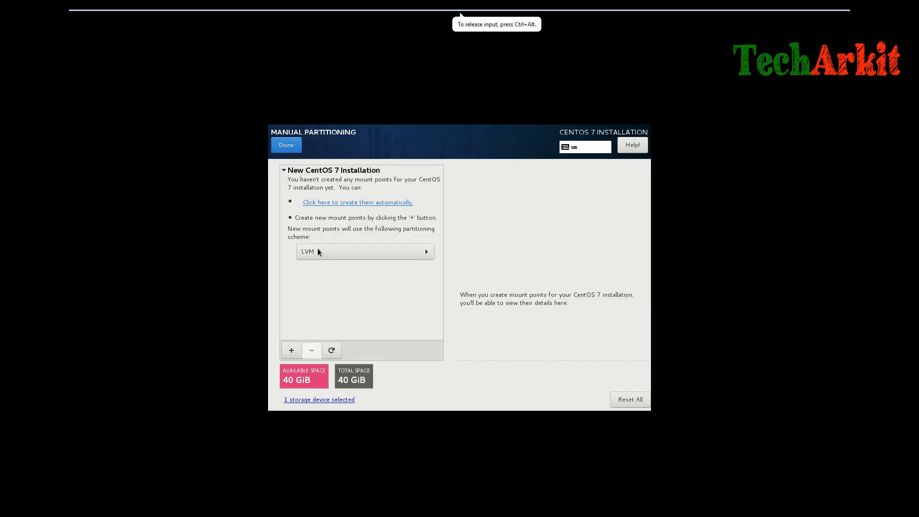
{"action": "left_click", "coordinate": [364, 252]}
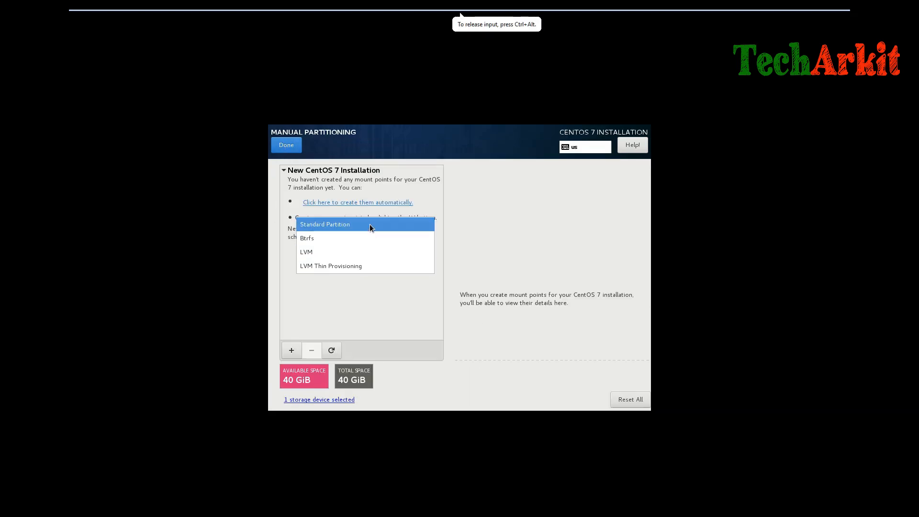
{"action": "mouse_move", "coordinate": [342, 265]}
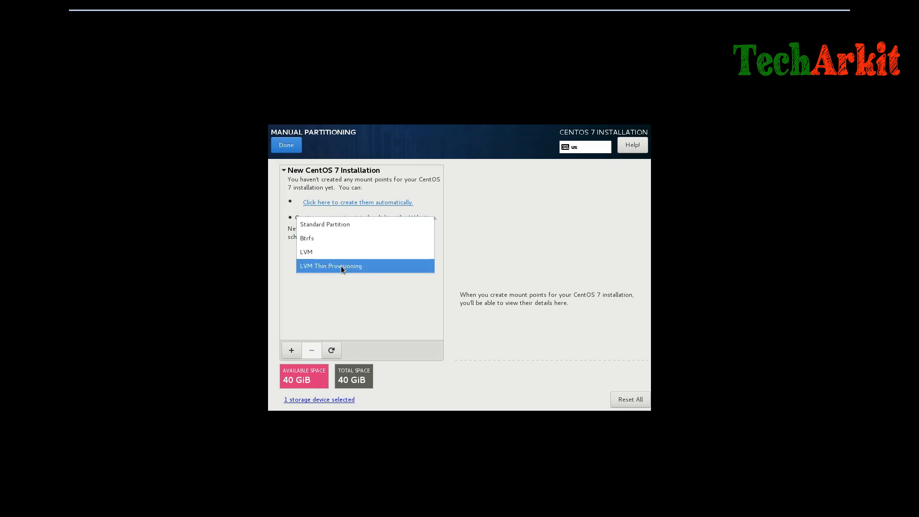
{"action": "mouse_move", "coordinate": [345, 238]}
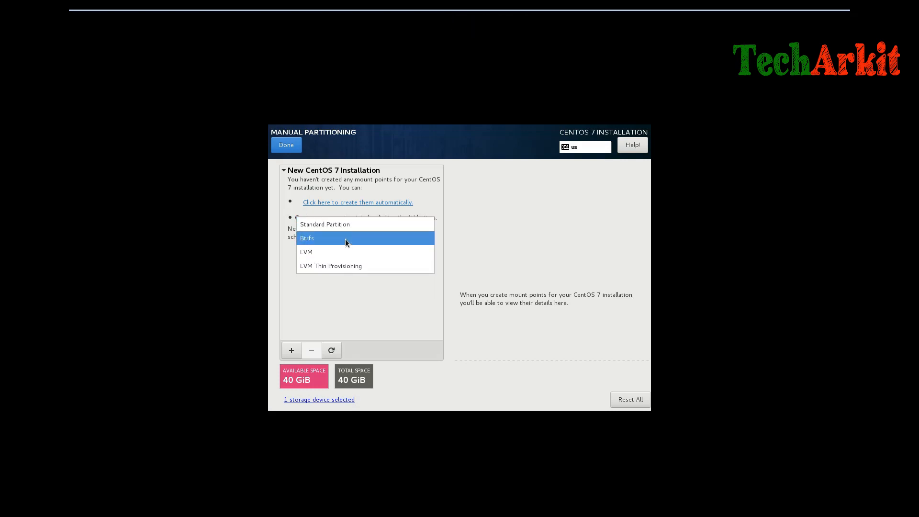
{"action": "left_click", "coordinate": [306, 251]}
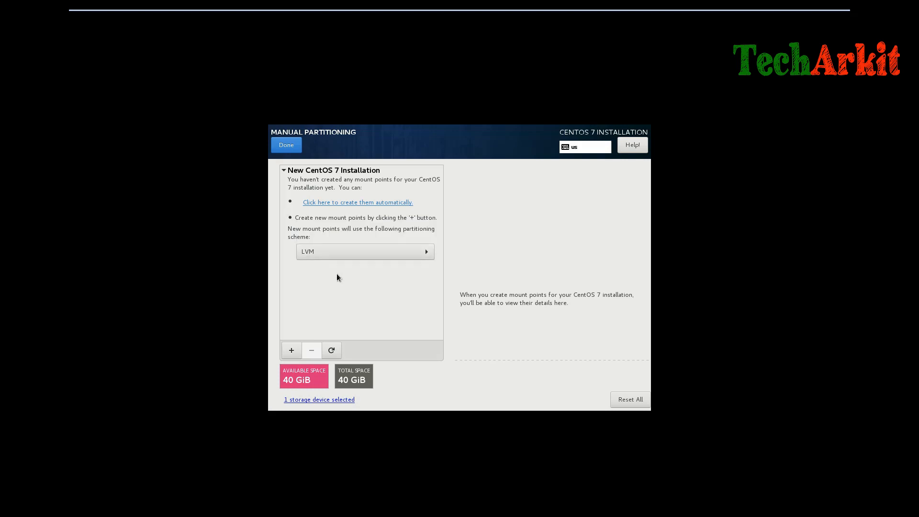
{"action": "mouse_move", "coordinate": [443, 282]}
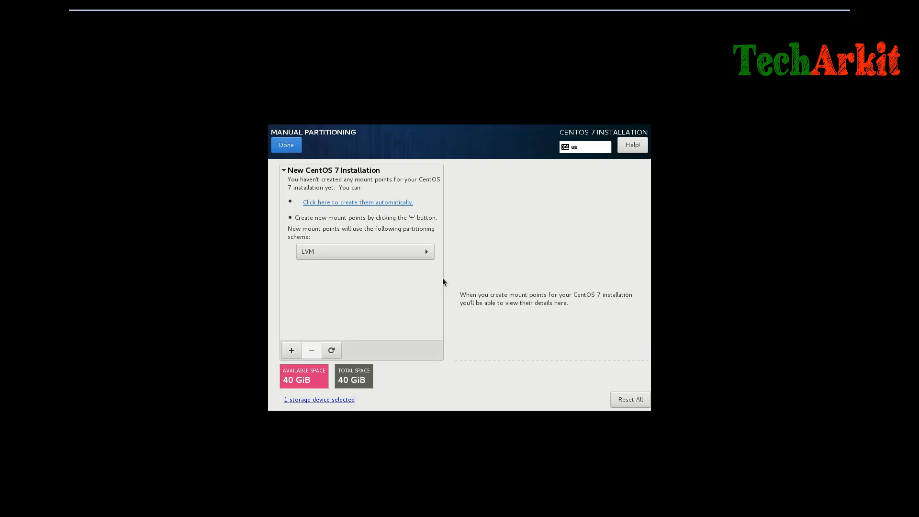
{"action": "mouse_move", "coordinate": [386, 260]}
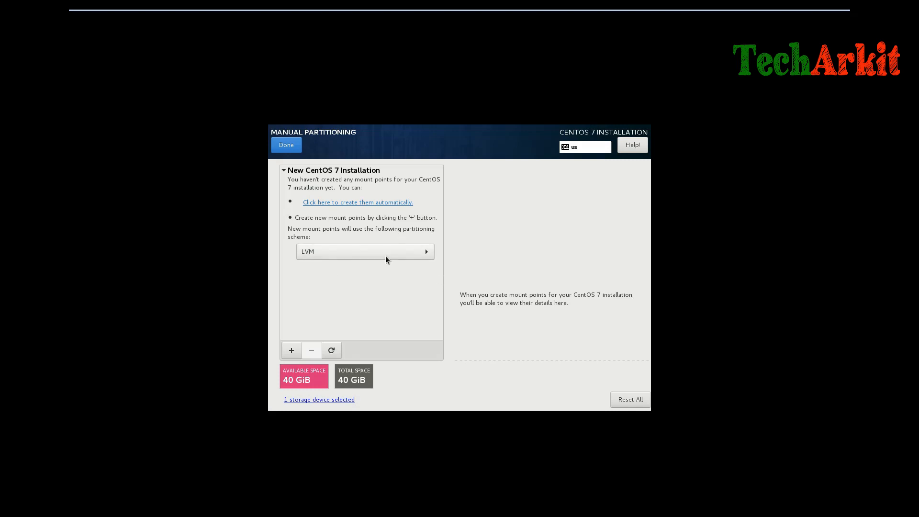
{"action": "mouse_move", "coordinate": [370, 249]}
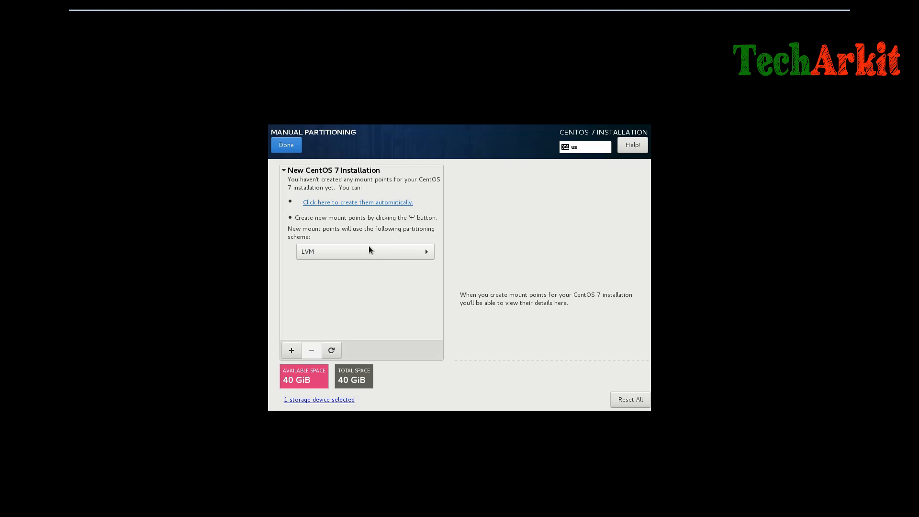
{"action": "mouse_move", "coordinate": [393, 224]}
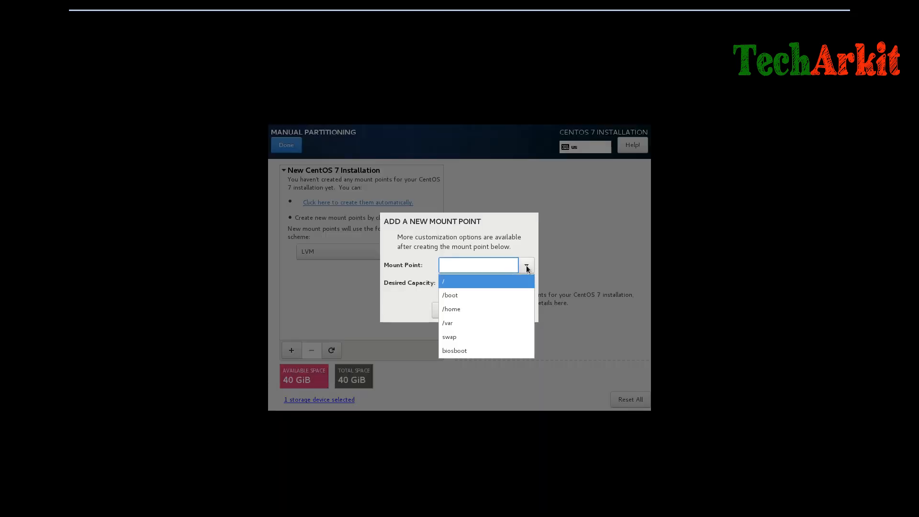
{"action": "mouse_move", "coordinate": [467, 287]}
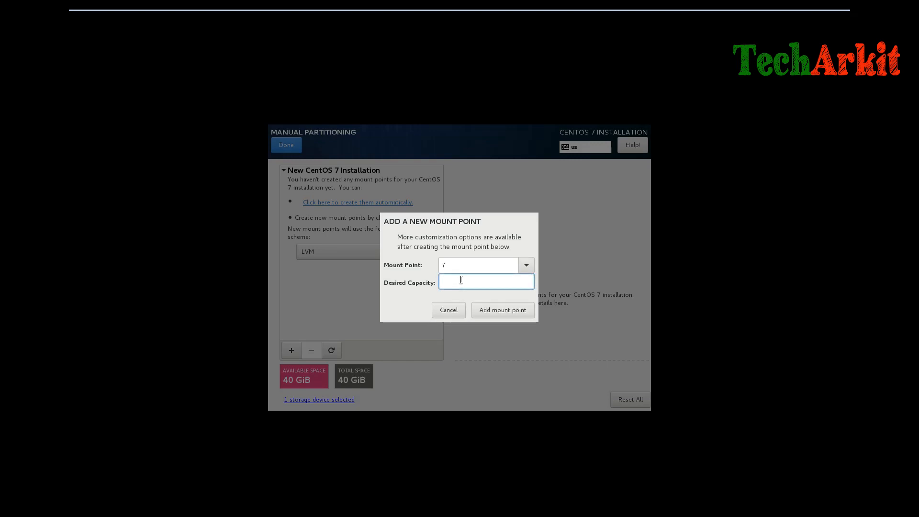
- Create the / mount point at 15000 MiB and a /boot partition at 500 MiB
{"action": "type", "text": "15000"}
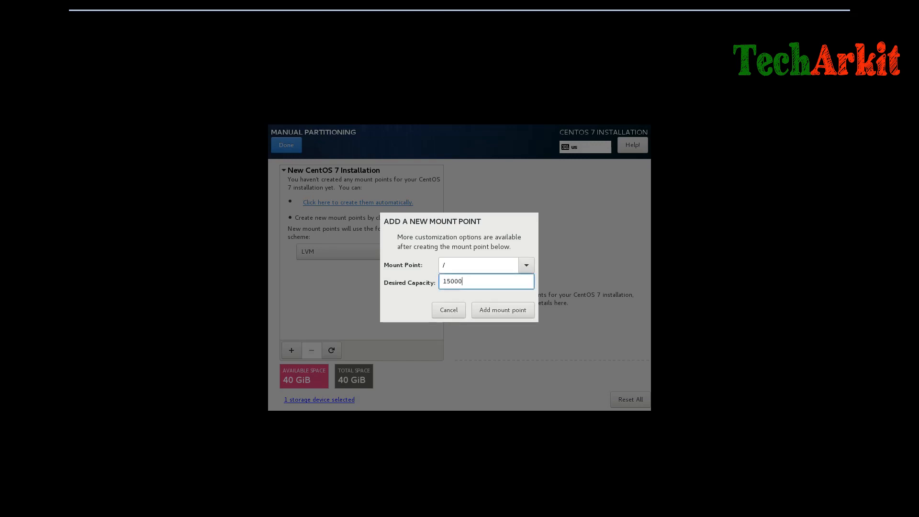
{"action": "left_click", "coordinate": [502, 309]}
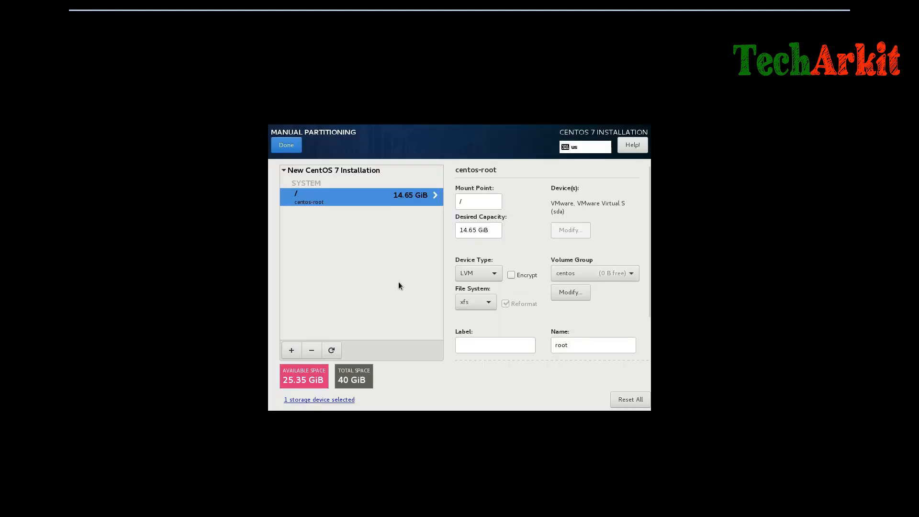
{"action": "left_click", "coordinate": [291, 351]}
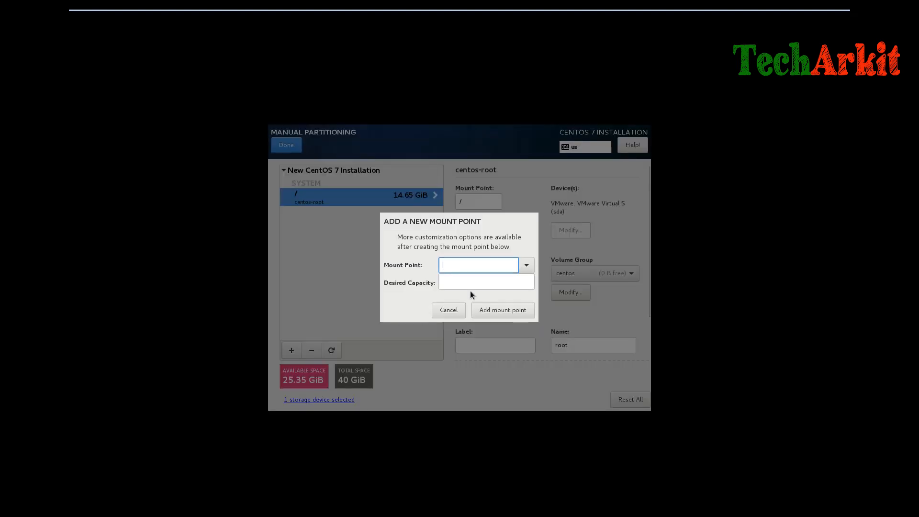
{"action": "type", "text": "/boot"}
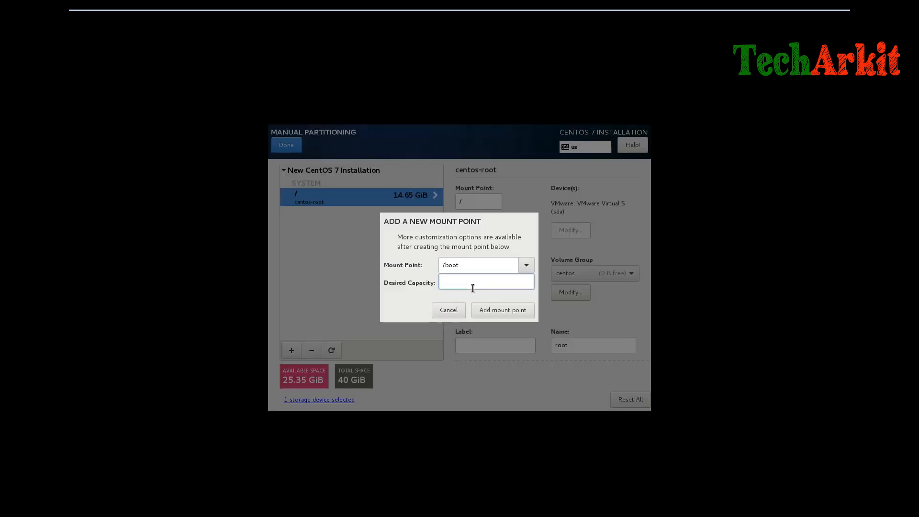
{"action": "type", "text": "500"}
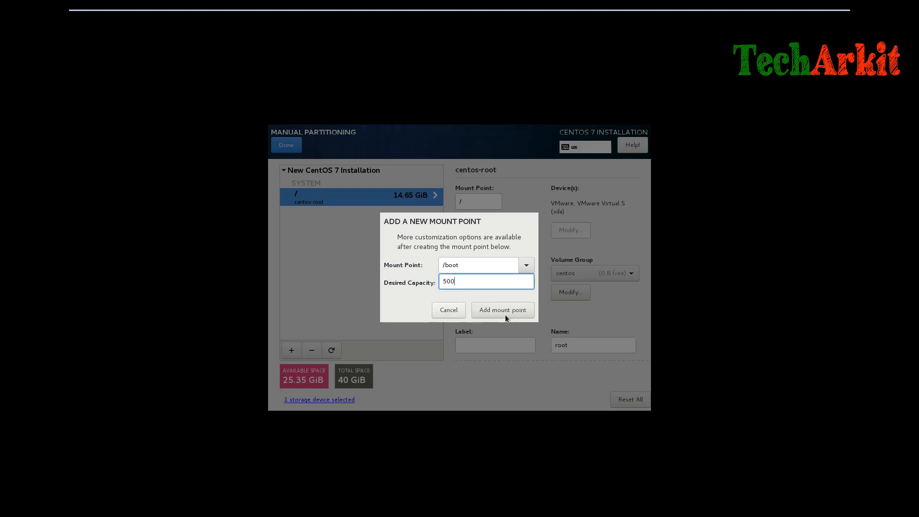
{"action": "left_click", "coordinate": [503, 310]}
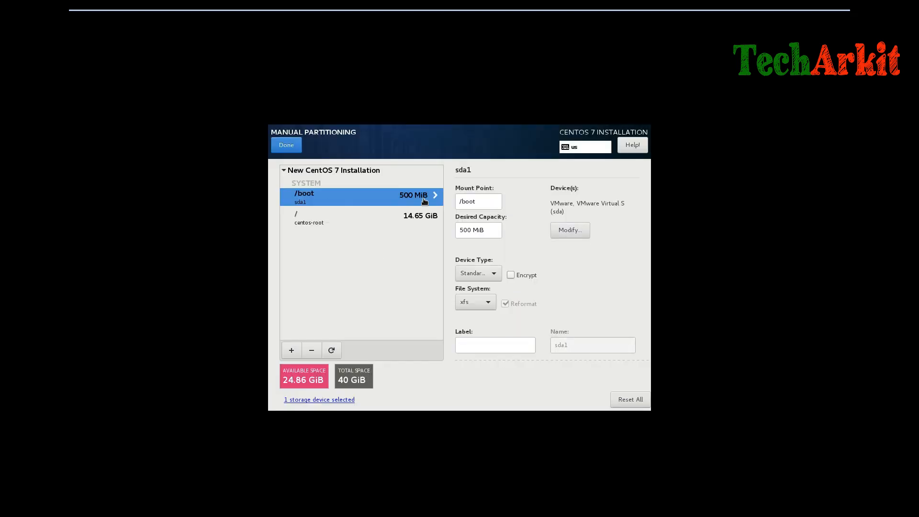
- Add a 5000 MiB /home partition and an 8000 MiB swap partition
{"action": "left_click", "coordinate": [291, 350]}
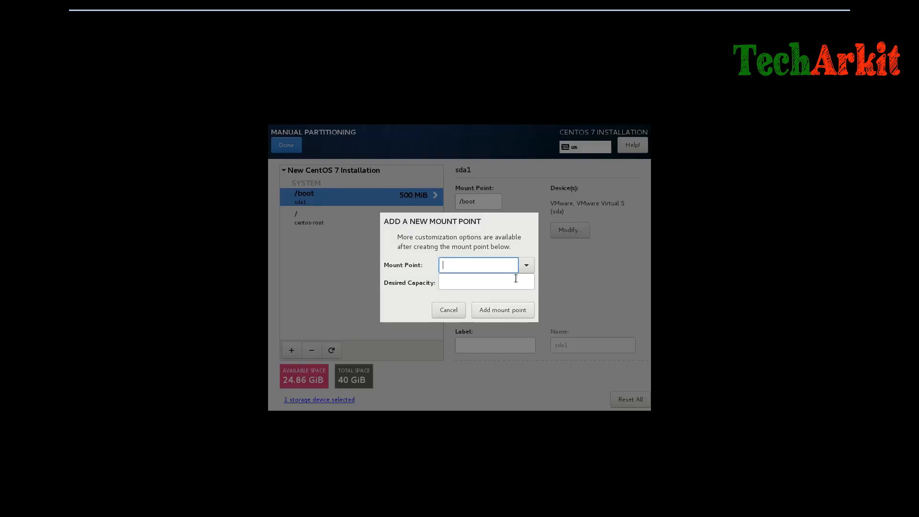
{"action": "left_click", "coordinate": [525, 265]}
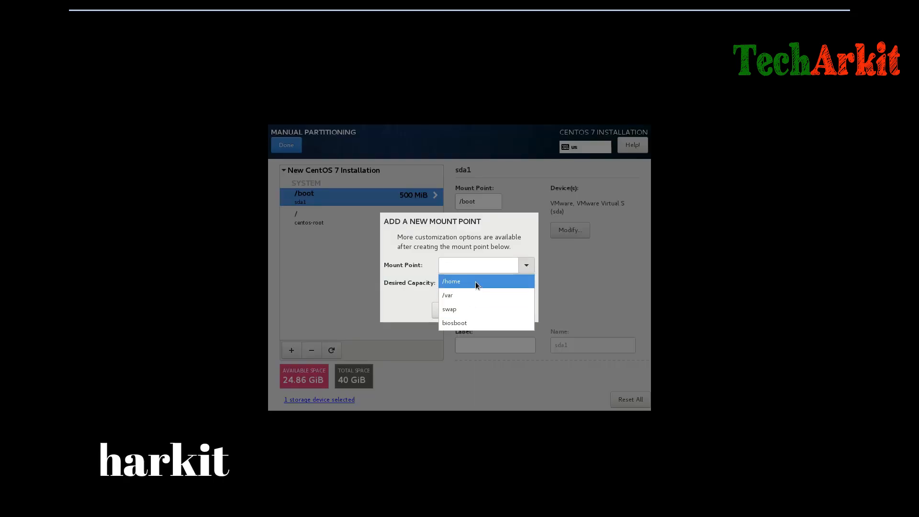
{"action": "left_click", "coordinate": [451, 281]}
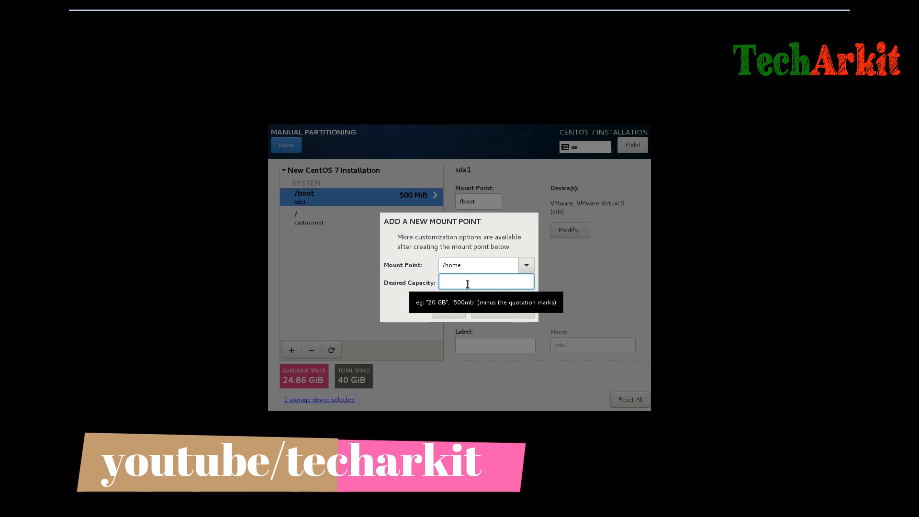
{"action": "type", "text": "5000"}
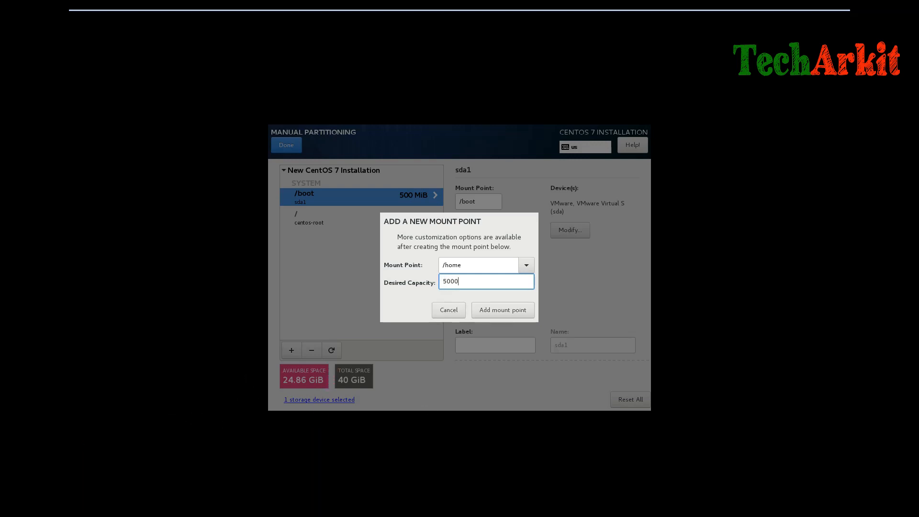
{"action": "left_click", "coordinate": [502, 310]}
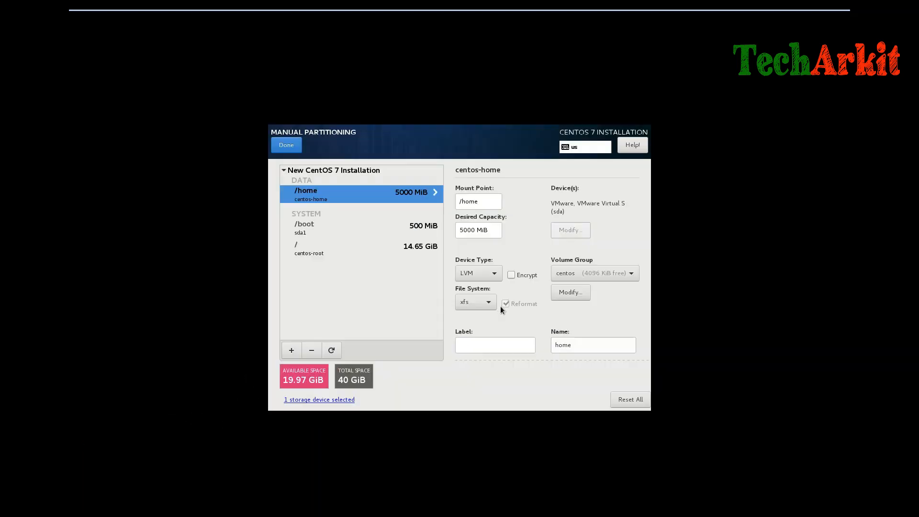
{"action": "left_click", "coordinate": [291, 350]}
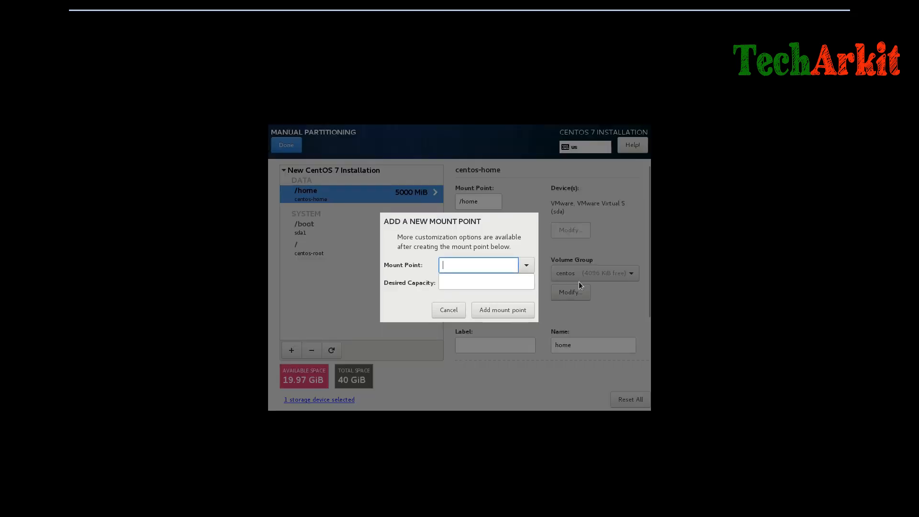
{"action": "left_click", "coordinate": [525, 265]}
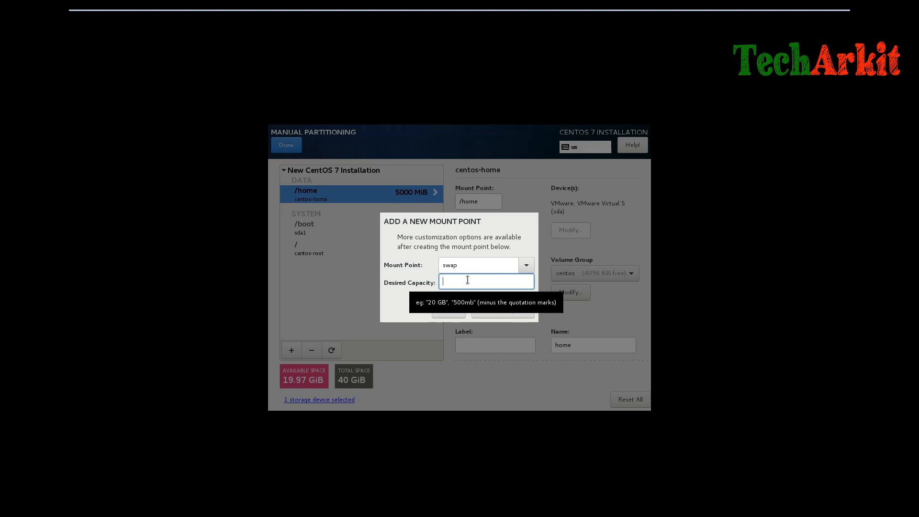
{"action": "type", "text": "8"}
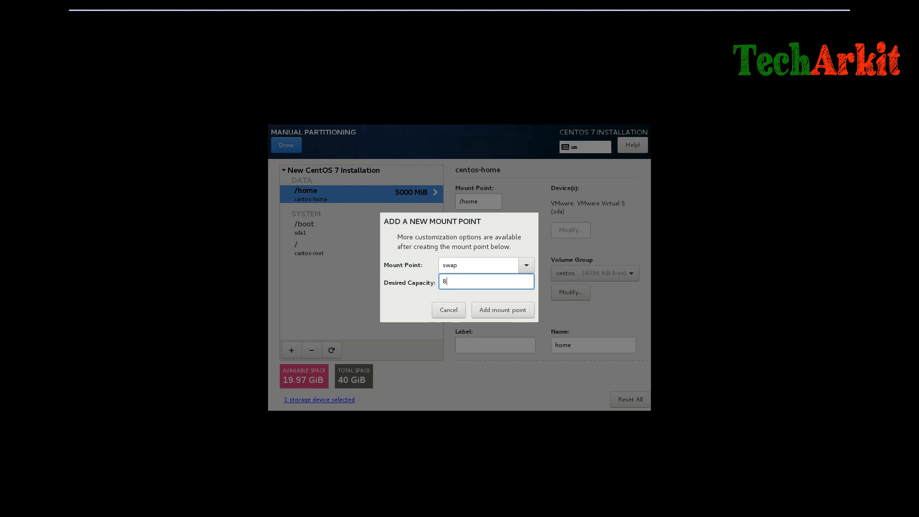
{"action": "type", "text": "000"}
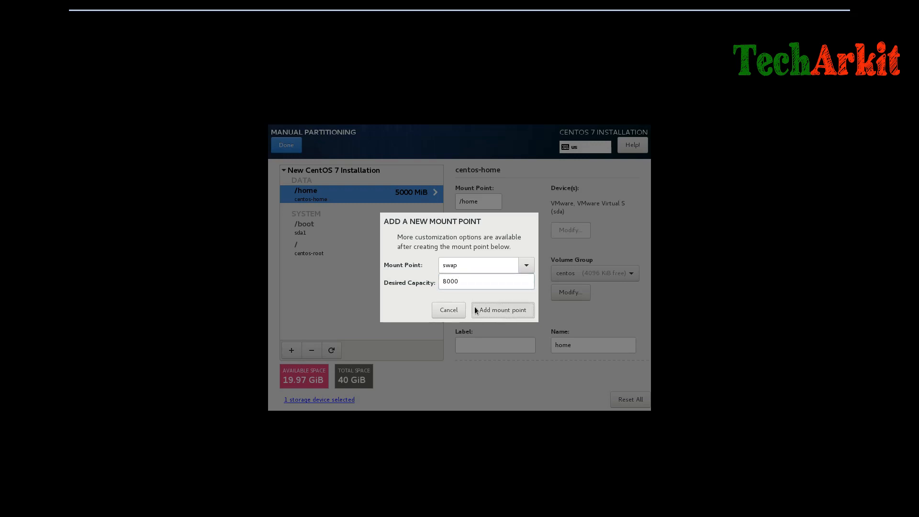
{"action": "left_click", "coordinate": [500, 309]}
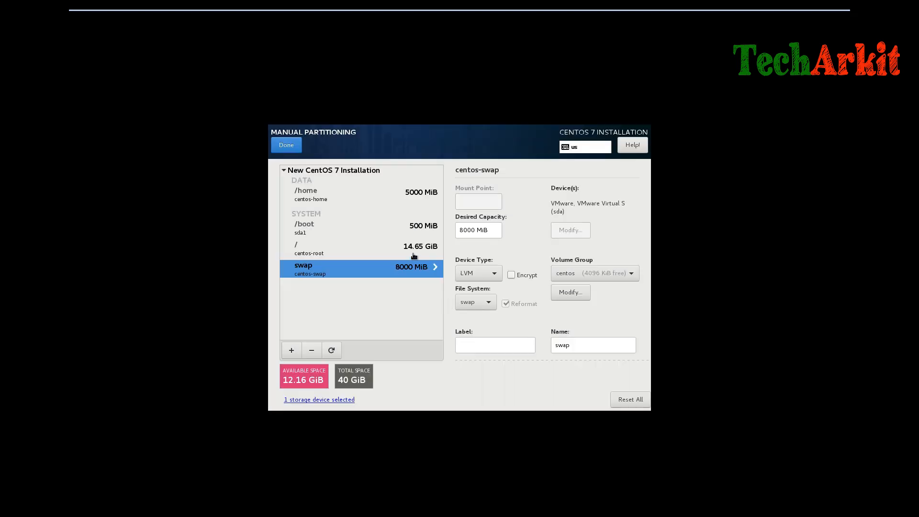
{"action": "mouse_move", "coordinate": [414, 262]}
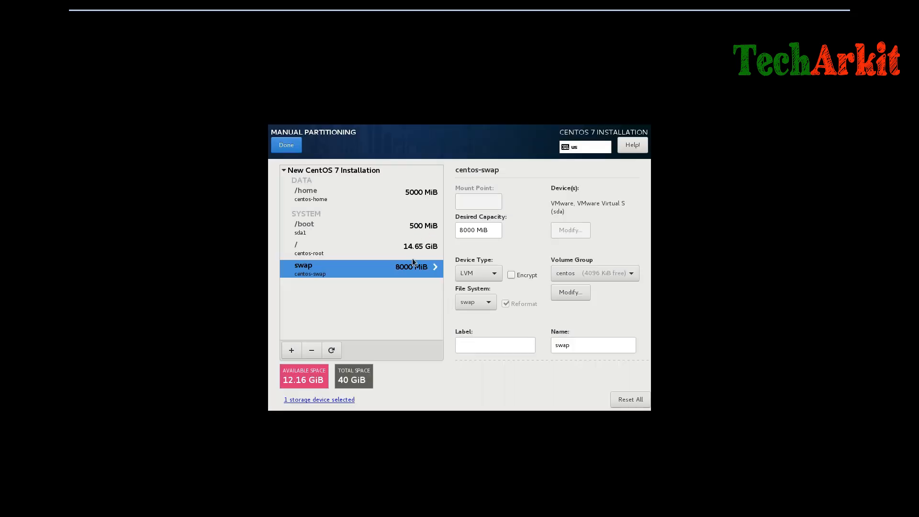
- Add a 7000 MiB /var partition, review the root partition and finish with Done
{"action": "left_click", "coordinate": [291, 350]}
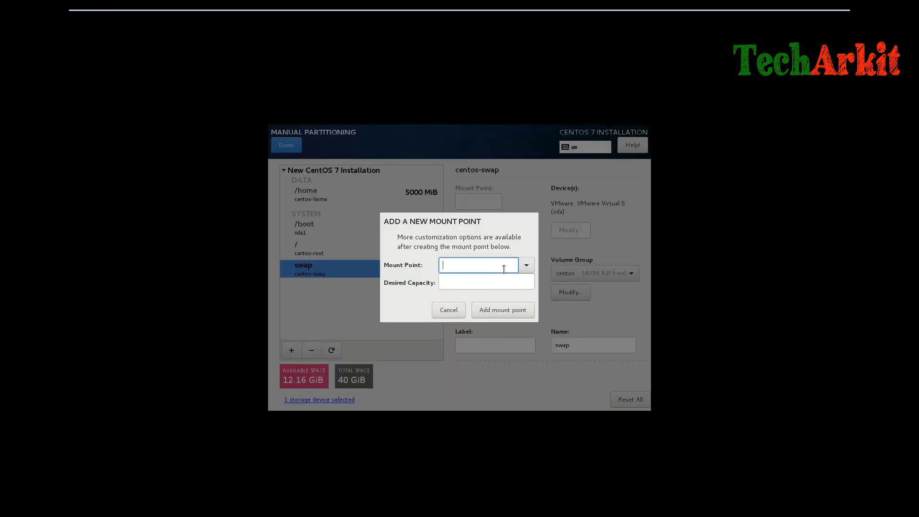
{"action": "left_click", "coordinate": [526, 266]}
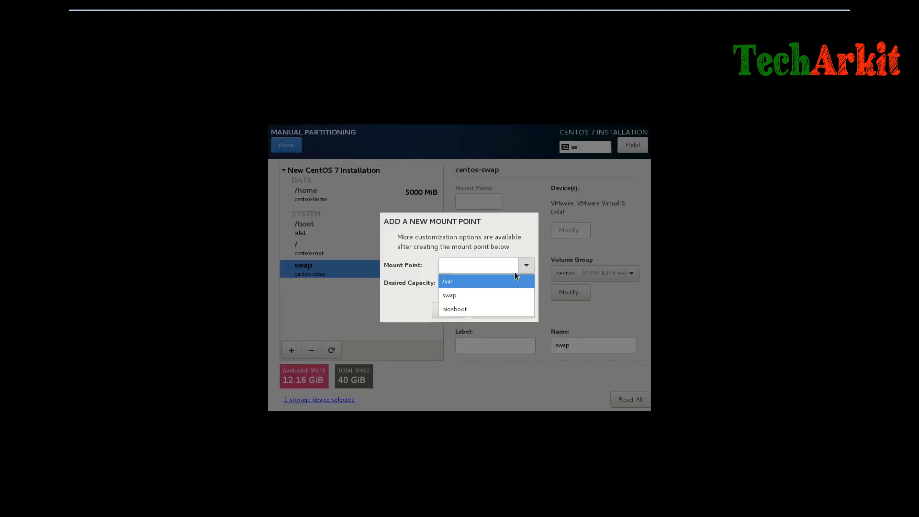
{"action": "left_click", "coordinate": [447, 281]}
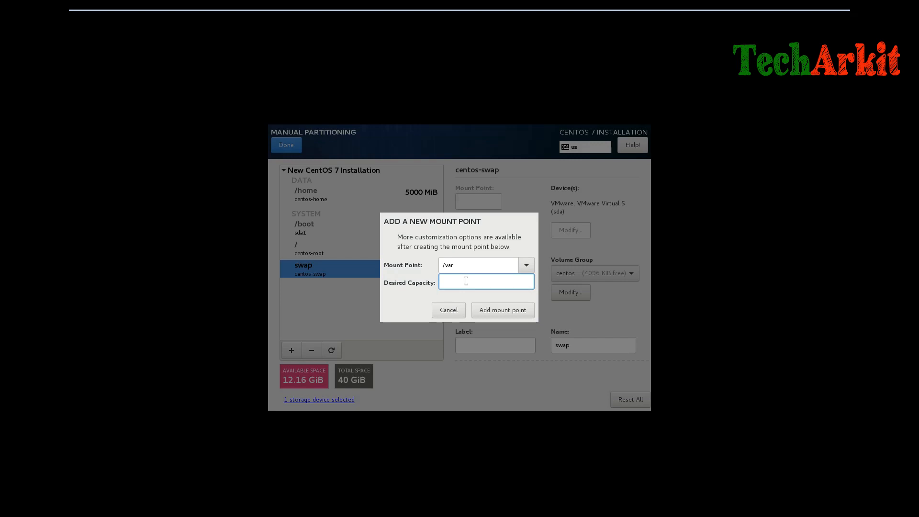
{"action": "type", "text": "7000"}
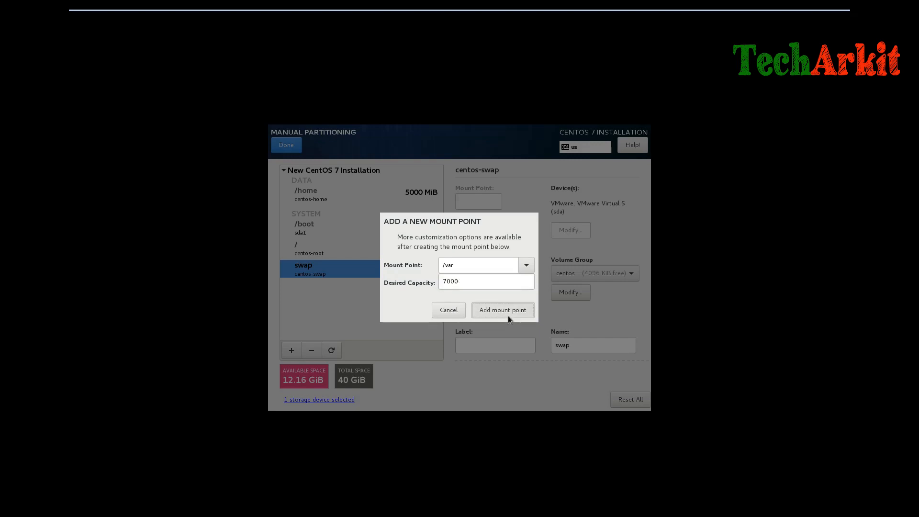
{"action": "left_click", "coordinate": [502, 309]}
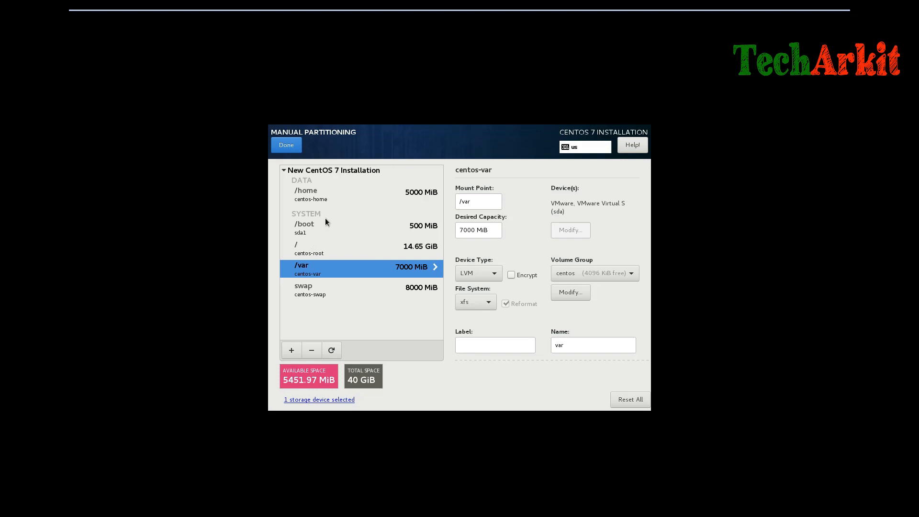
{"action": "mouse_move", "coordinate": [354, 264]}
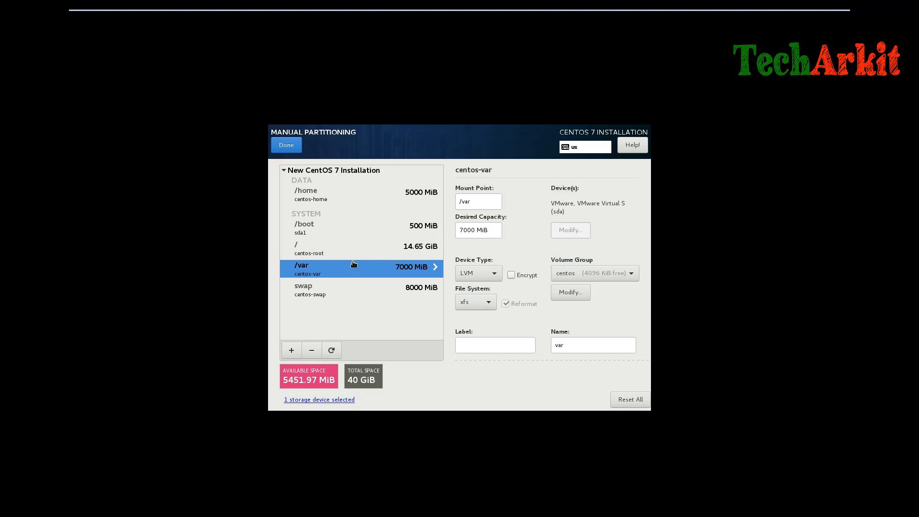
{"action": "left_click", "coordinate": [304, 228]}
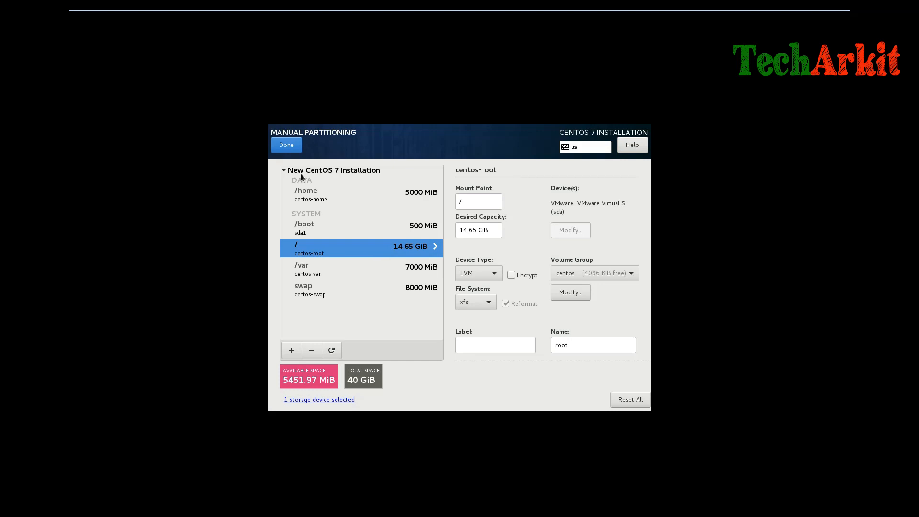
{"action": "left_click", "coordinate": [286, 145]}
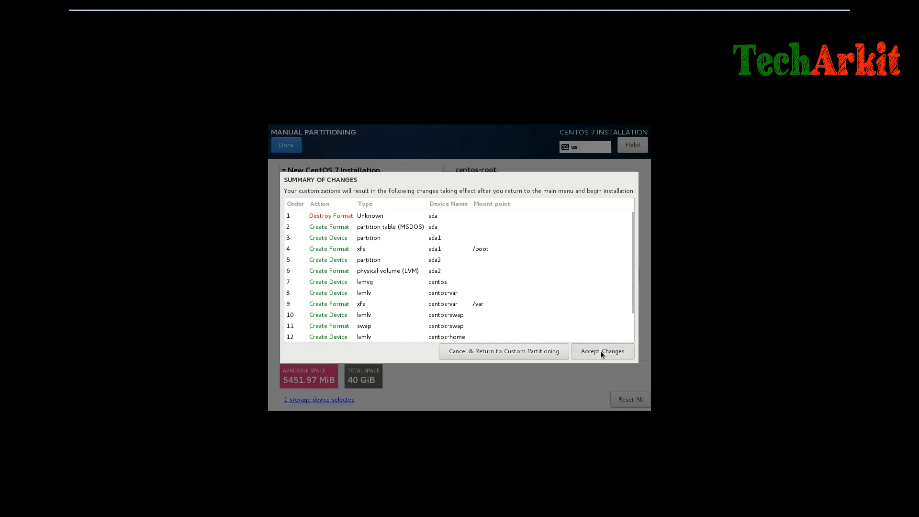
- Accept the partitioning changes, switch the ens33 Ethernet connection on and open its settings
{"action": "left_click", "coordinate": [602, 351]}
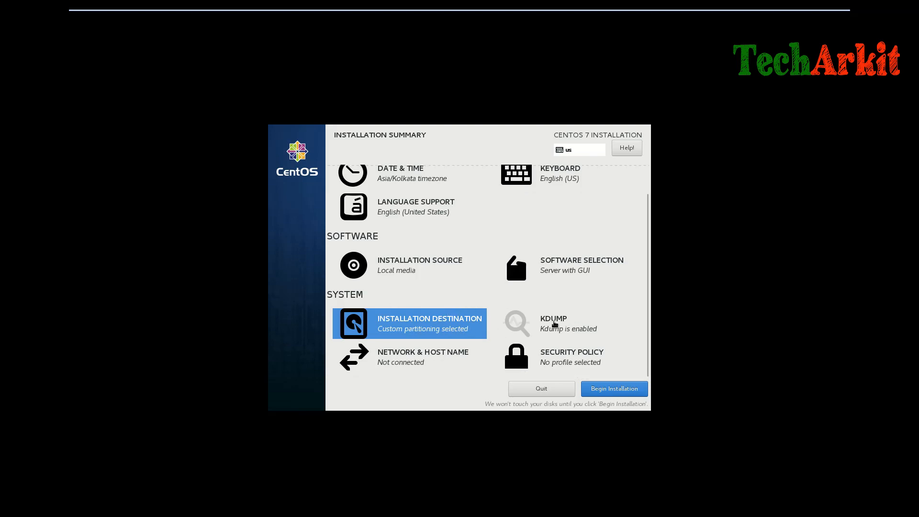
{"action": "mouse_move", "coordinate": [416, 366]}
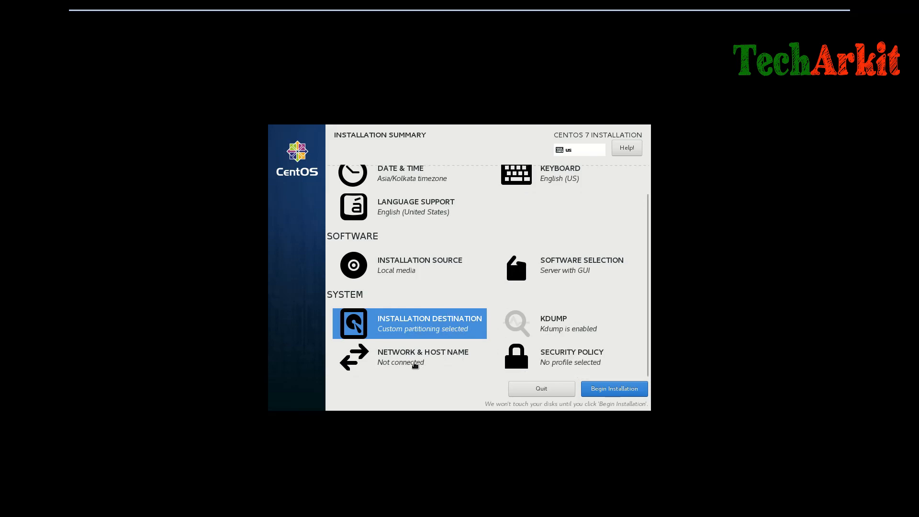
{"action": "left_click", "coordinate": [422, 357]}
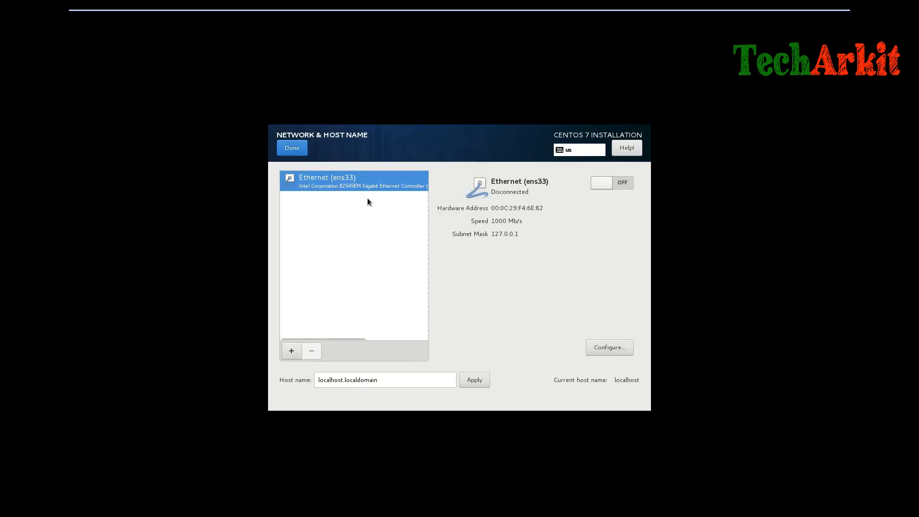
{"action": "left_click", "coordinate": [612, 182]}
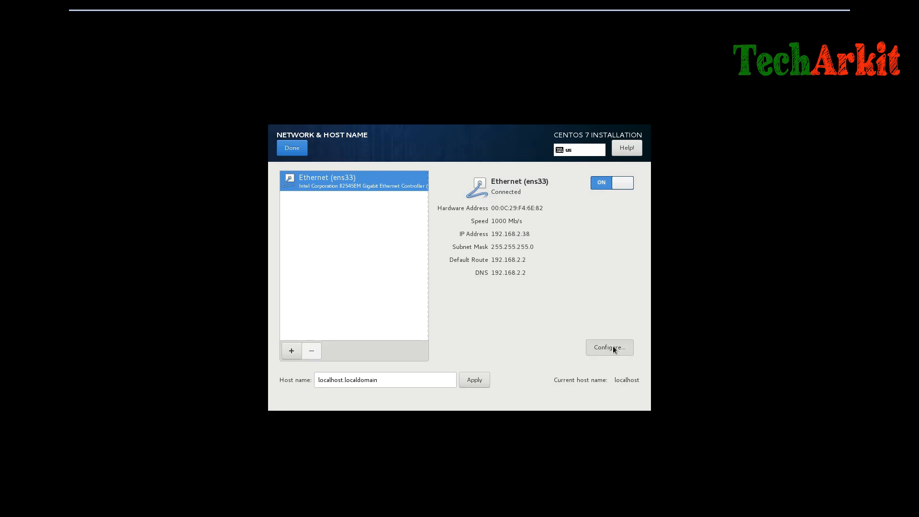
{"action": "left_click", "coordinate": [609, 347]}
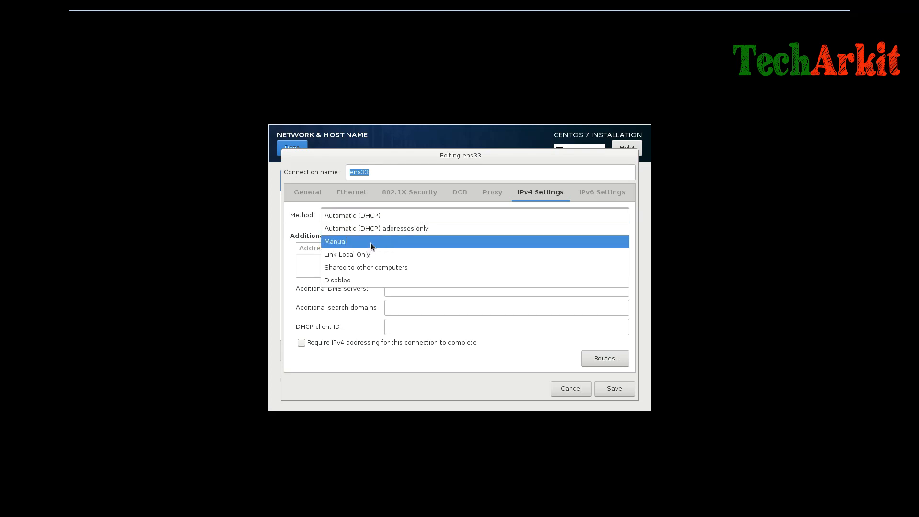
- Switch ens33 IPv4 to Manual with address 192.168.2.140, netmask 255.255.255.0 and gateway 192.168.2.2
{"action": "left_click", "coordinate": [335, 242]}
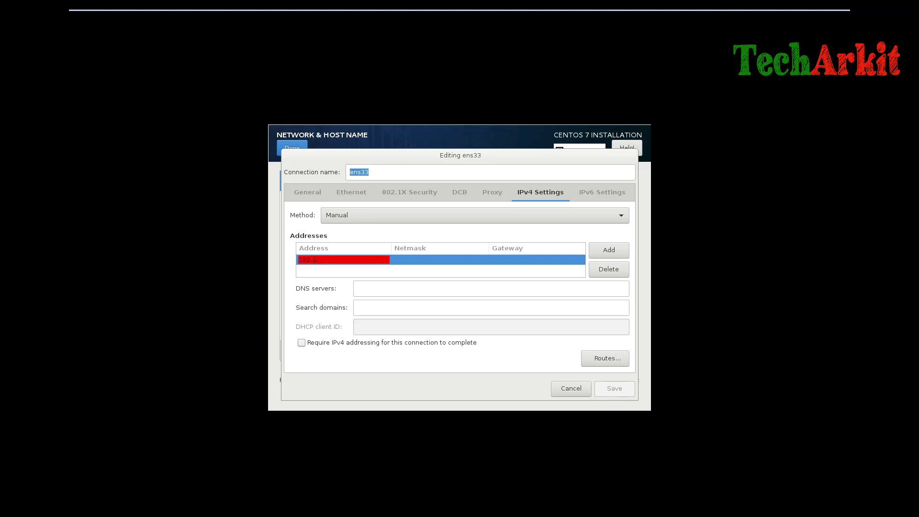
{"action": "type", "text": "192.168.2.140"}
{"action": "left_click", "coordinate": [441, 260]}
{"action": "type", "text": "255.255.255.0"}
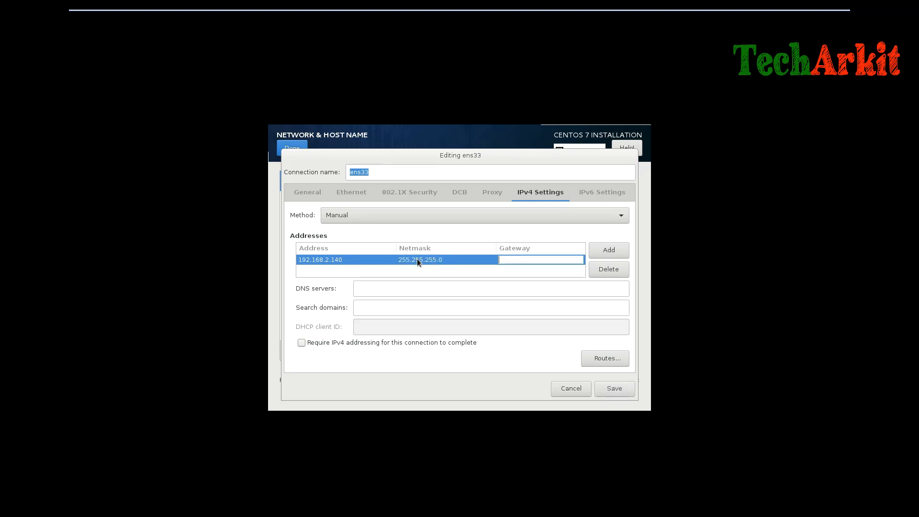
{"action": "type", "text": "192.16"}
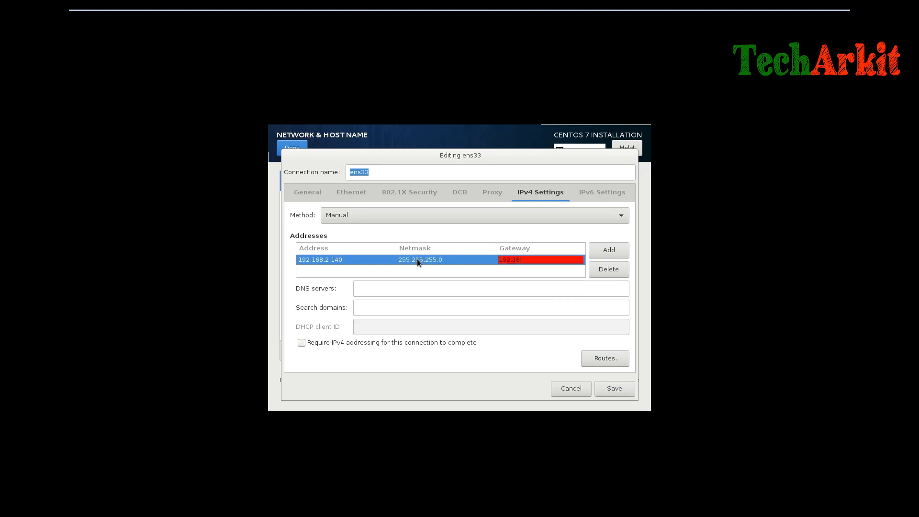
{"action": "type", "text": "192.168.2.2"}
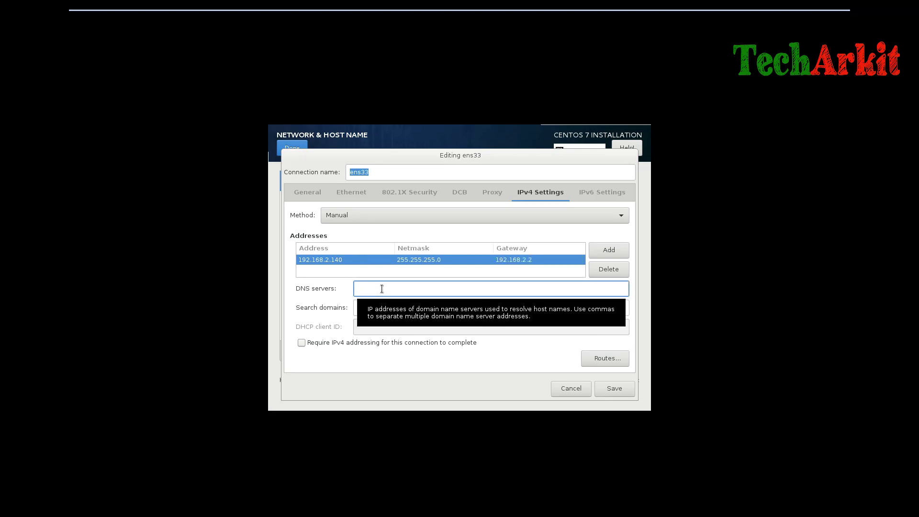
- Set DNS server 4.4.4.4 and save the static connection settings
{"action": "type", "text": "4.4"}
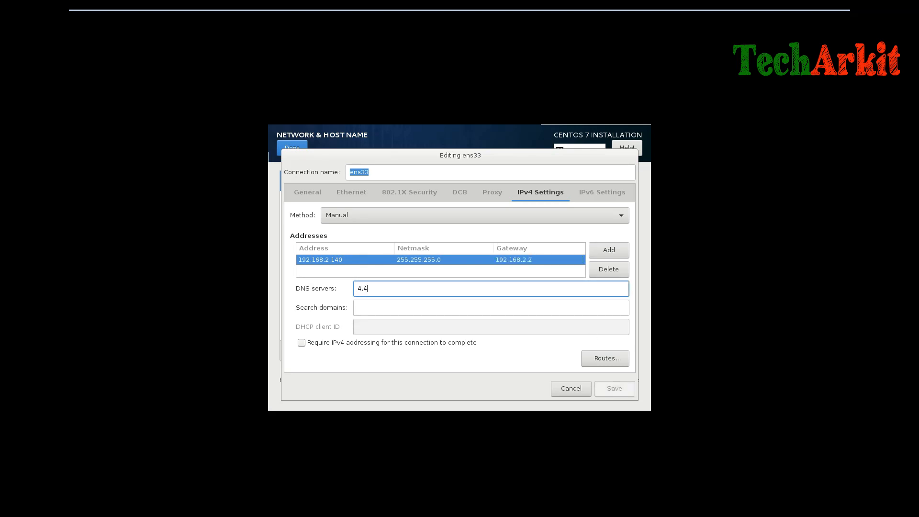
{"action": "type", "text": ".4.4"}
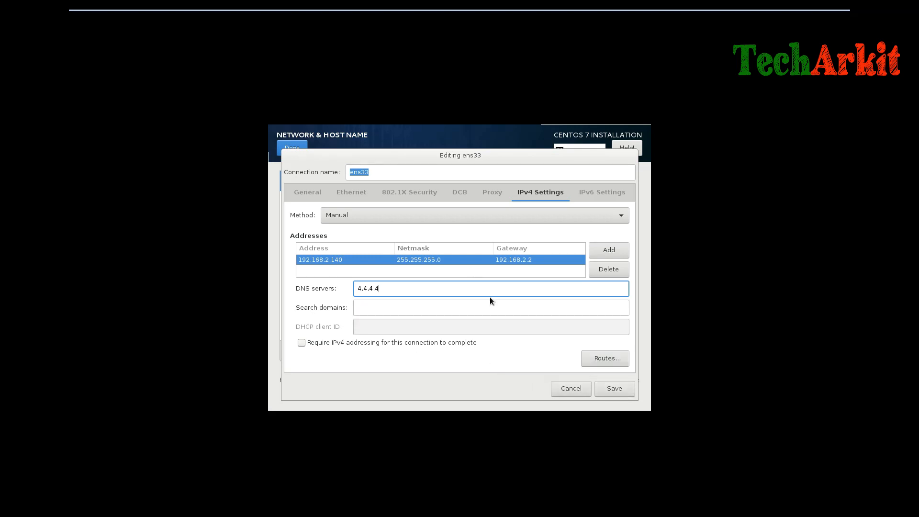
{"action": "left_click", "coordinate": [614, 387]}
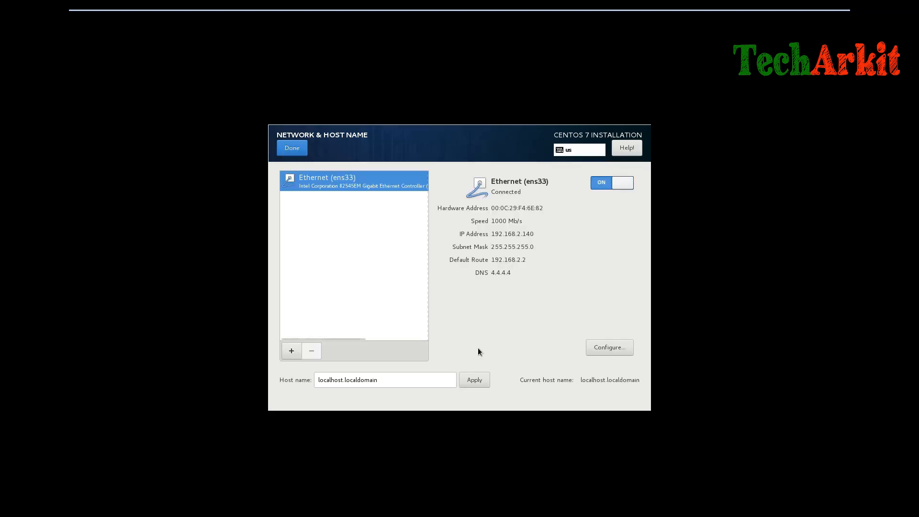
- Replace the host name localhost.localdomain with server.arkit.local and apply it
{"action": "triple_click", "coordinate": [385, 380]}
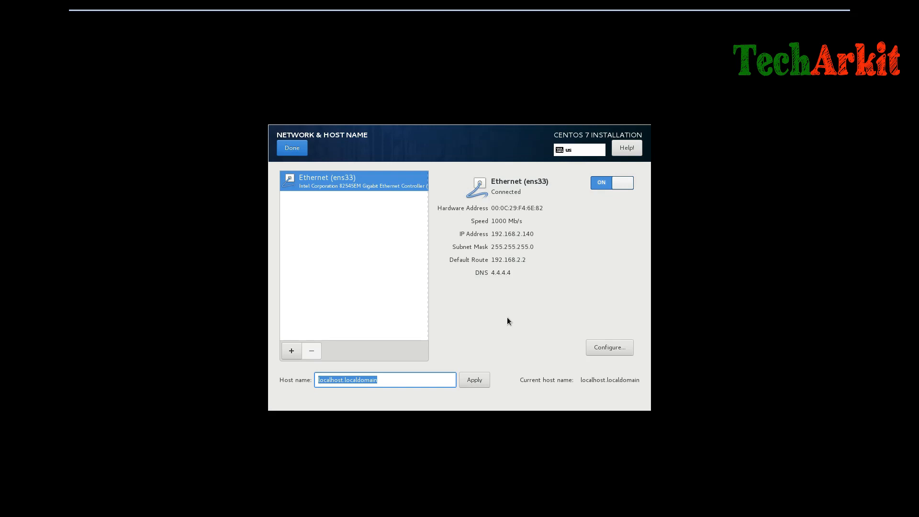
{"action": "type", "text": "server."}
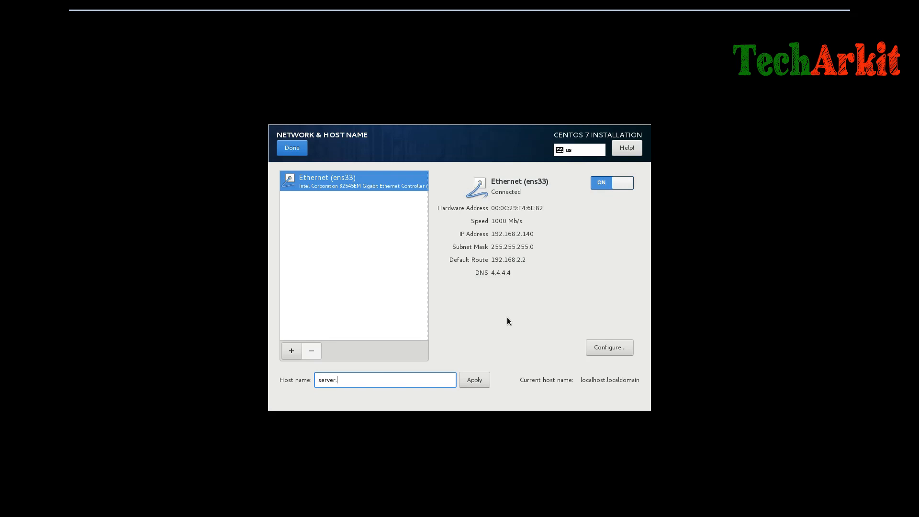
{"action": "type", "text": "arkit."}
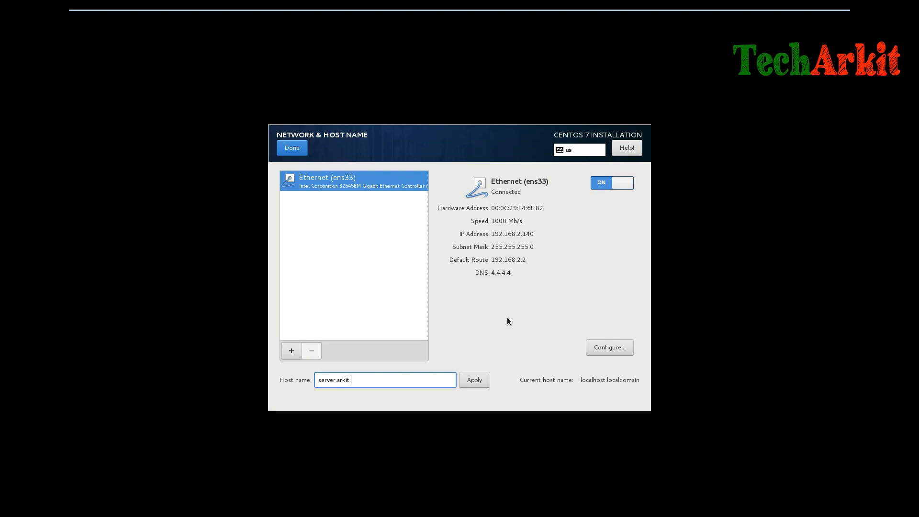
{"action": "type", "text": "local"}
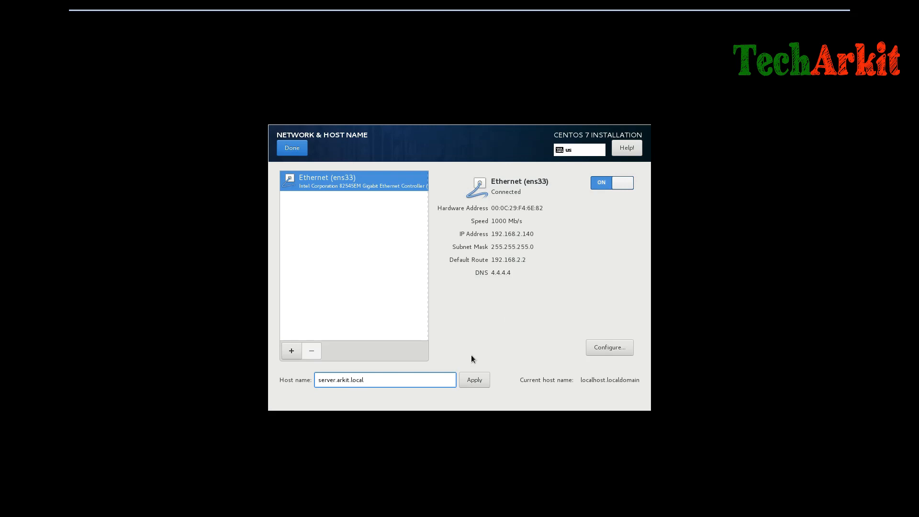
{"action": "left_click", "coordinate": [474, 380]}
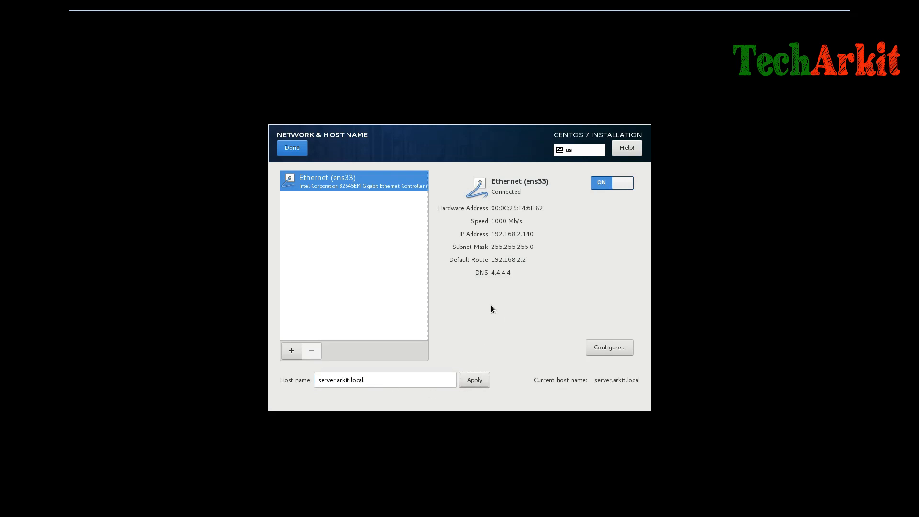
- Leave network settings for the Installation Summary and begin the CentOS installation
{"action": "left_click", "coordinate": [291, 147]}
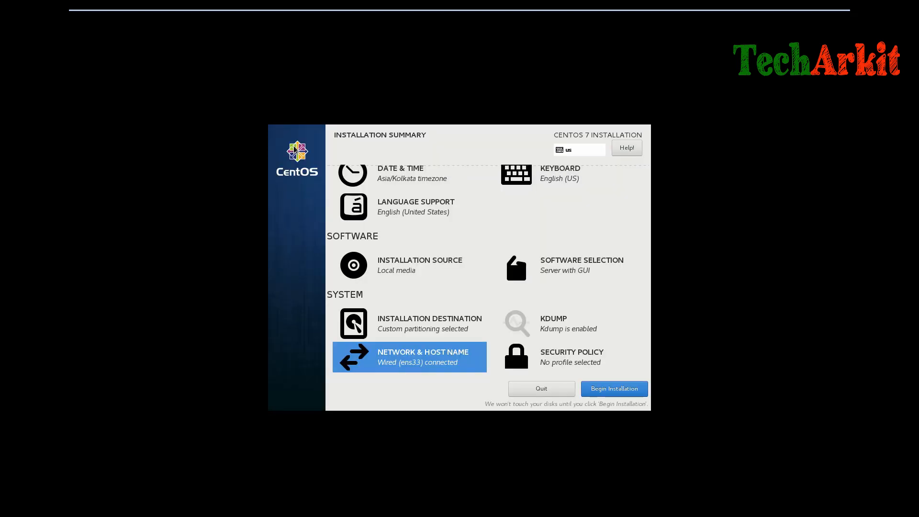
{"action": "scroll", "scroll_direction": "up", "scroll_amount": 3}
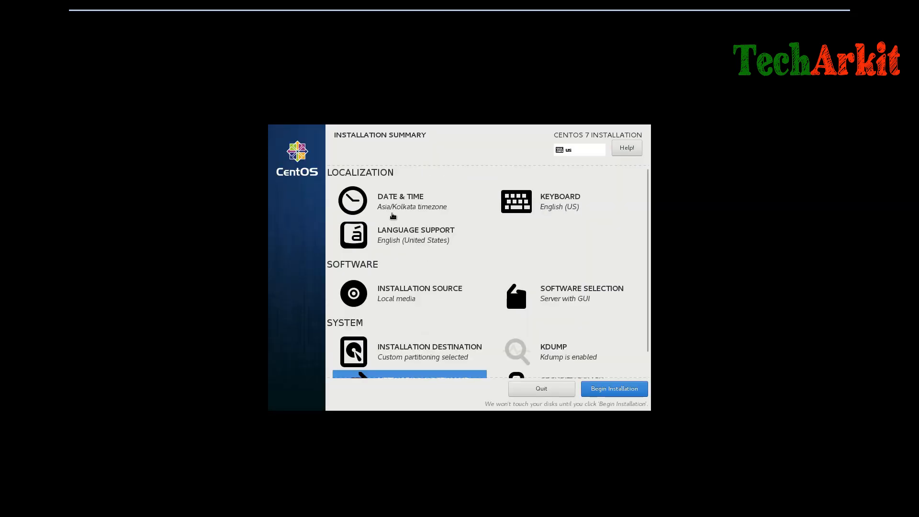
{"action": "mouse_move", "coordinate": [488, 300]}
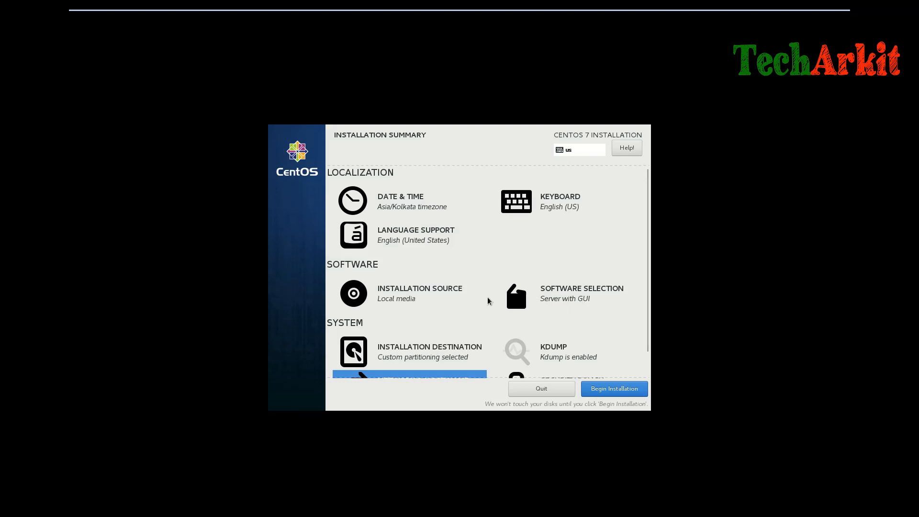
{"action": "scroll", "scroll_direction": "down", "scroll_amount": 3}
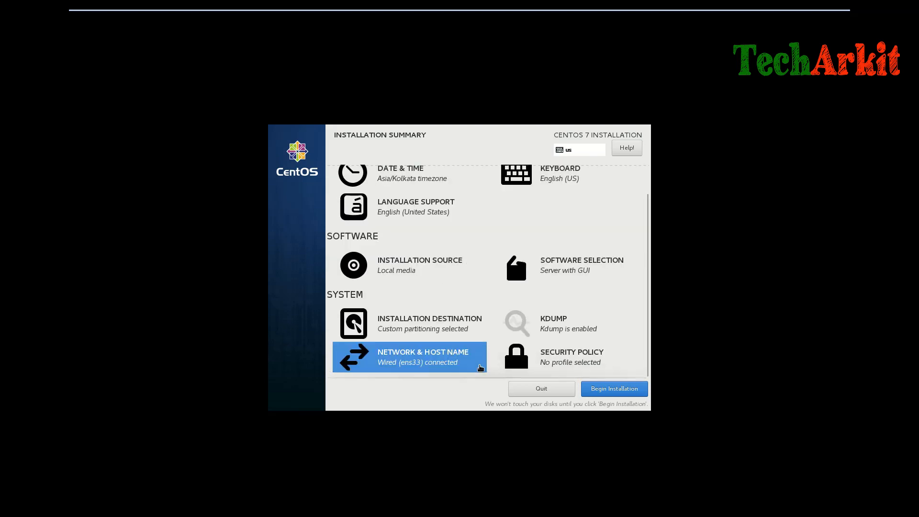
{"action": "mouse_move", "coordinate": [579, 351]}
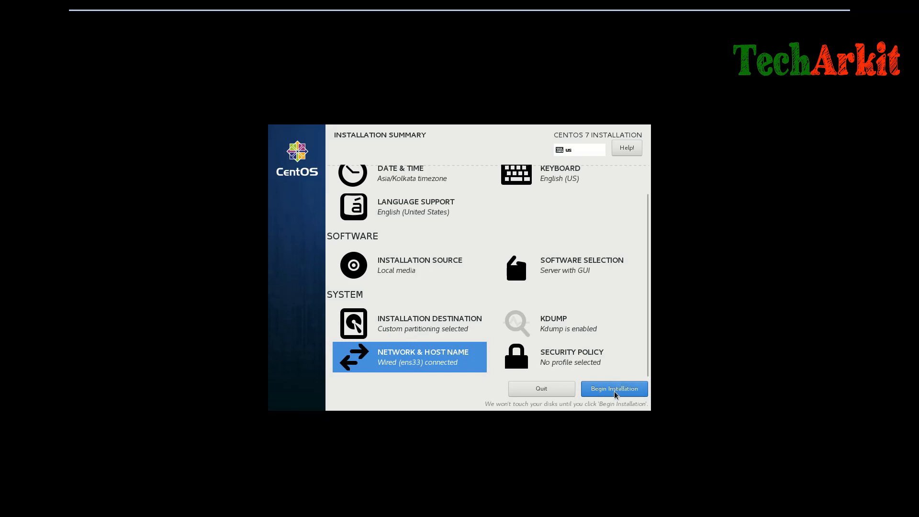
{"action": "left_click", "coordinate": [615, 389]}
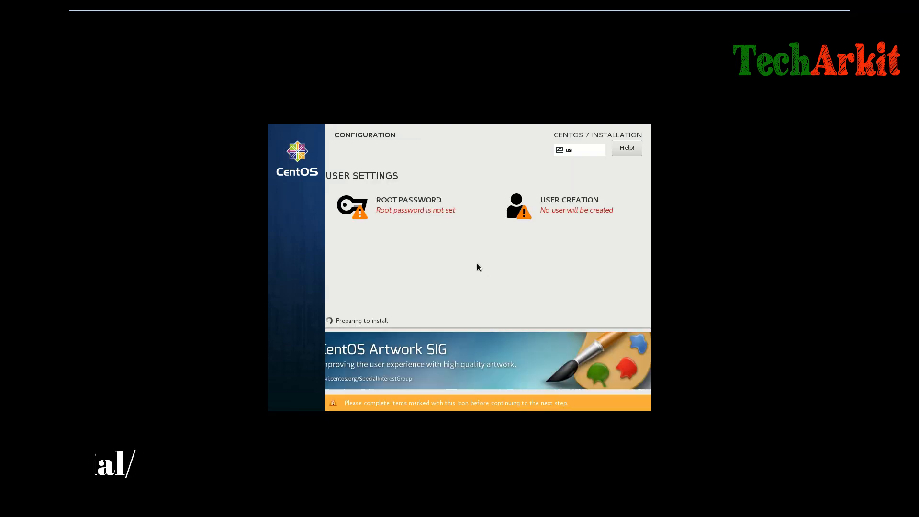
- Enter and confirm the root password, accepting it despite the weak-password warning
{"action": "left_click", "coordinate": [409, 205]}
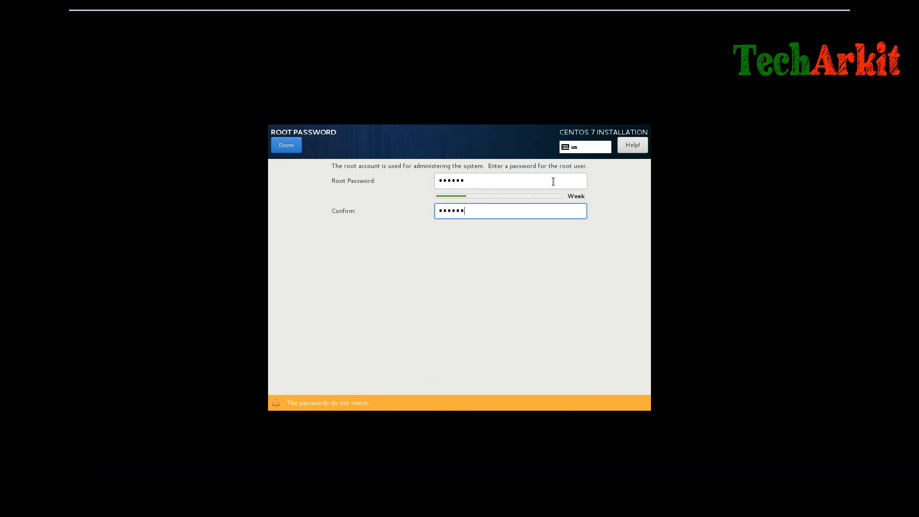
{"action": "mouse_move", "coordinate": [309, 182]}
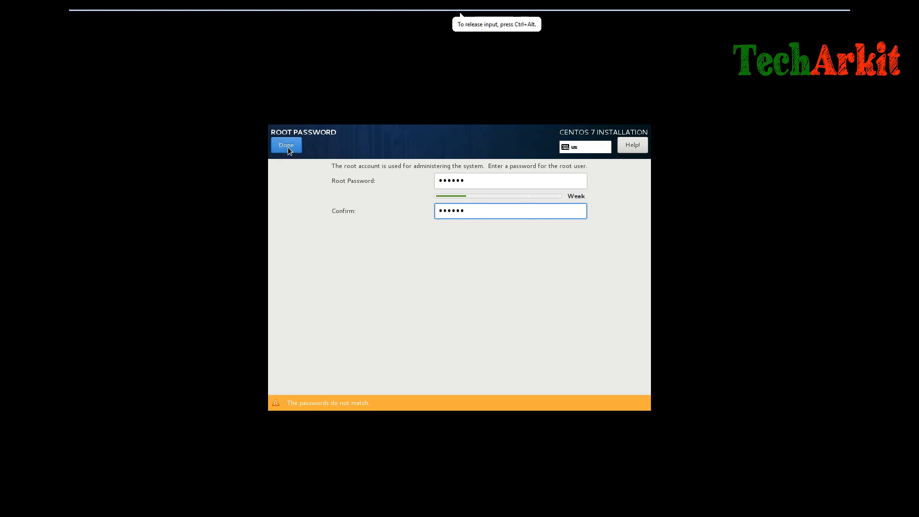
{"action": "triple_click", "coordinate": [510, 210]}
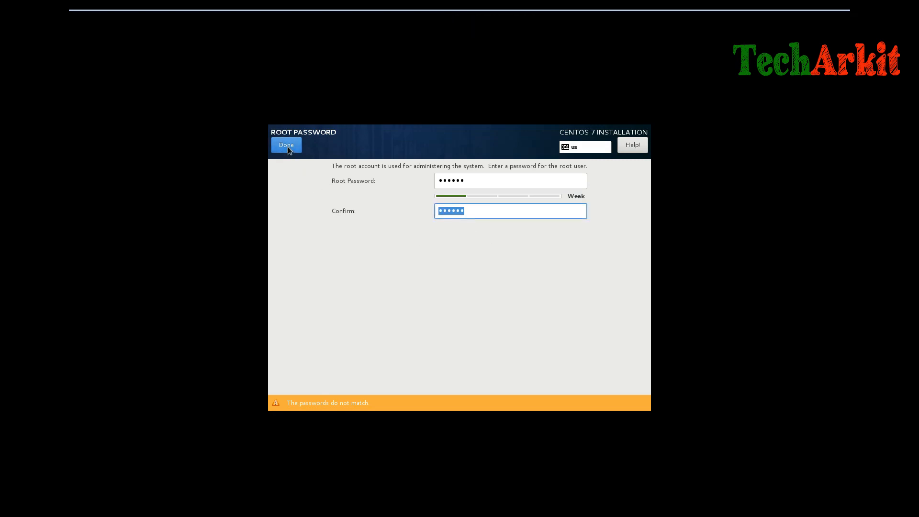
{"action": "mouse_move", "coordinate": [366, 204]}
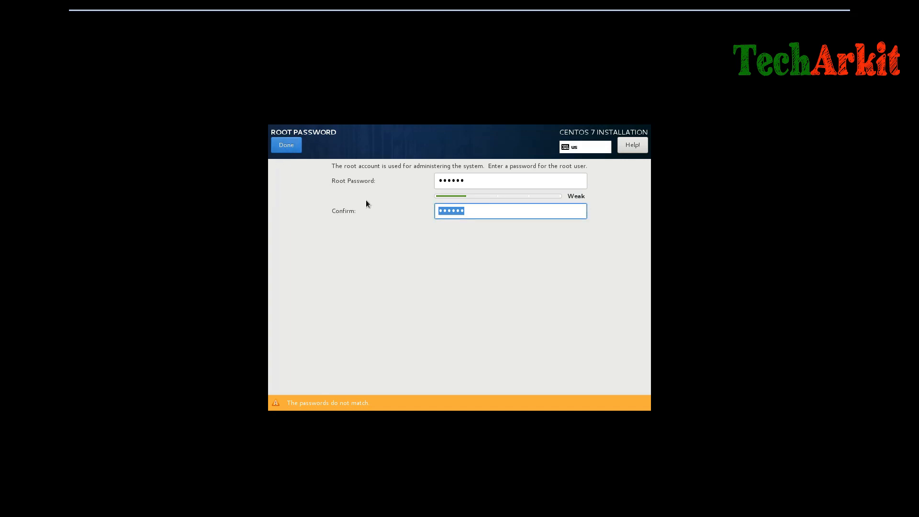
{"action": "mouse_move", "coordinate": [512, 202]}
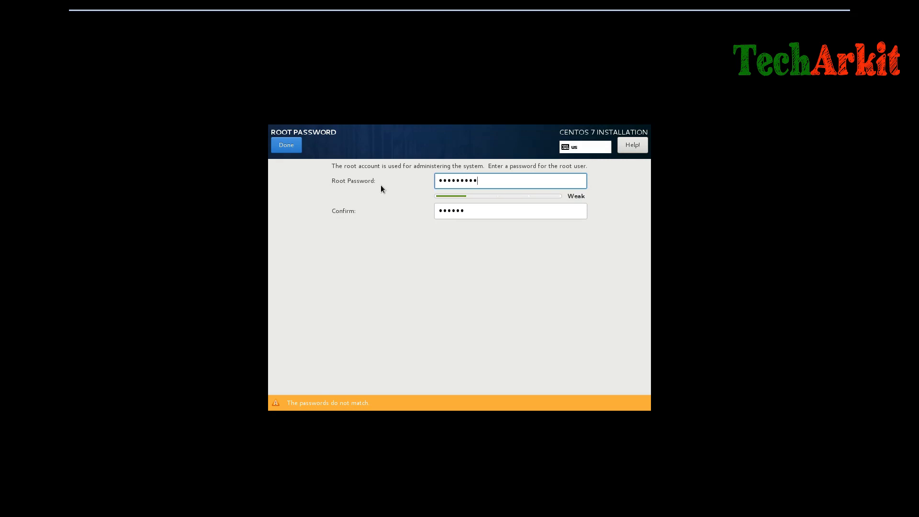
{"action": "left_click", "coordinate": [509, 211]}
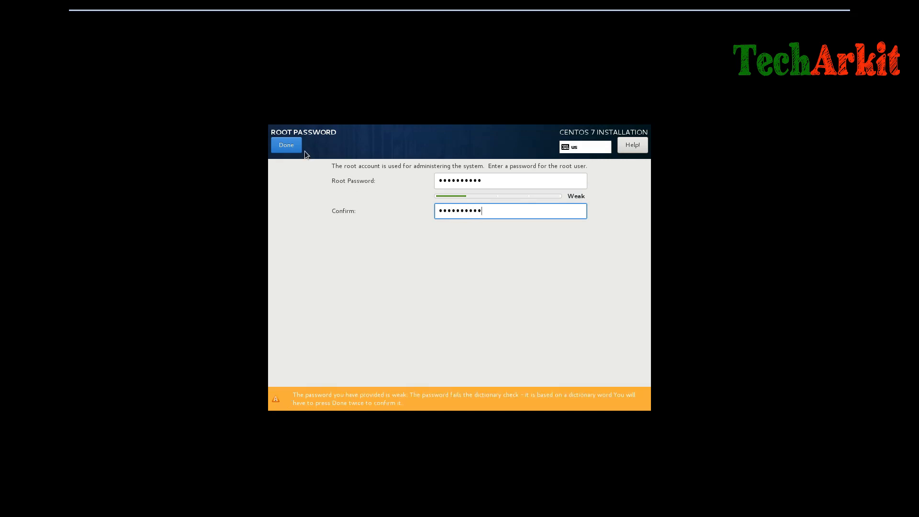
{"action": "left_click", "coordinate": [287, 145]}
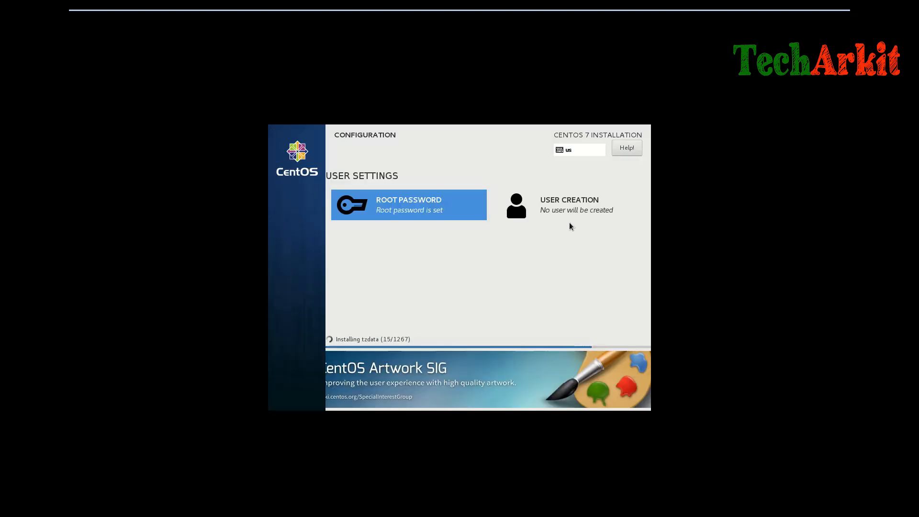
{"action": "left_click", "coordinate": [569, 205]}
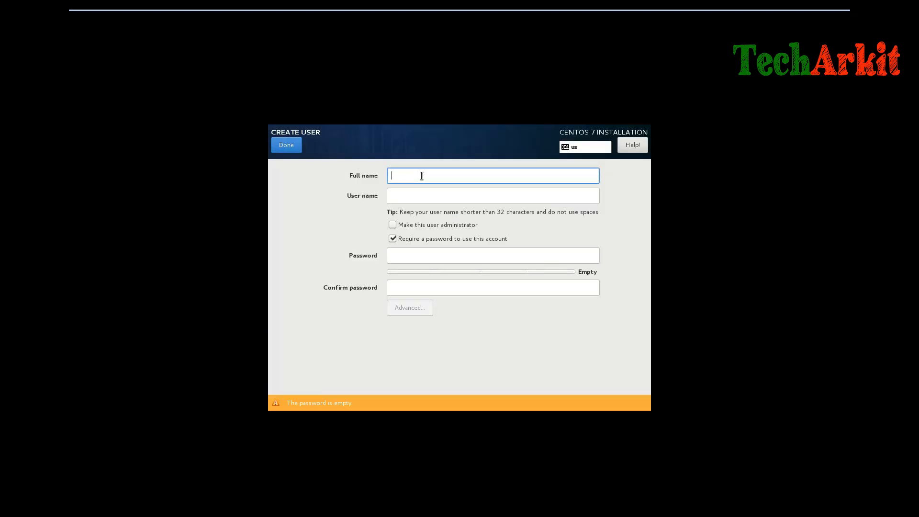
{"action": "type", "text": "R"}
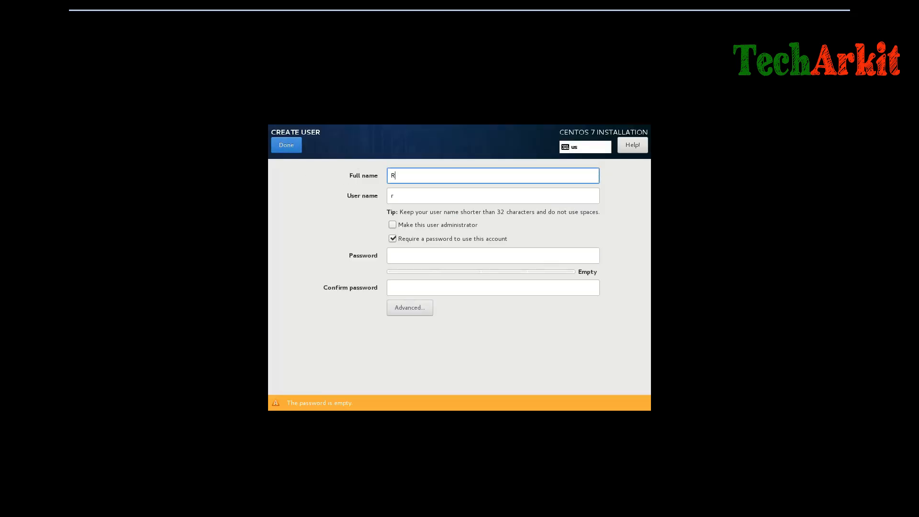
{"action": "type", "text": "avi Kumar"}
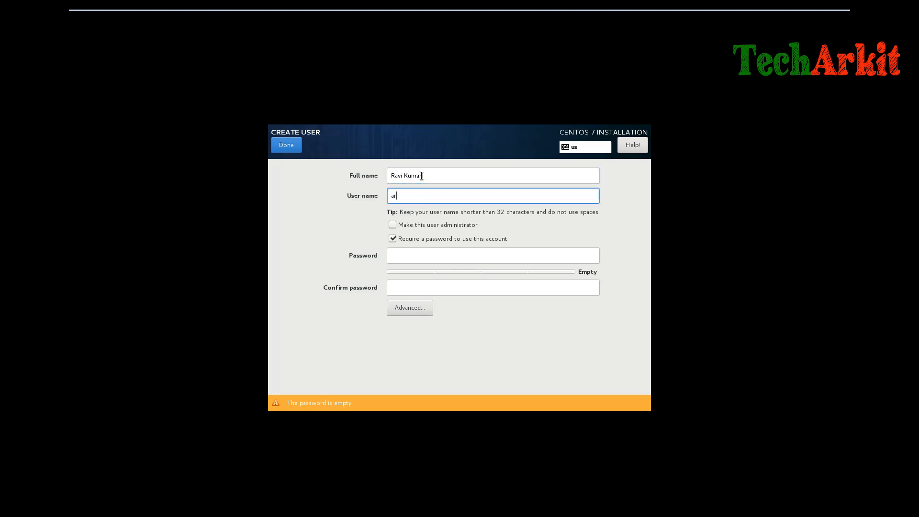
{"action": "type", "text": "avi"}
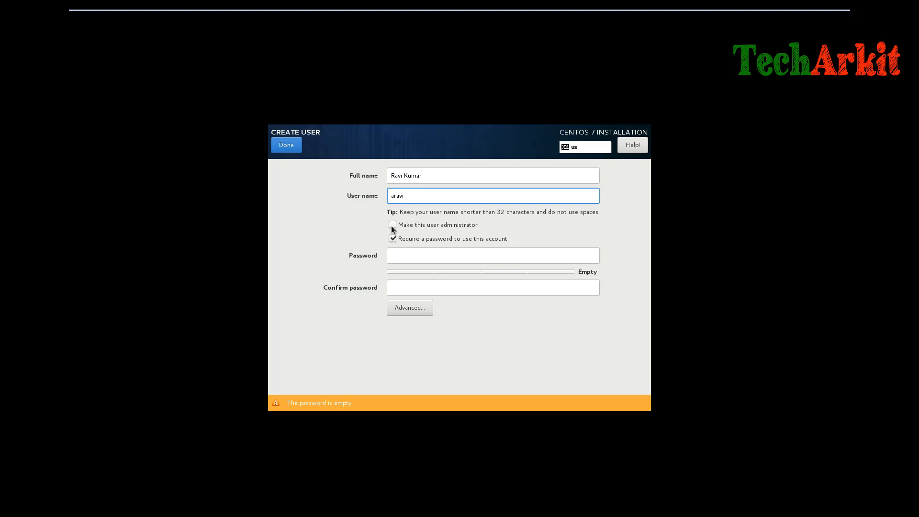
- Make aravi an administrator, give the account a password and confirm it
{"action": "left_click", "coordinate": [392, 224]}
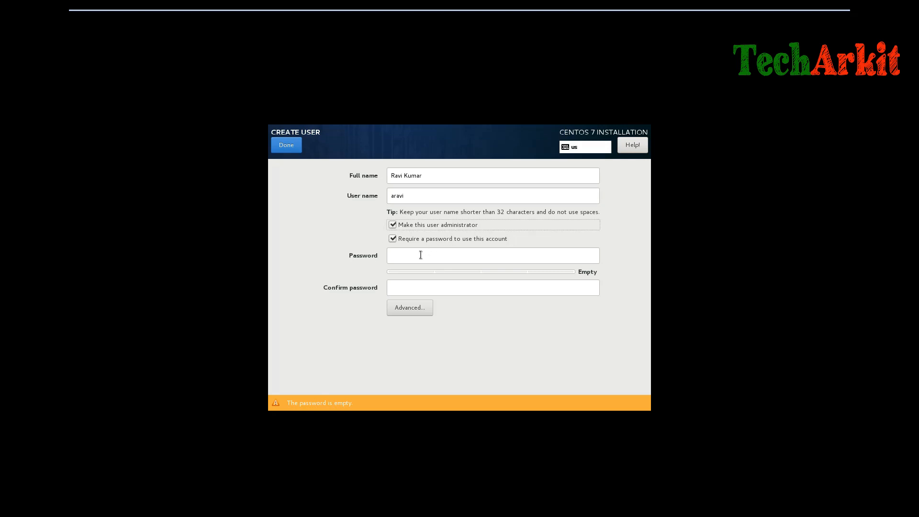
{"action": "left_click", "coordinate": [492, 255]}
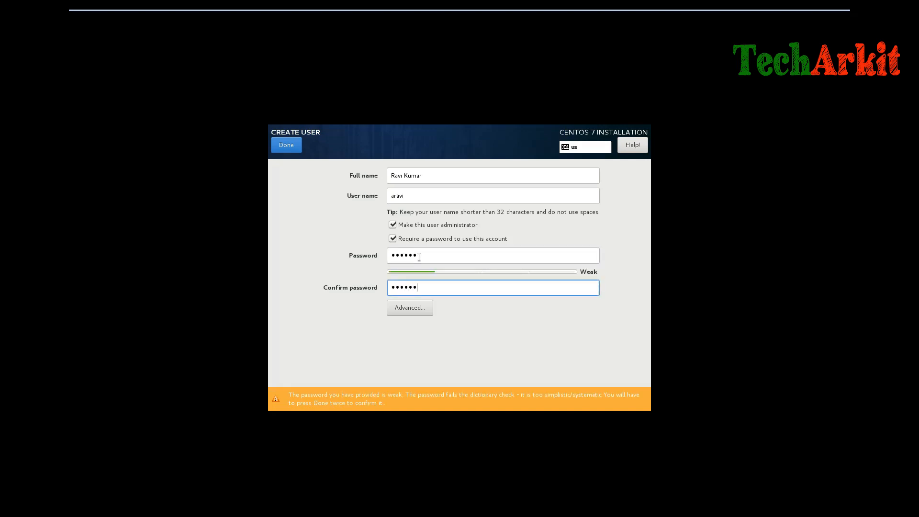
{"action": "left_click", "coordinate": [285, 144]}
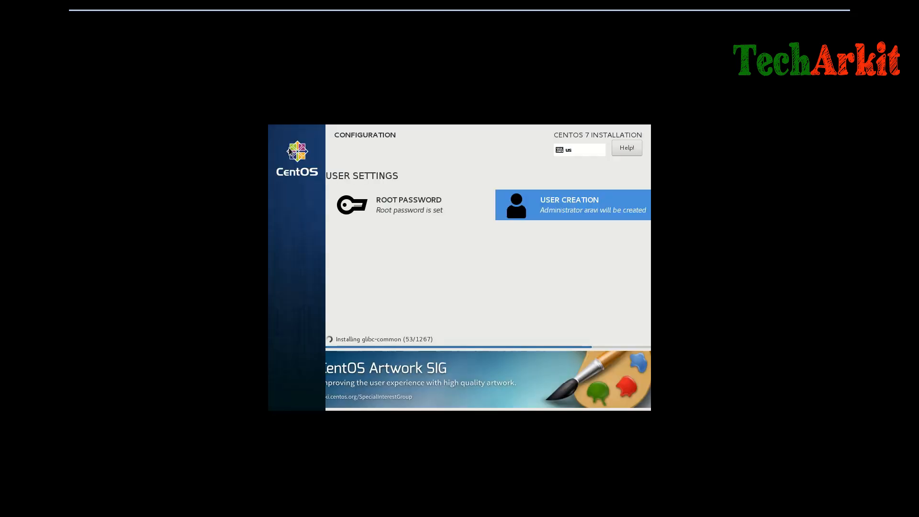
{"action": "mouse_move", "coordinate": [462, 289]}
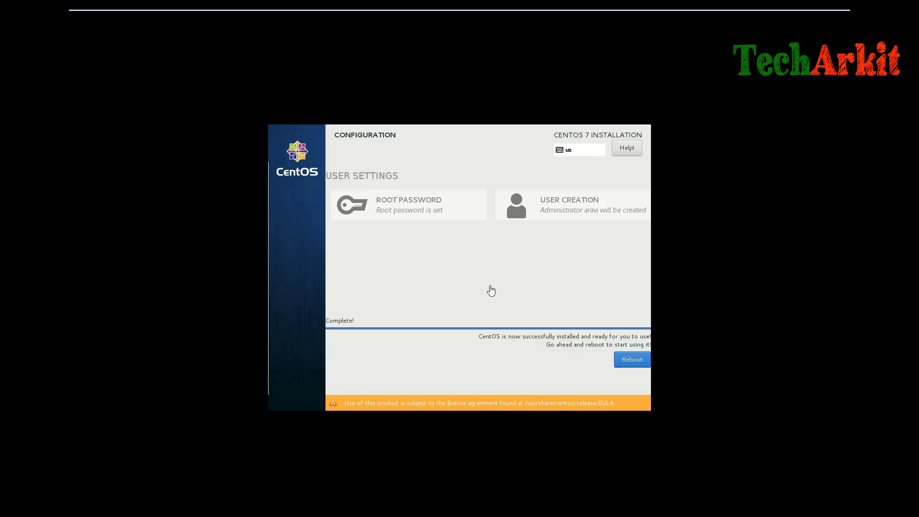
{"action": "mouse_move", "coordinate": [453, 263]}
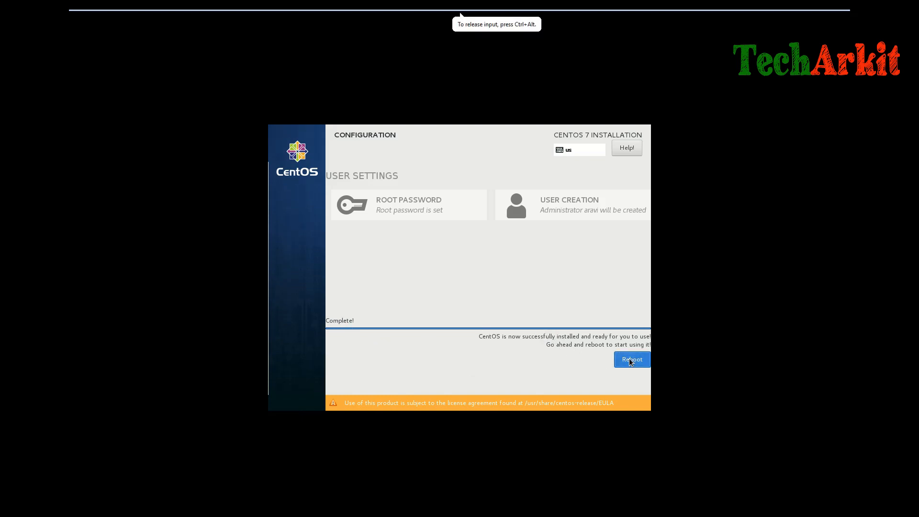
- Reboot the VM into the newly installed CentOS system once installation completes
{"action": "left_click", "coordinate": [631, 359]}
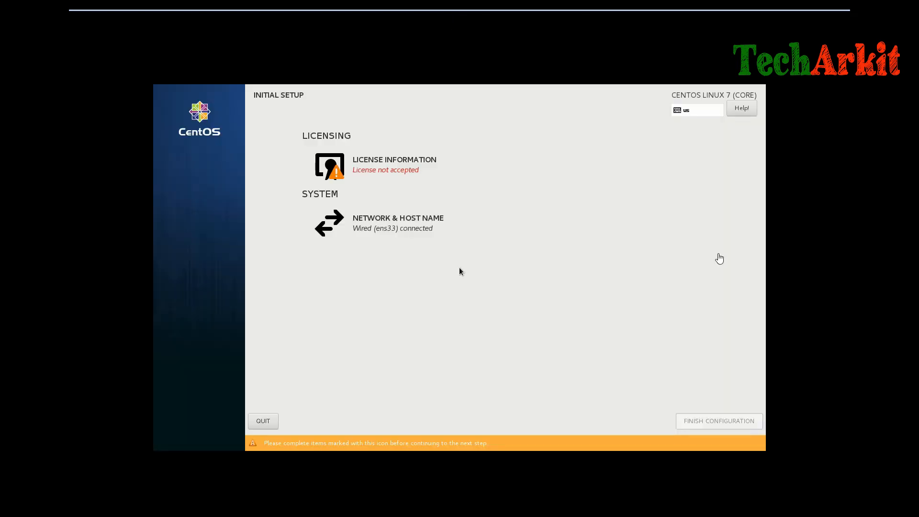
{"action": "mouse_move", "coordinate": [341, 273]}
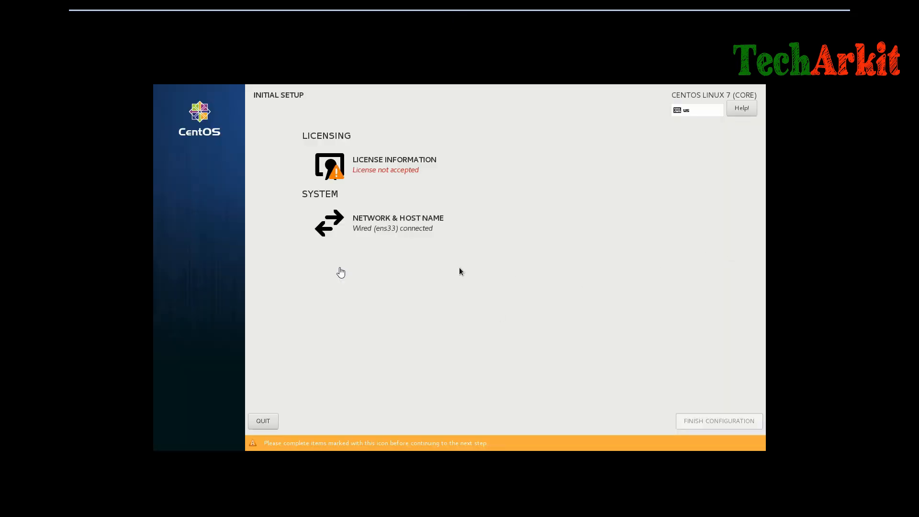
{"action": "mouse_move", "coordinate": [497, 246]}
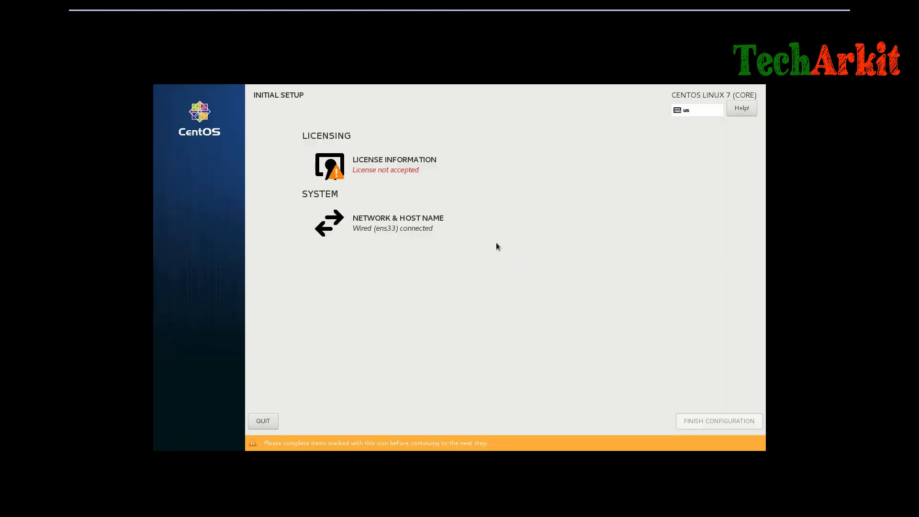
- Accept the CentOS license agreement and finish the Initial Setup configuration
{"action": "left_click", "coordinate": [393, 164]}
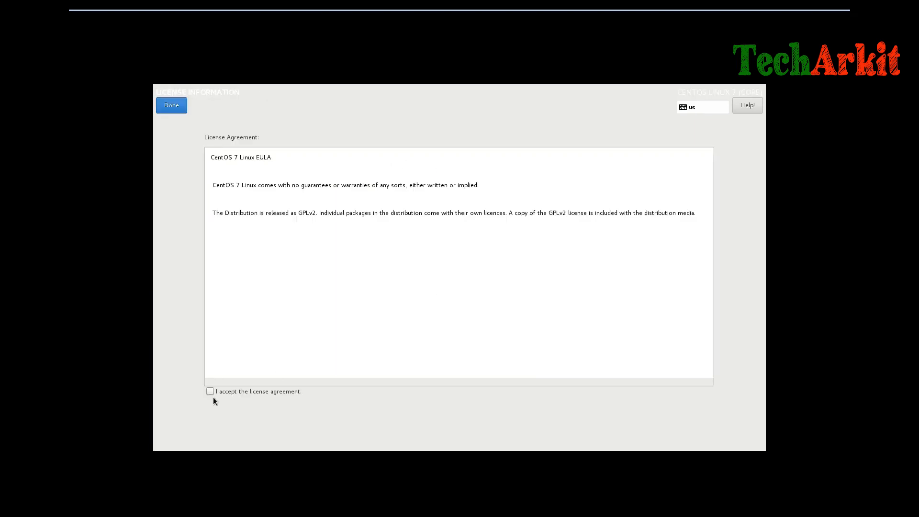
{"action": "left_click", "coordinate": [209, 390]}
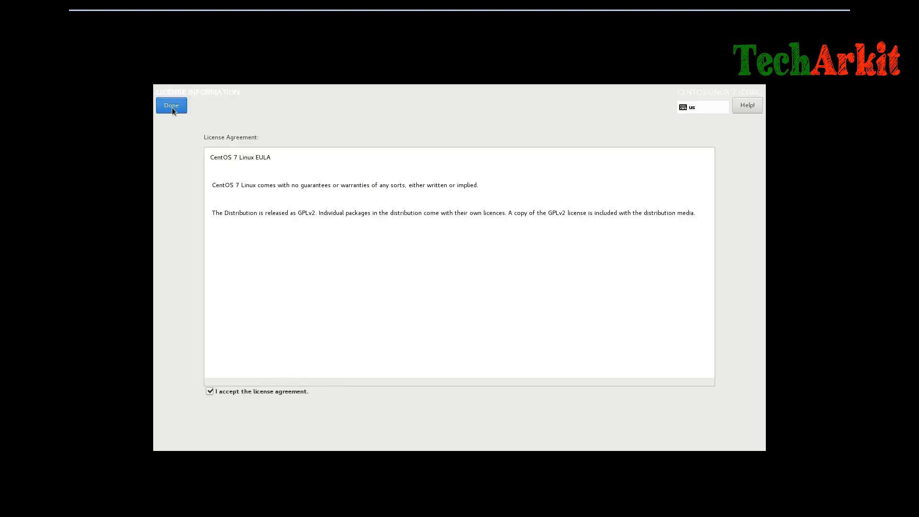
{"action": "left_click", "coordinate": [171, 106]}
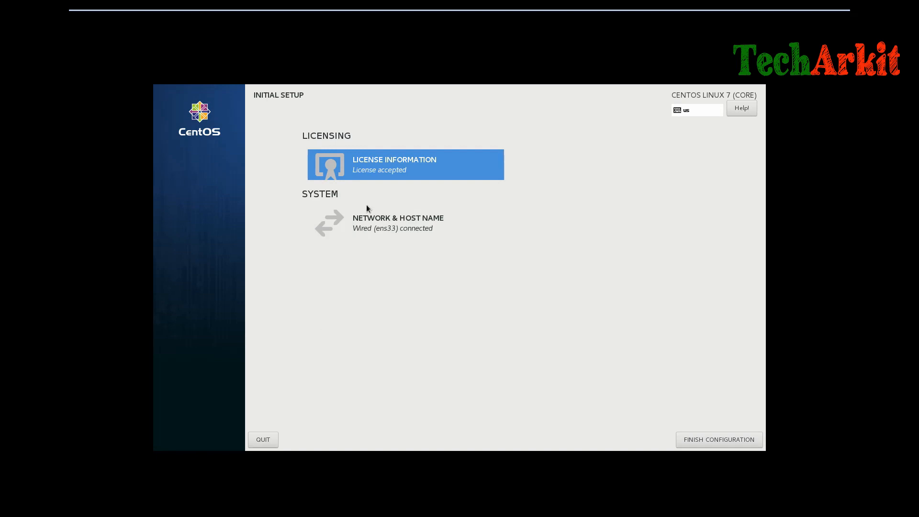
{"action": "mouse_move", "coordinate": [701, 301]}
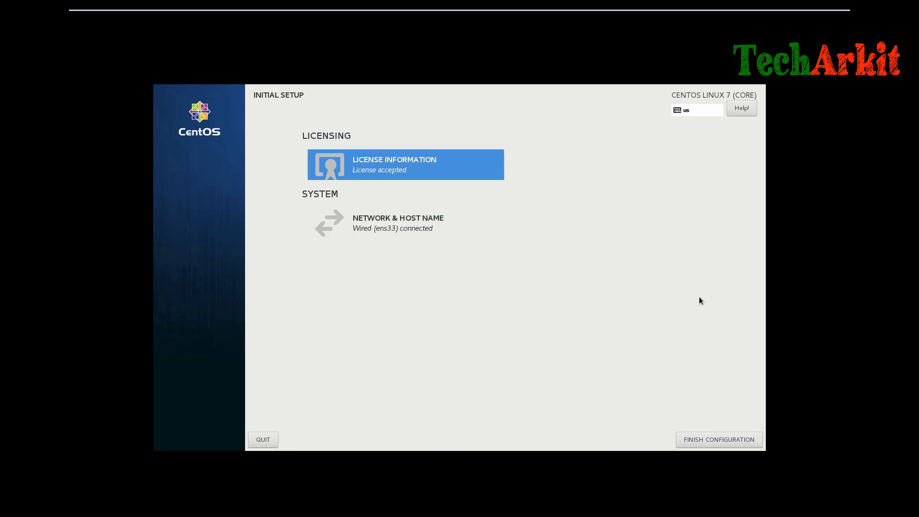
{"action": "left_click", "coordinate": [718, 439]}
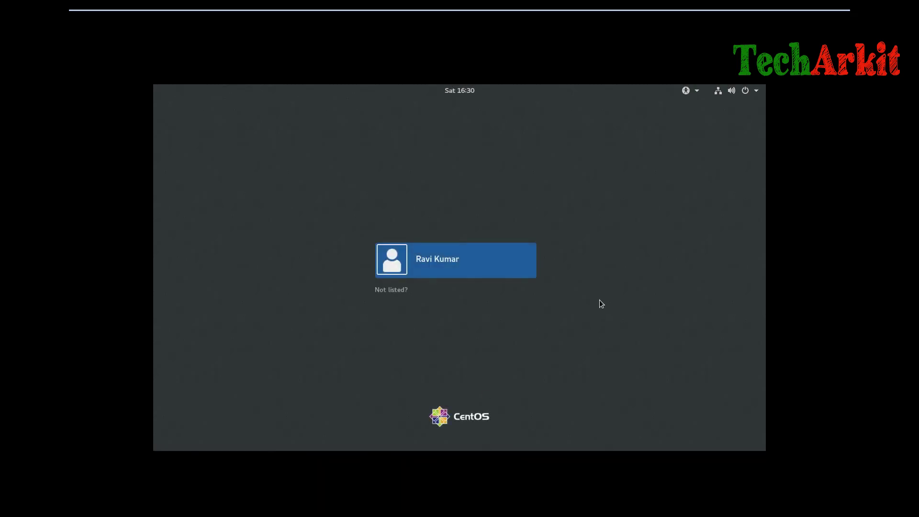
{"action": "mouse_move", "coordinate": [430, 260]}
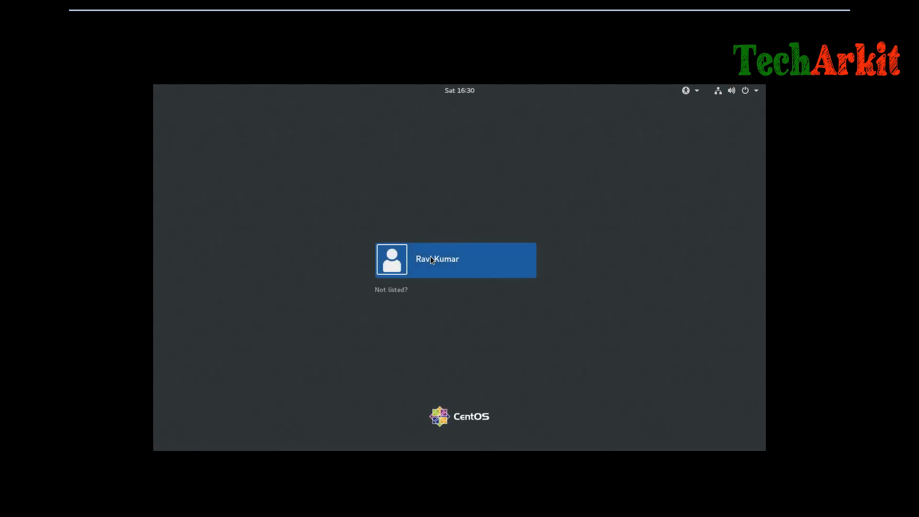
- Log in as Ravi Kumar to reach the GNOME desktop
{"action": "left_click", "coordinate": [455, 259]}
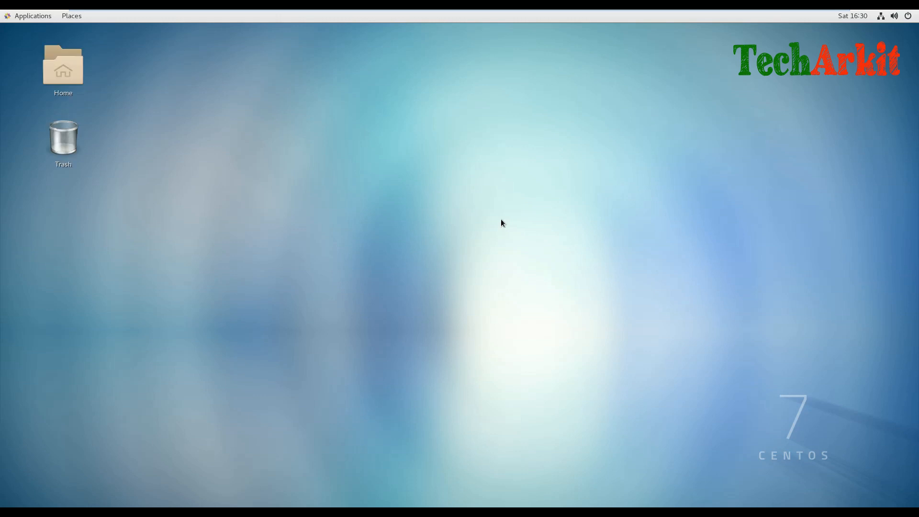
{"action": "mouse_move", "coordinate": [639, 309]}
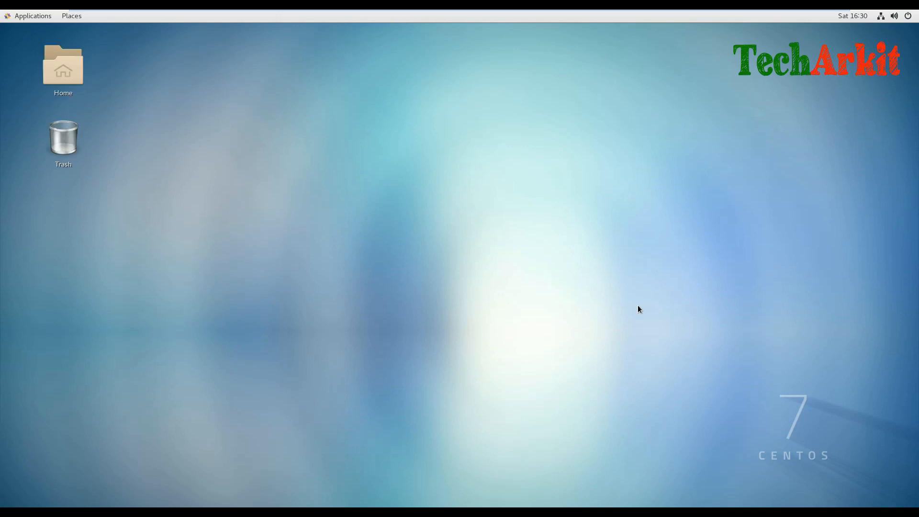
{"action": "mouse_move", "coordinate": [287, 370]}
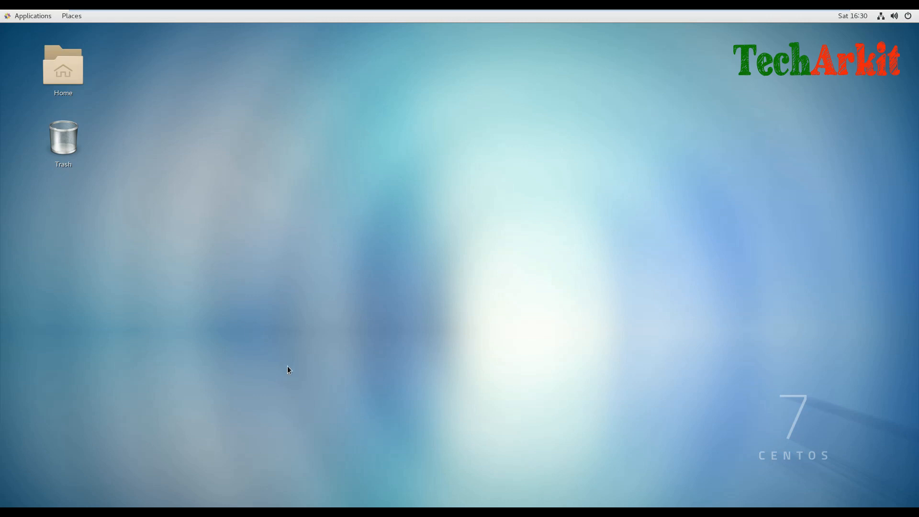
{"action": "mouse_move", "coordinate": [359, 114]}
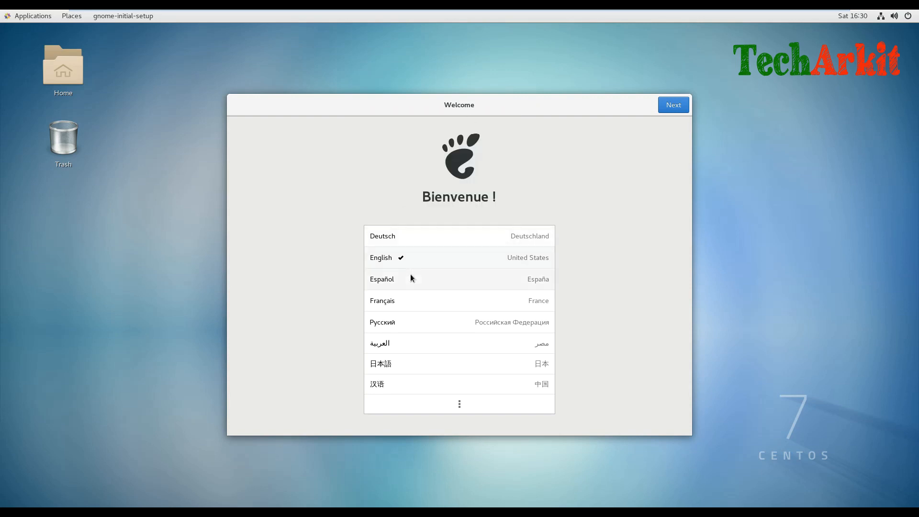
- Finish gnome-initial-setup with English, US keyboard, no online accounts and Location Services off, then dismiss Getting Started
{"action": "left_click", "coordinate": [673, 104]}
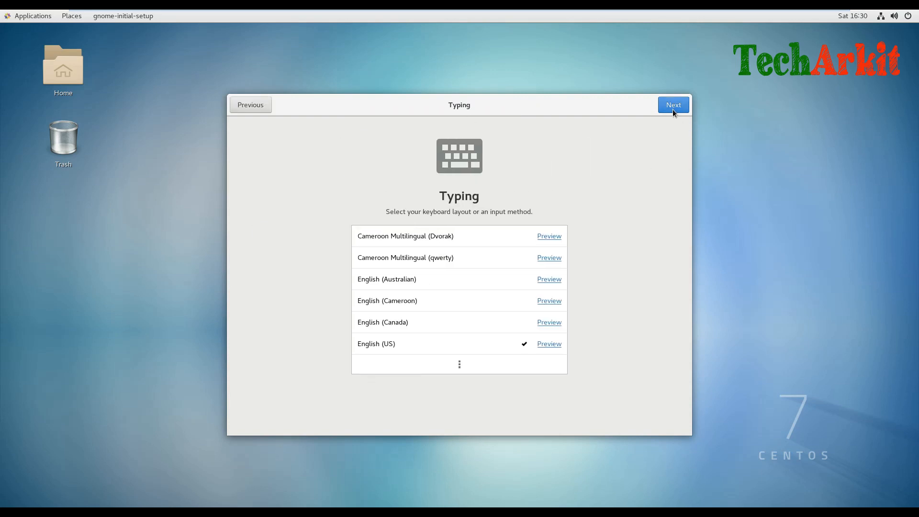
{"action": "mouse_move", "coordinate": [724, 136]}
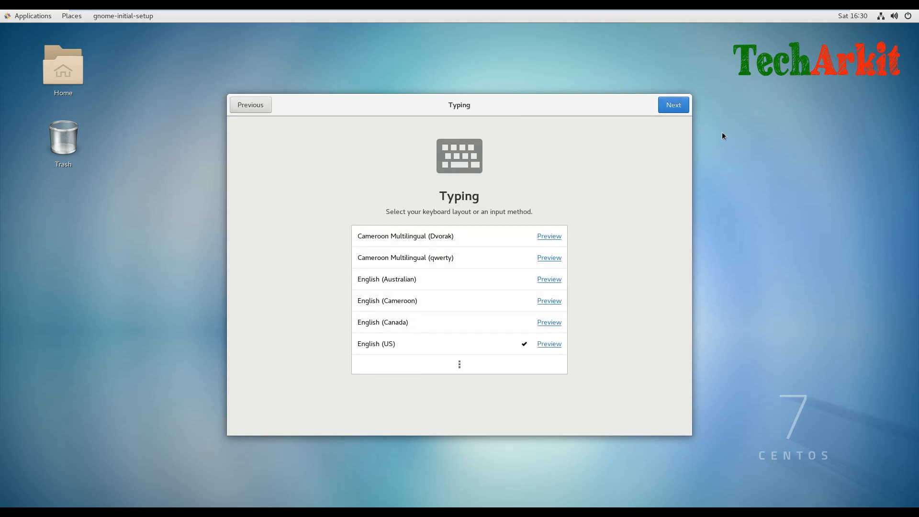
{"action": "left_click", "coordinate": [673, 105]}
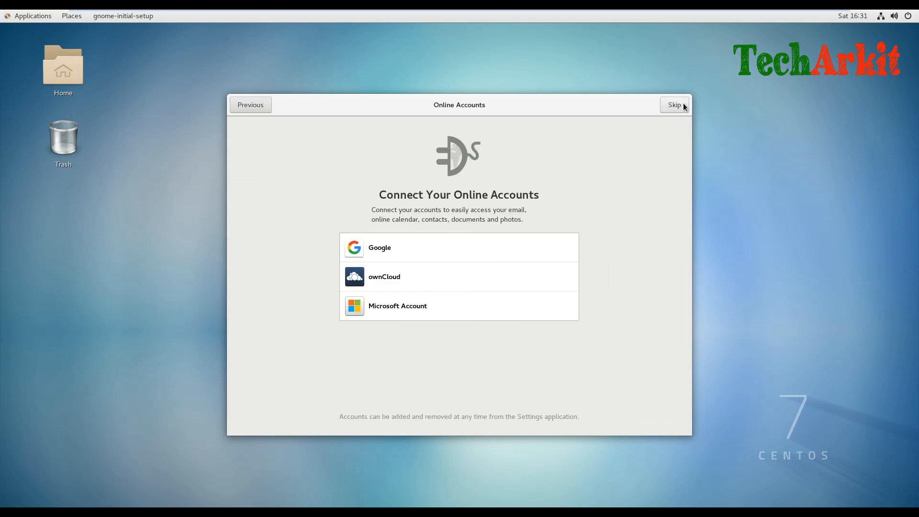
{"action": "left_click", "coordinate": [673, 105]}
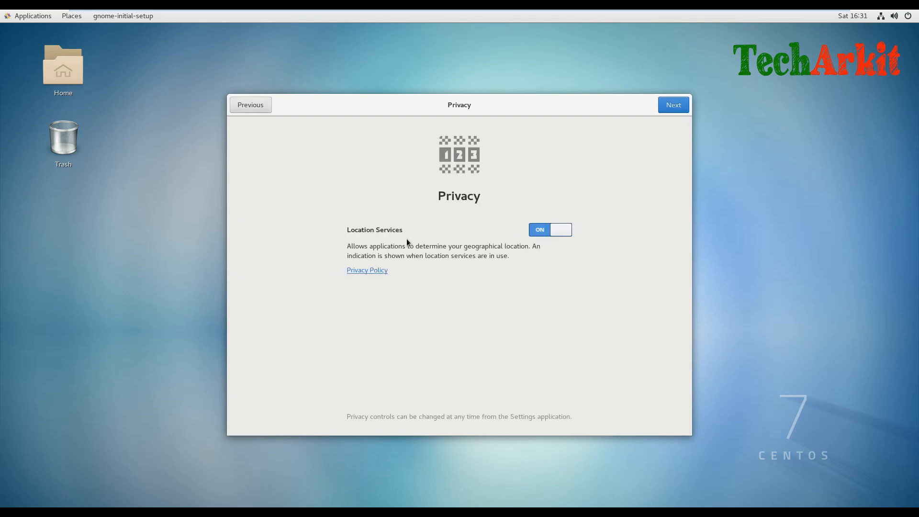
{"action": "left_click", "coordinate": [550, 229]}
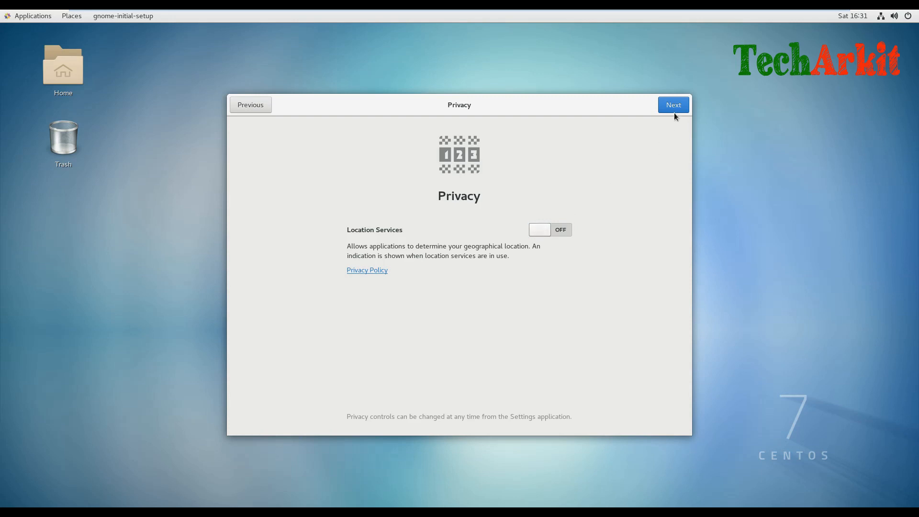
{"action": "left_click", "coordinate": [672, 105]}
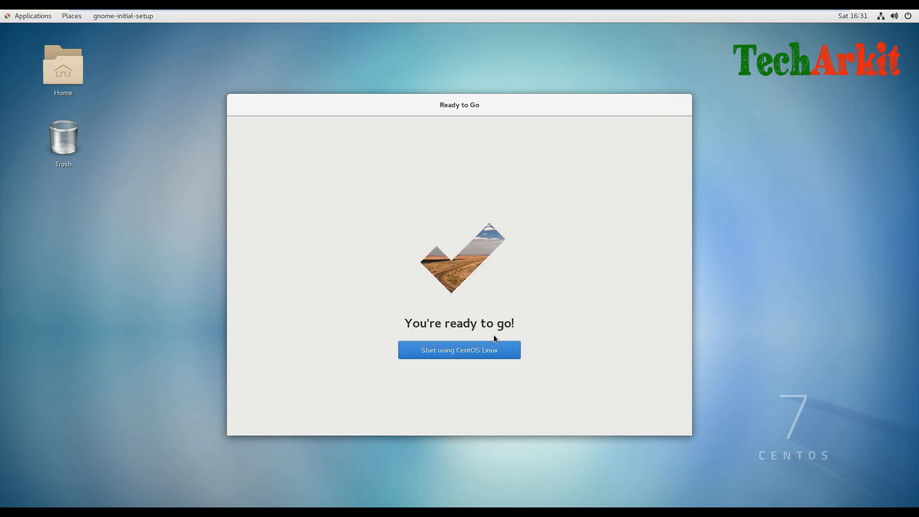
{"action": "left_click", "coordinate": [459, 351]}
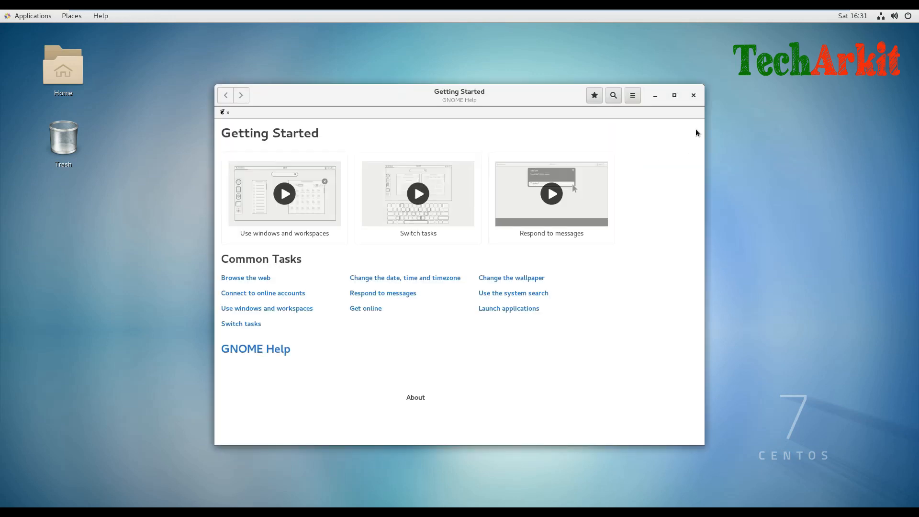
{"action": "left_click", "coordinate": [692, 95]}
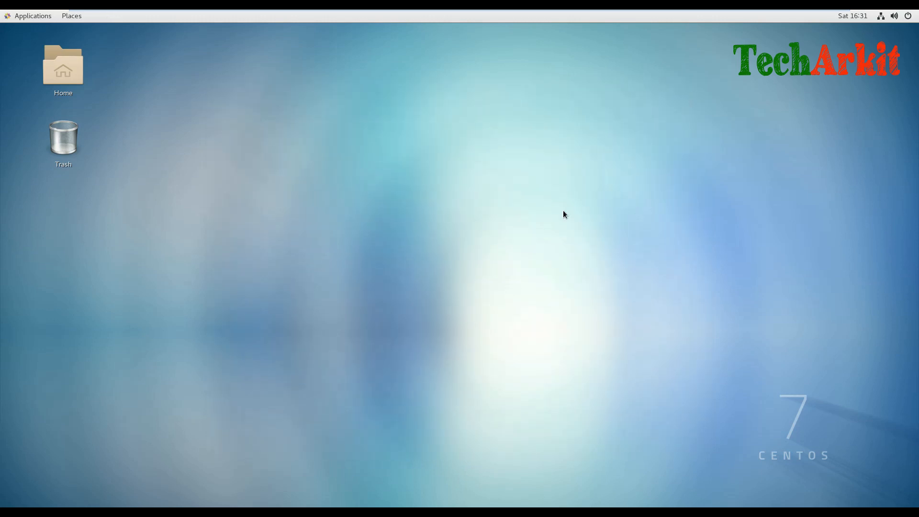
- Bring up the guest's power-off prompt from the system menu and cancel it
{"action": "left_click", "coordinate": [32, 16]}
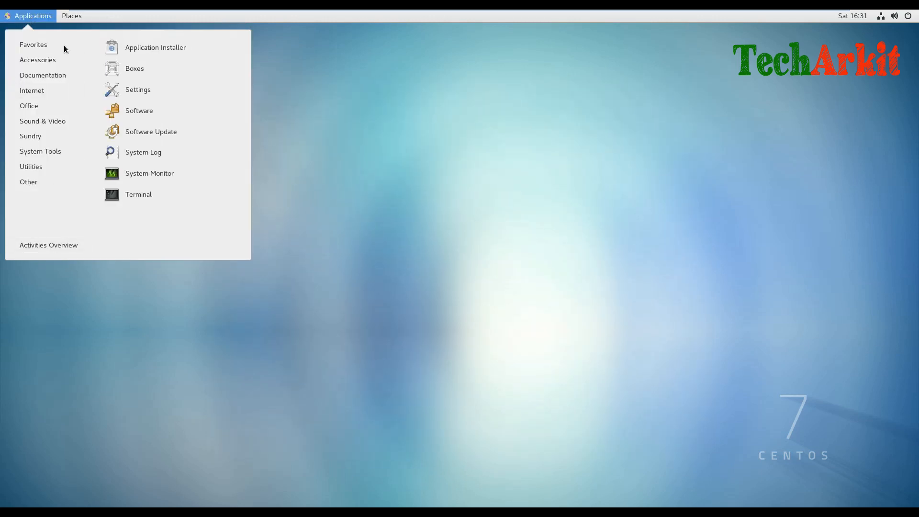
{"action": "left_click", "coordinate": [37, 60]}
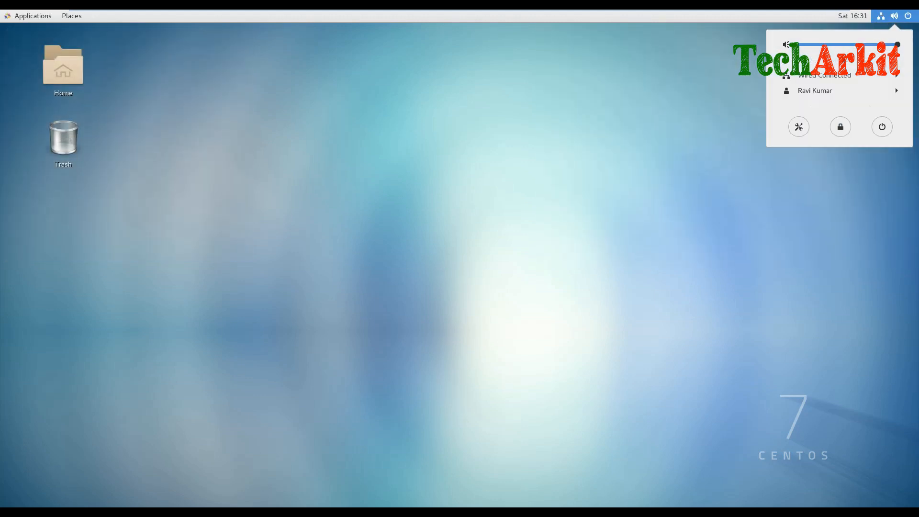
{"action": "mouse_move", "coordinate": [865, 108]}
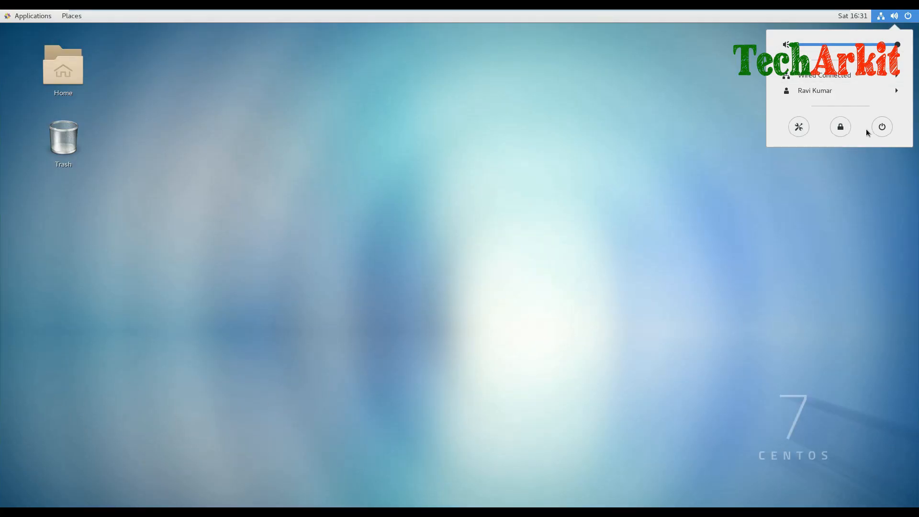
{"action": "mouse_move", "coordinate": [882, 126]}
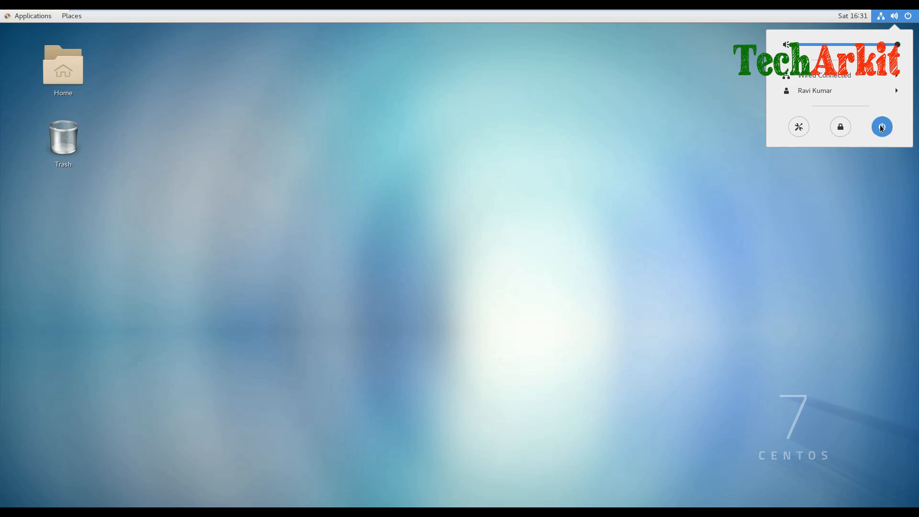
{"action": "left_click", "coordinate": [882, 127]}
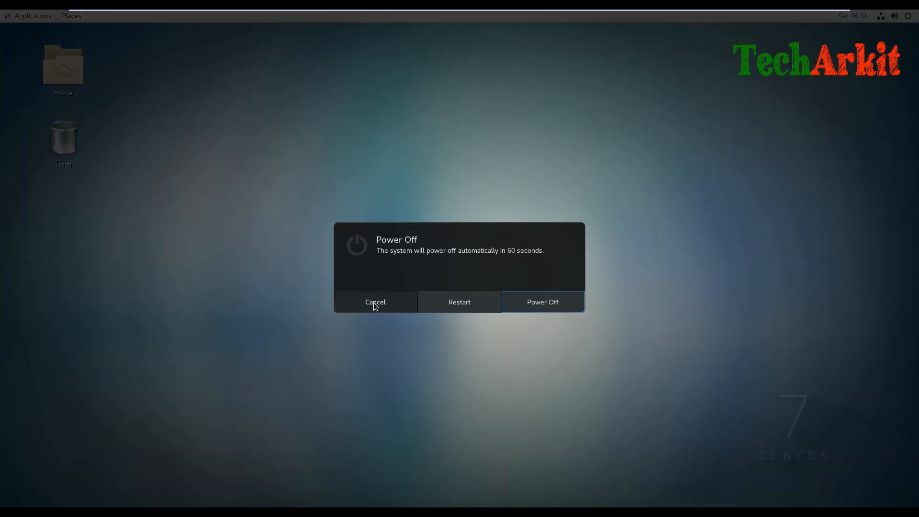
{"action": "left_click", "coordinate": [375, 302]}
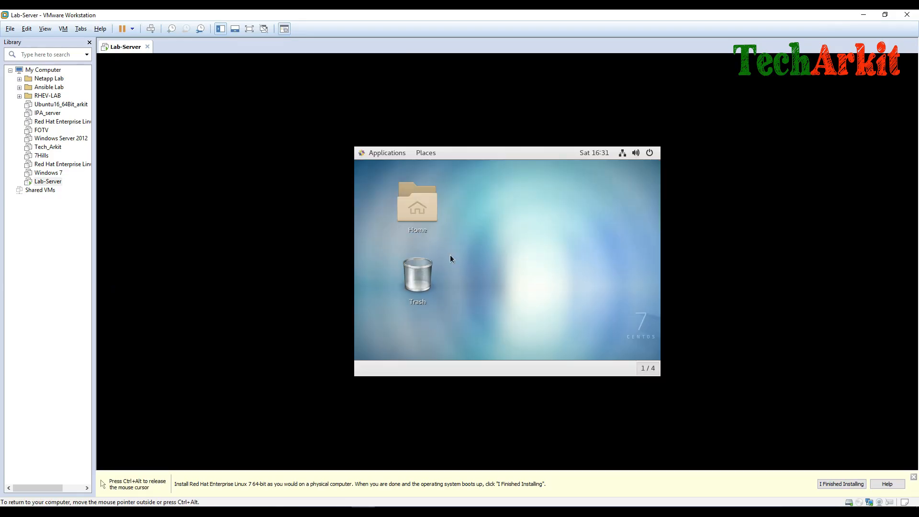
{"action": "mouse_move", "coordinate": [479, 244]}
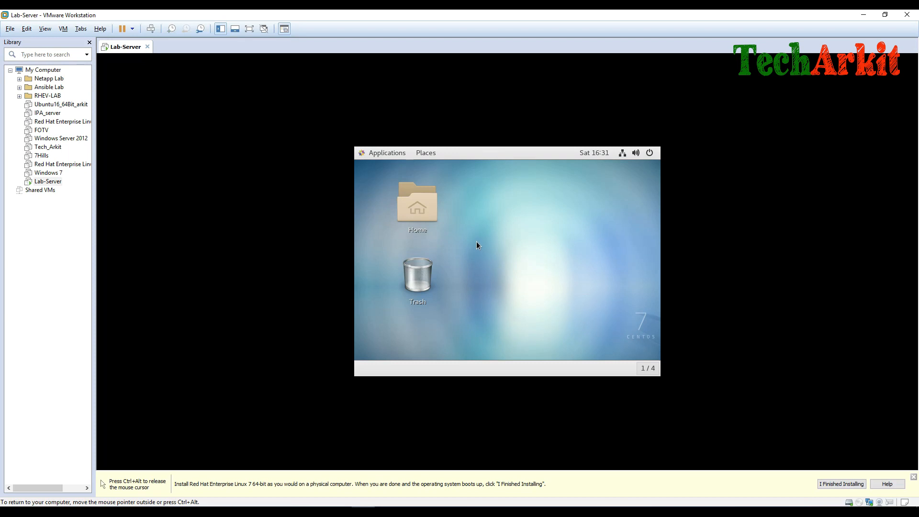
{"action": "mouse_move", "coordinate": [39, 190]}
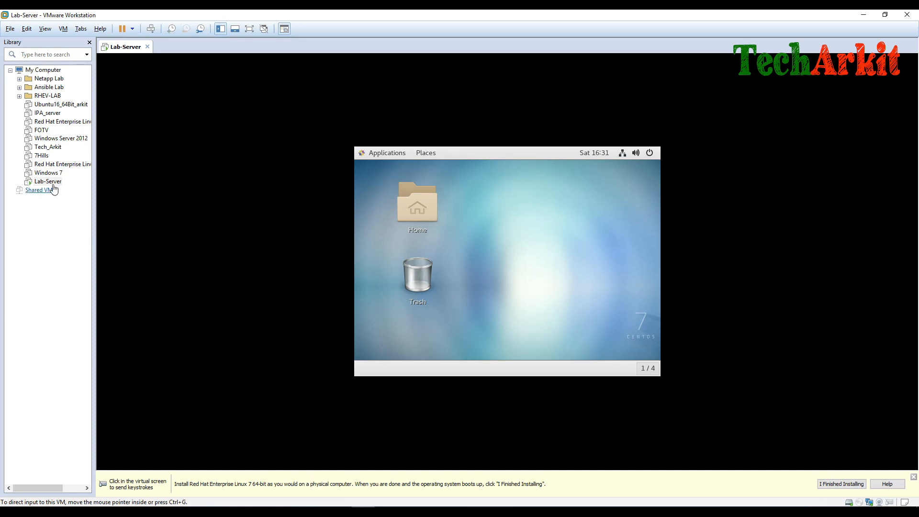
- Select the Lab-Server VM and start a terminal from the guest desktop's context menu
{"action": "left_click", "coordinate": [47, 181]}
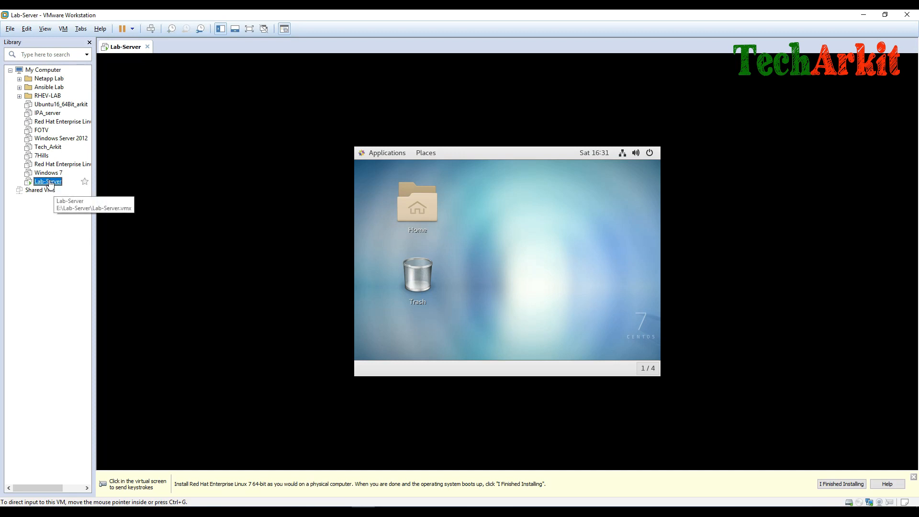
{"action": "right_click", "coordinate": [47, 181]}
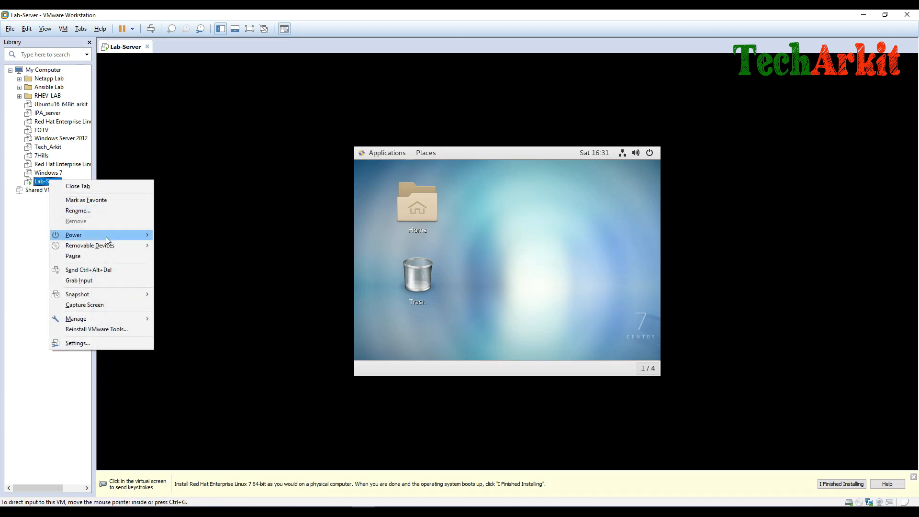
{"action": "right_click", "coordinate": [563, 257]}
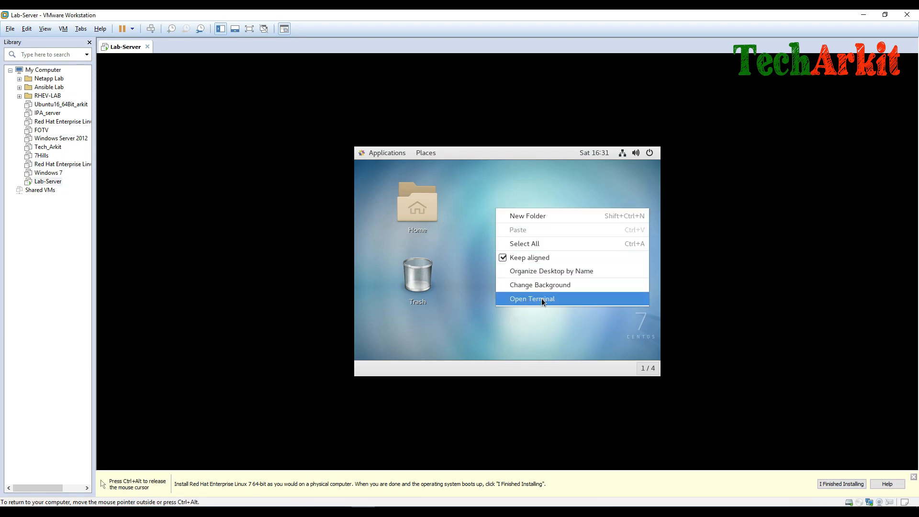
{"action": "left_click", "coordinate": [532, 299]}
{"action": "type", "text": "sudo -s"}
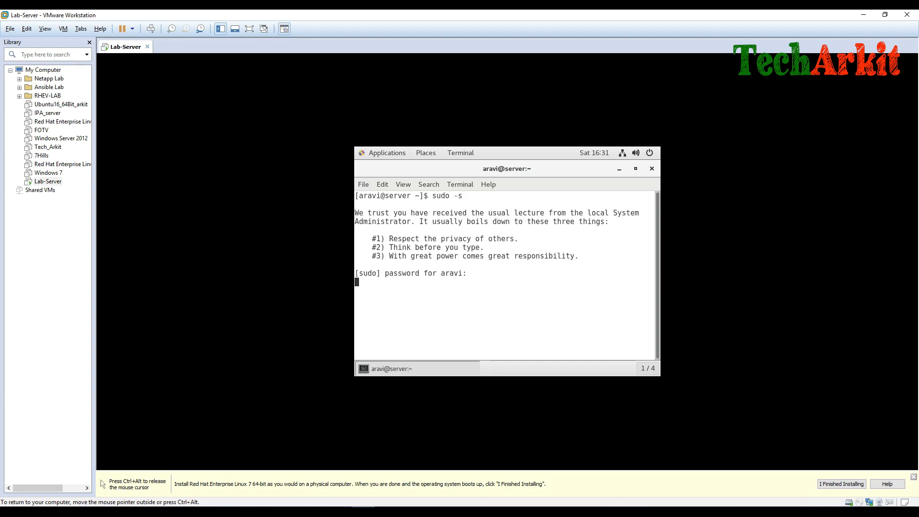
- Let sudo -s fail after three incorrect password attempts, then close the terminal
{"action": "key", "text": "Return"}
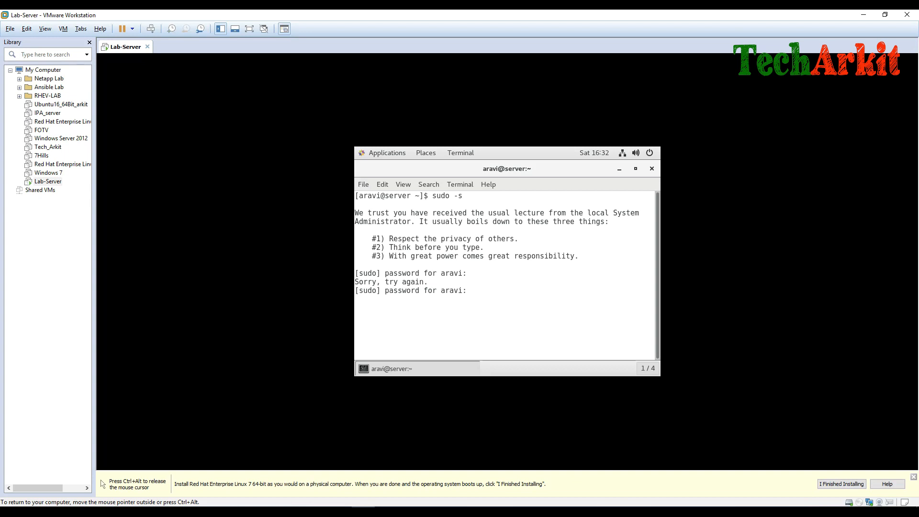
{"action": "key", "text": "Return"}
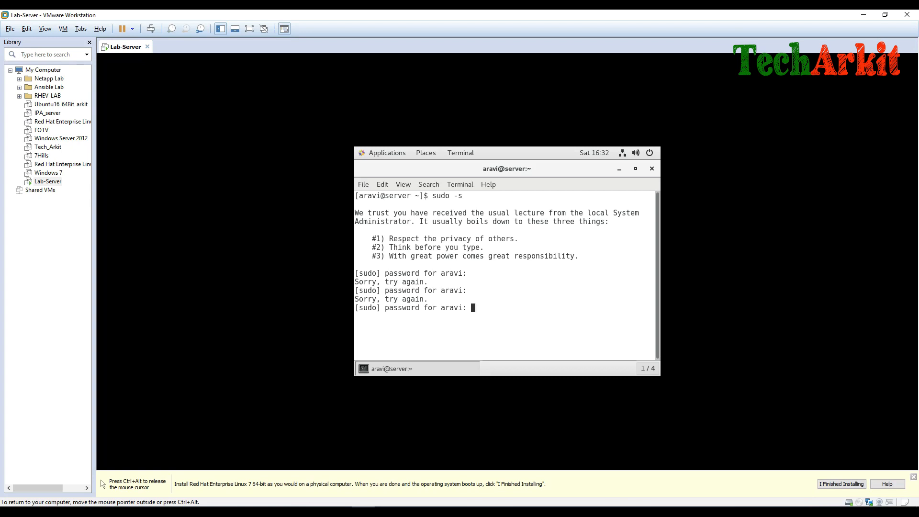
{"action": "key", "text": "Return"}
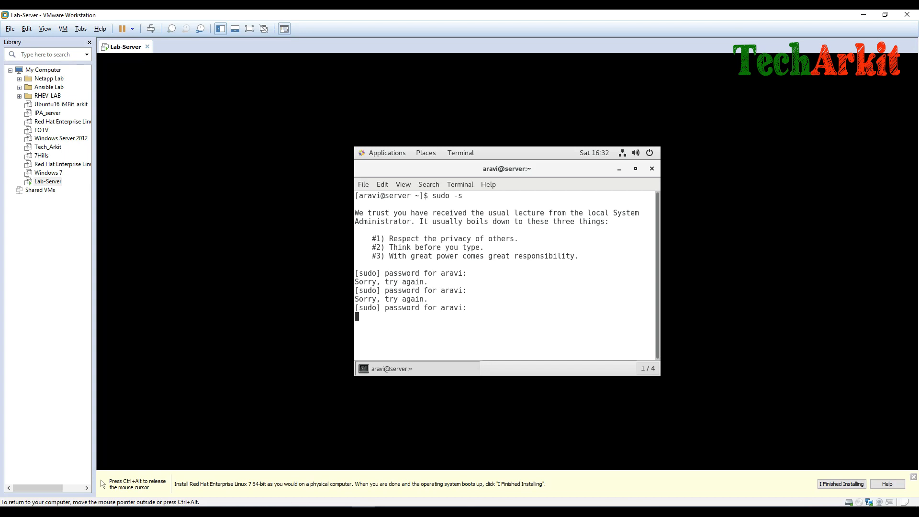
{"action": "key", "text": "Return"}
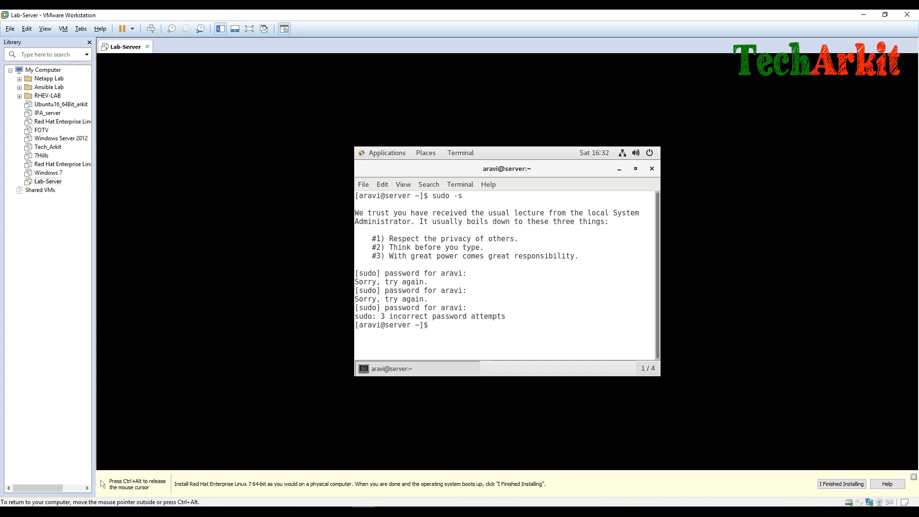
{"action": "left_click", "coordinate": [651, 168]}
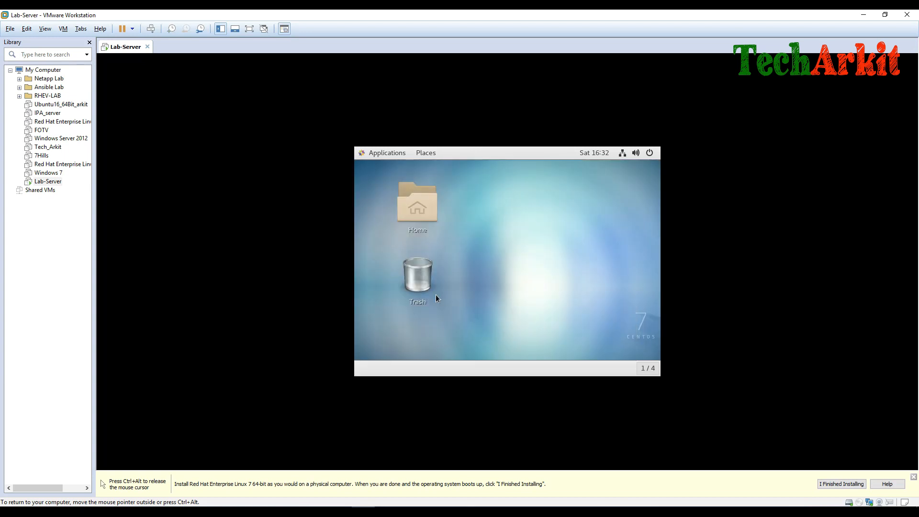
- Shut down the Lab-Server guest so it shows as Powered off
{"action": "right_click", "coordinate": [47, 181]}
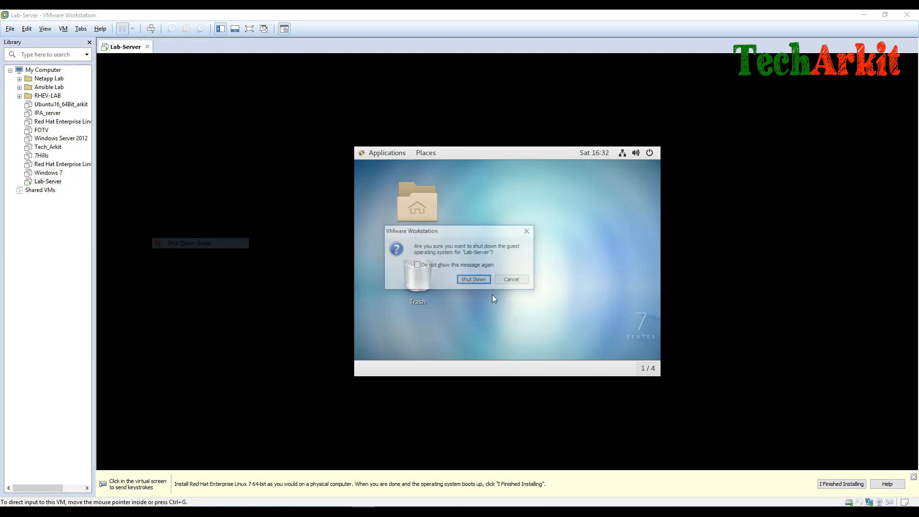
{"action": "left_click", "coordinate": [472, 279]}
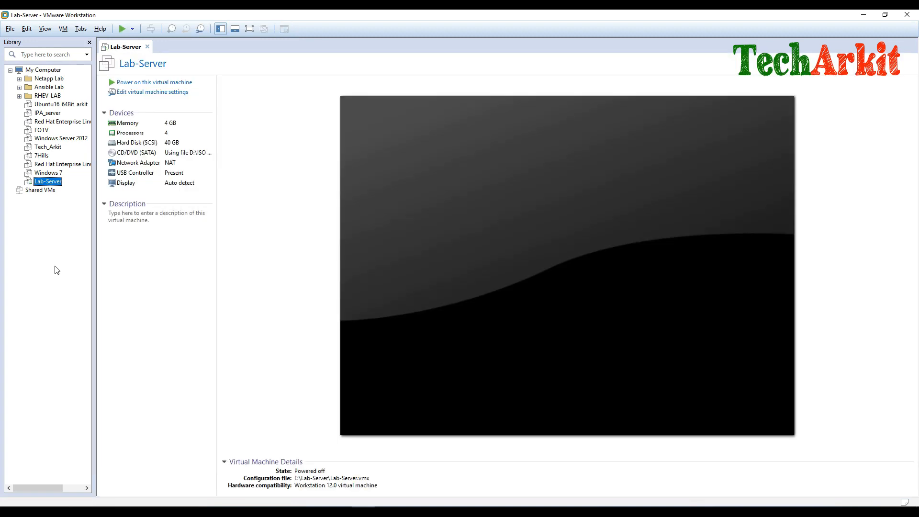
- Take a Lab-Server snapshot named Fresh_OS described as 'Fresh Operating System Snapshot'
{"action": "right_click", "coordinate": [48, 181]}
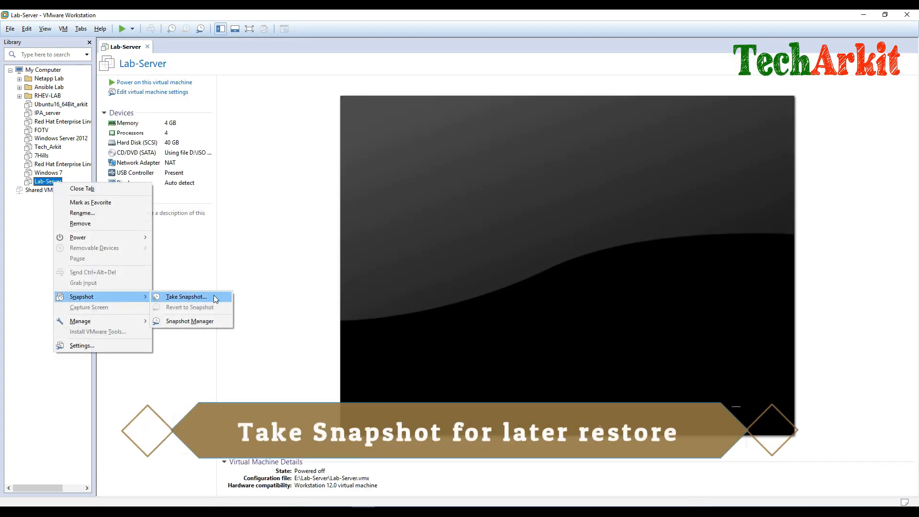
{"action": "left_click", "coordinate": [187, 295]}
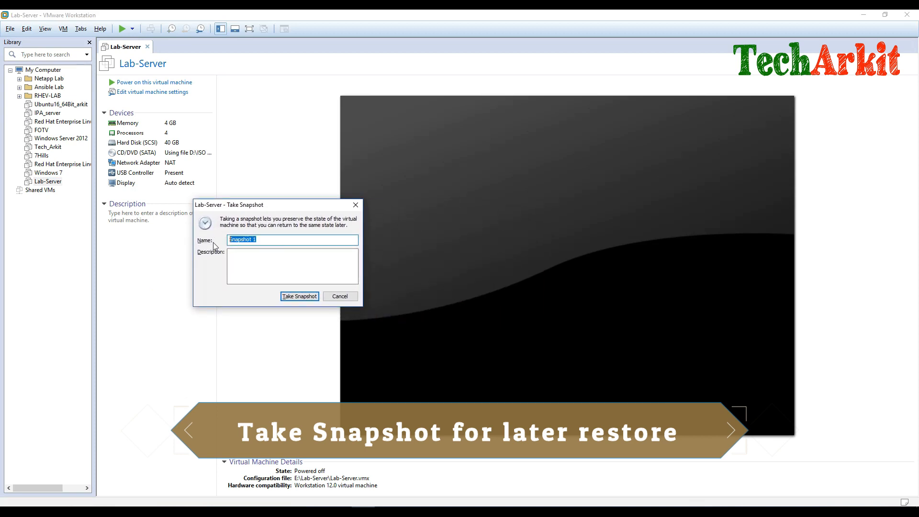
{"action": "type", "text": "Fresh"}
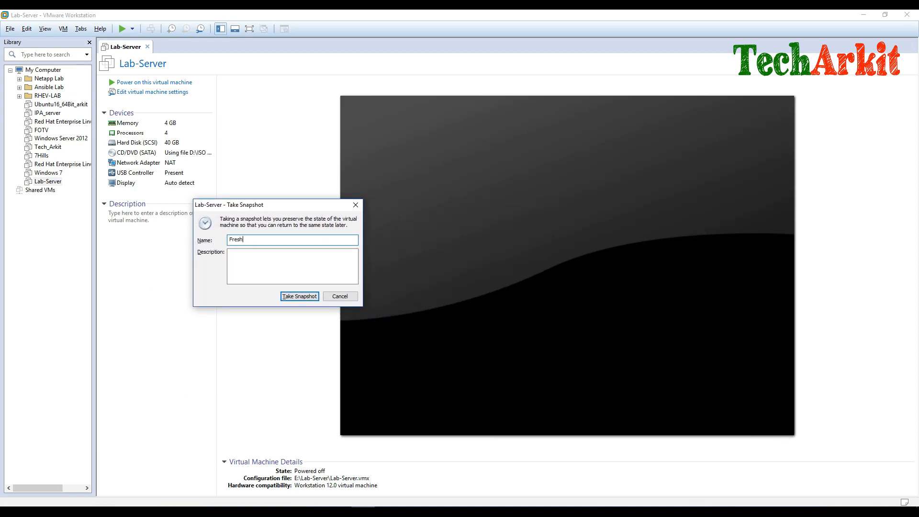
{"action": "type", "text": "_op"}
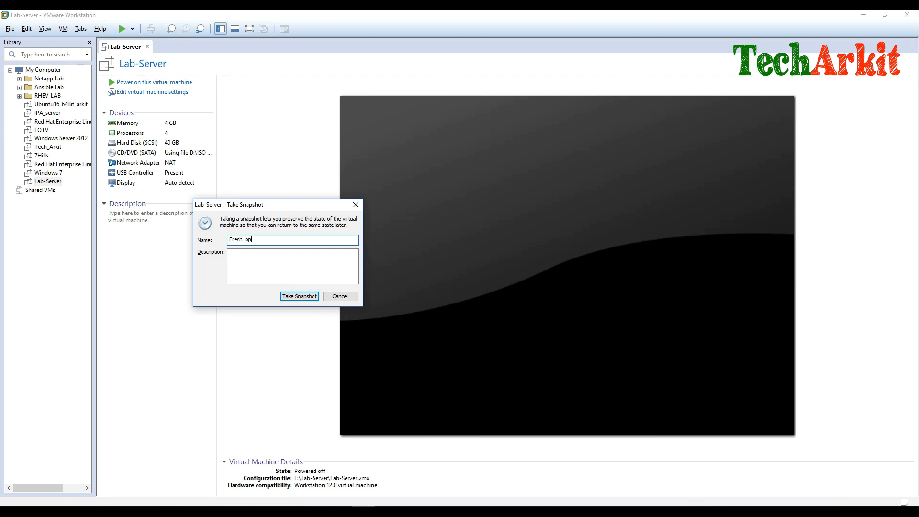
{"action": "type", "text": "S"}
{"action": "left_click", "coordinate": [292, 267]}
{"action": "type", "text": "F"}
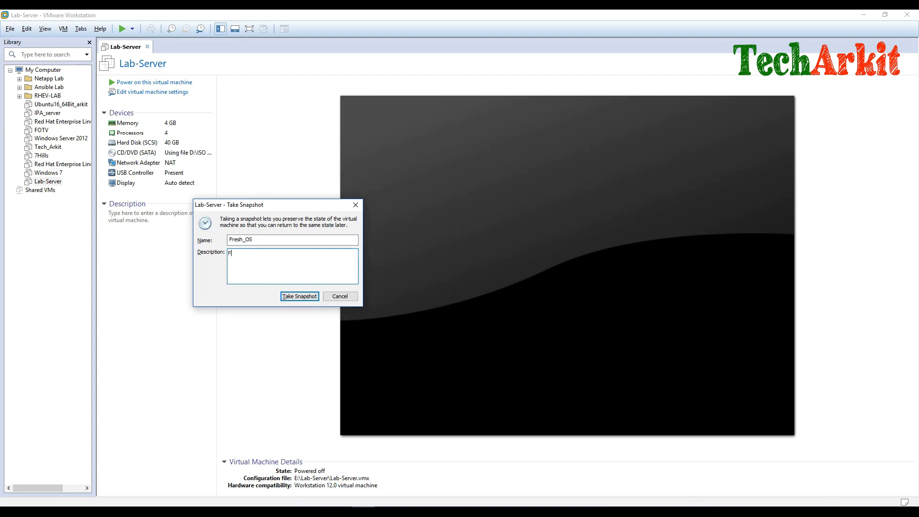
{"action": "type", "text": "resh"}
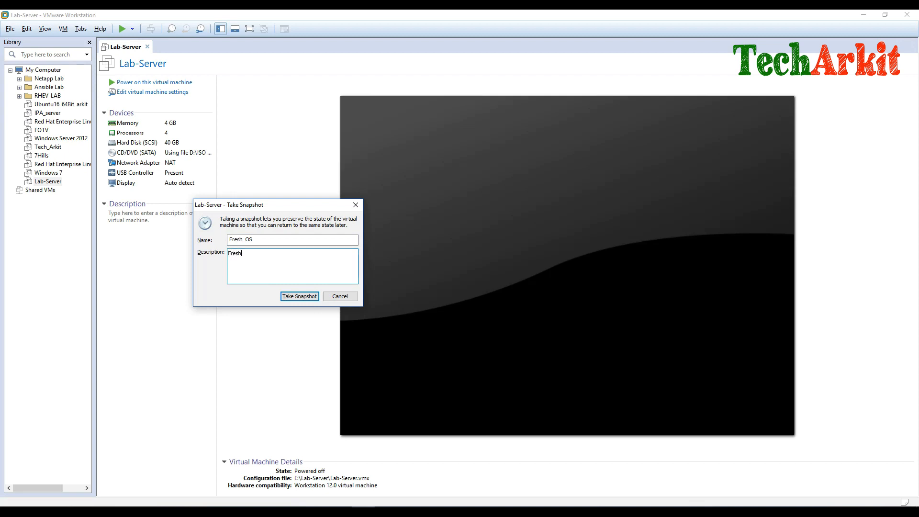
{"action": "type", "text": "Operati"}
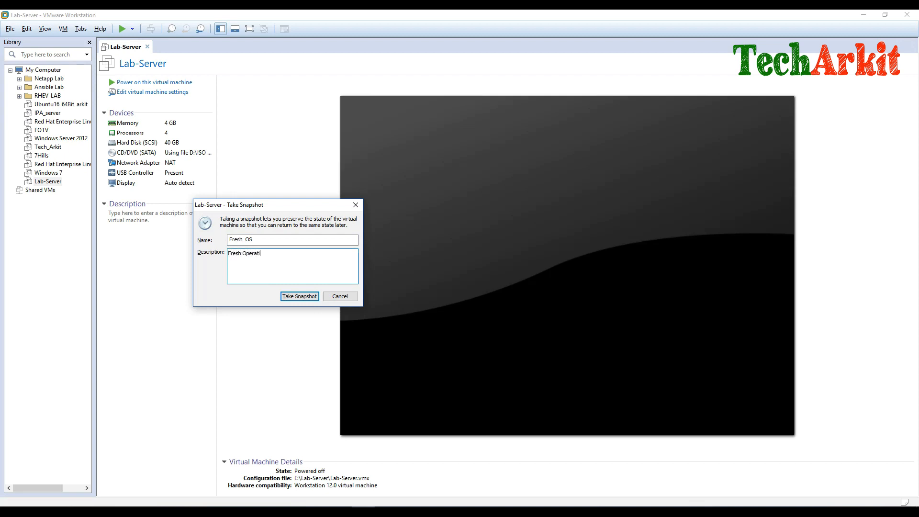
{"action": "type", "text": "ng System"}
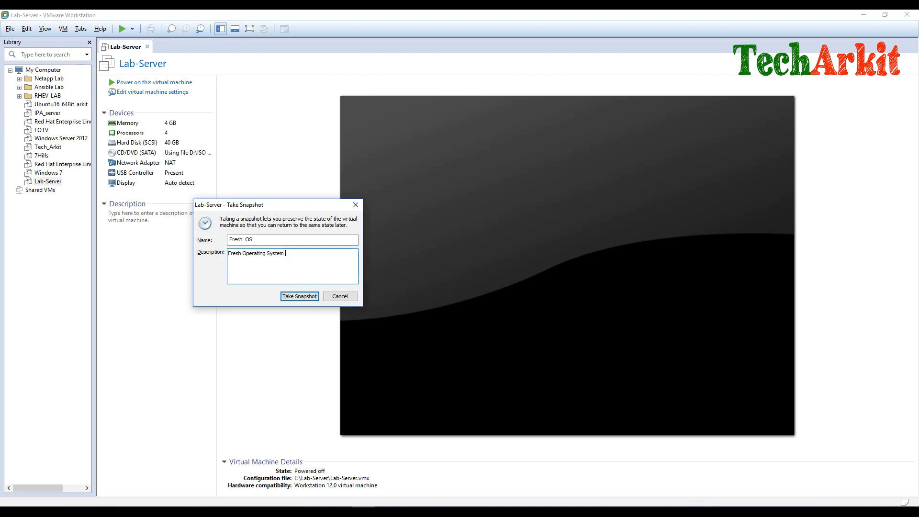
{"action": "type", "text": "Snapshot"}
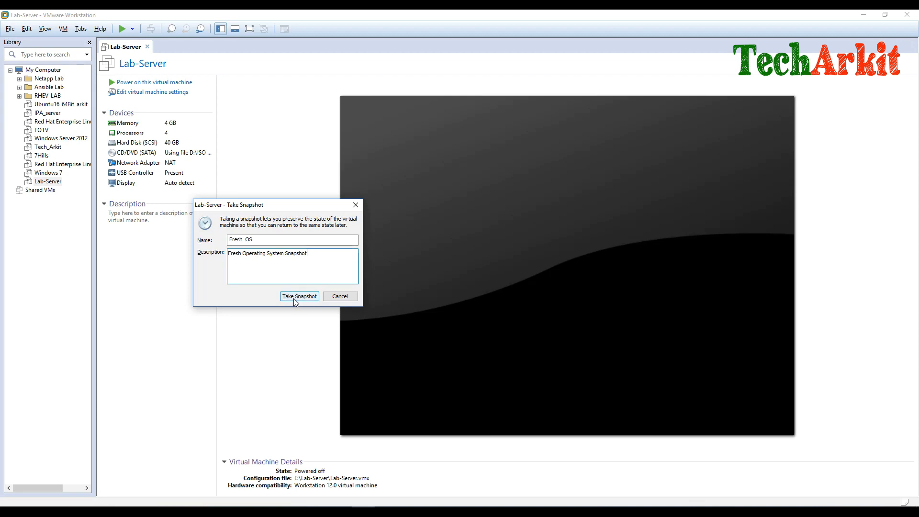
{"action": "left_click", "coordinate": [298, 296]}
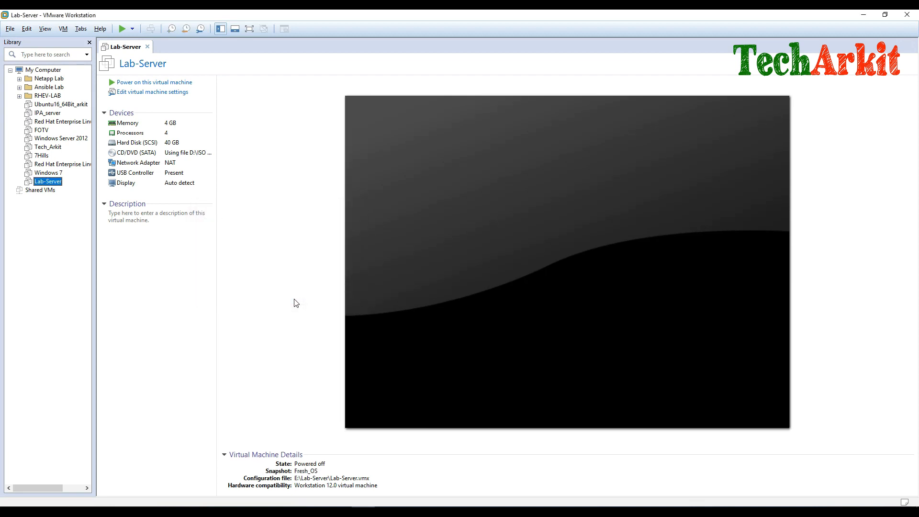
{"action": "mouse_move", "coordinate": [146, 195]}
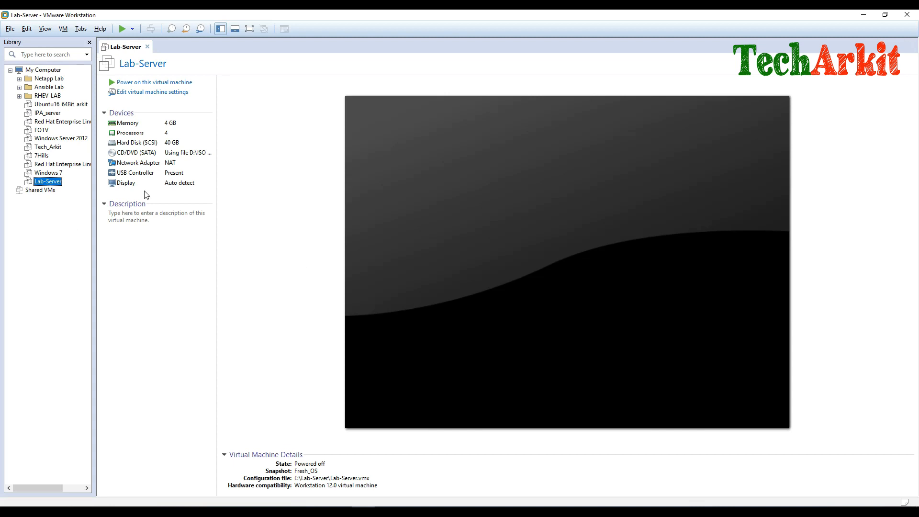
{"action": "mouse_move", "coordinate": [48, 181]}
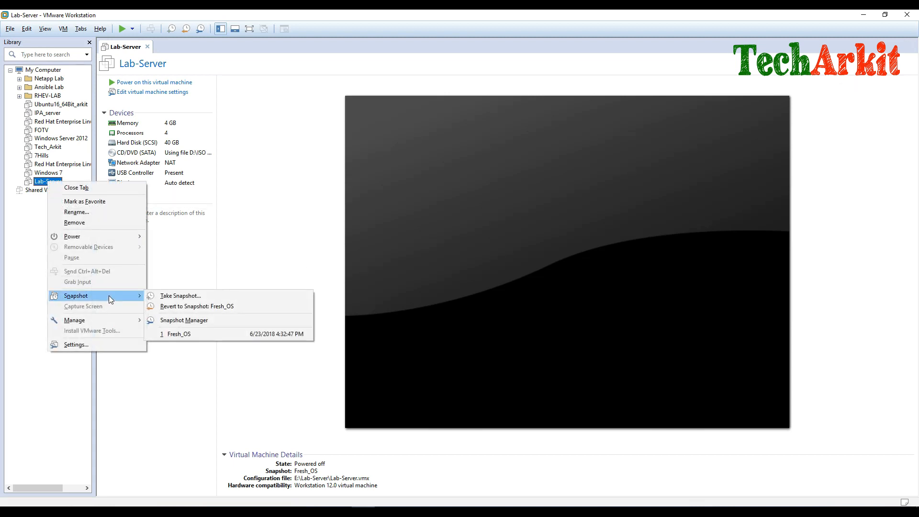
{"action": "mouse_move", "coordinate": [85, 296]}
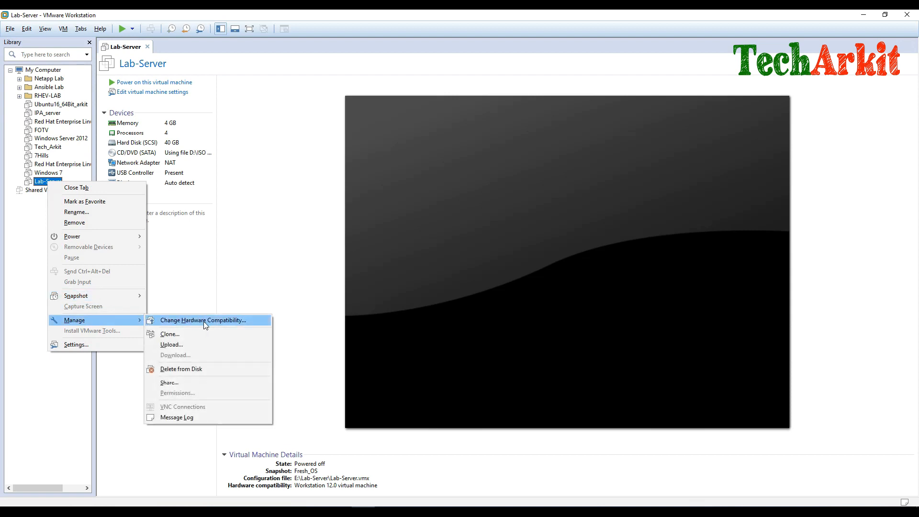
- Start a full clone of Lab-Server from the existing Fresh_OS snapshot
{"action": "left_click", "coordinate": [171, 333]}
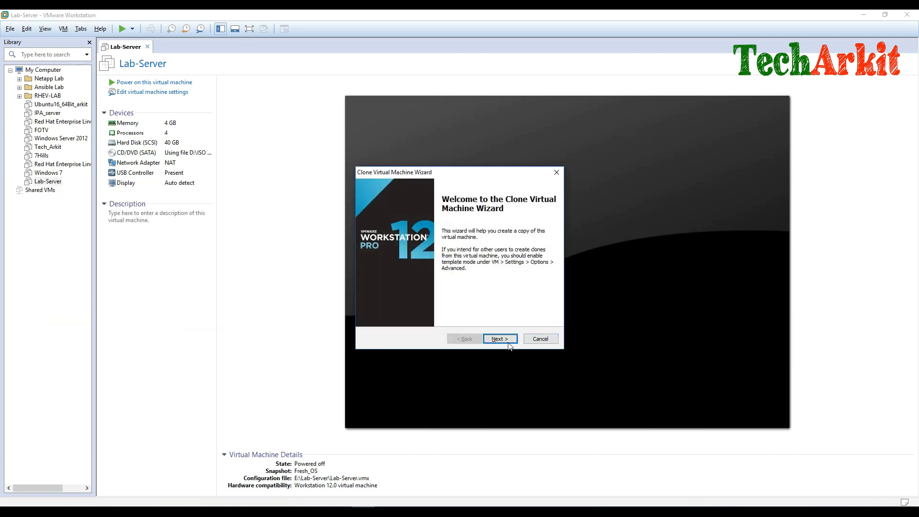
{"action": "left_click", "coordinate": [499, 338]}
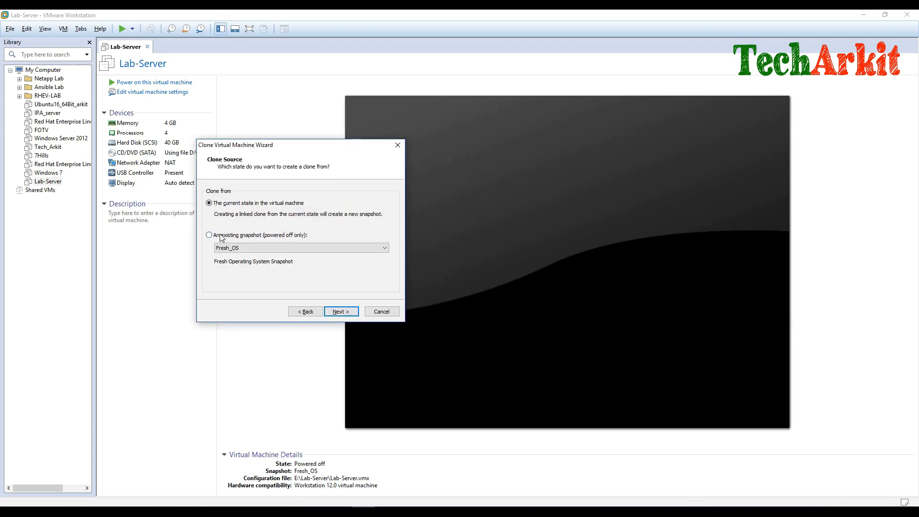
{"action": "left_click", "coordinate": [209, 235]}
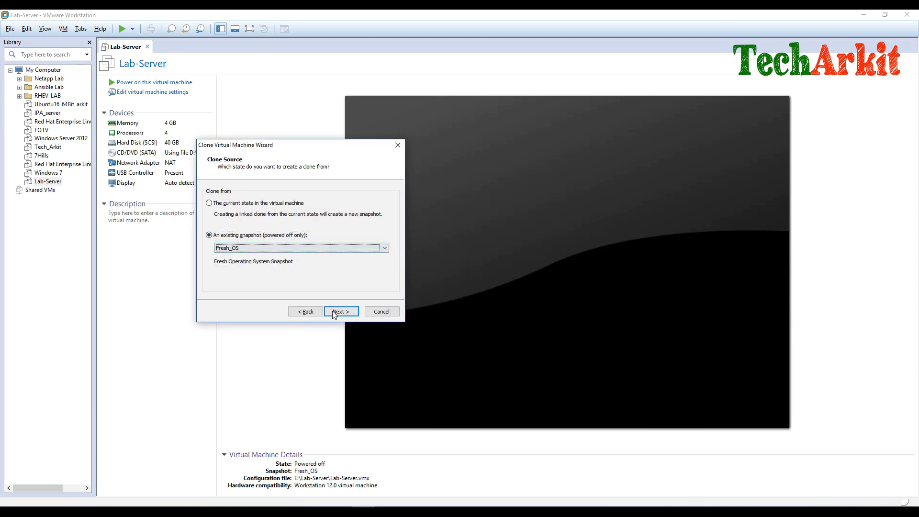
{"action": "left_click", "coordinate": [340, 311]}
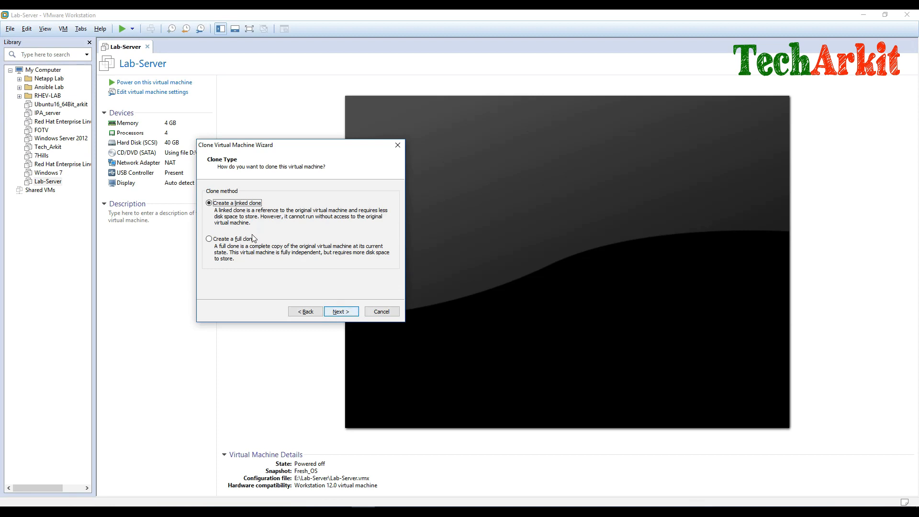
{"action": "left_click", "coordinate": [210, 238]}
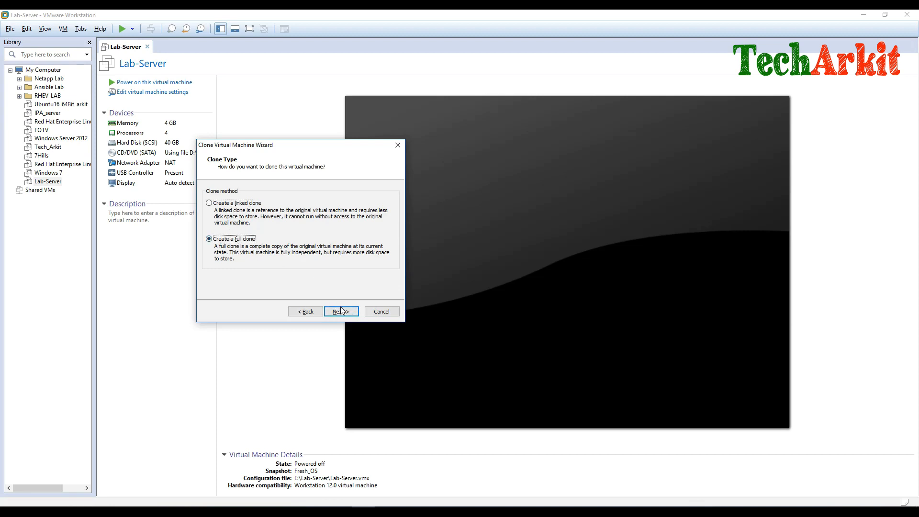
{"action": "left_click", "coordinate": [340, 311]}
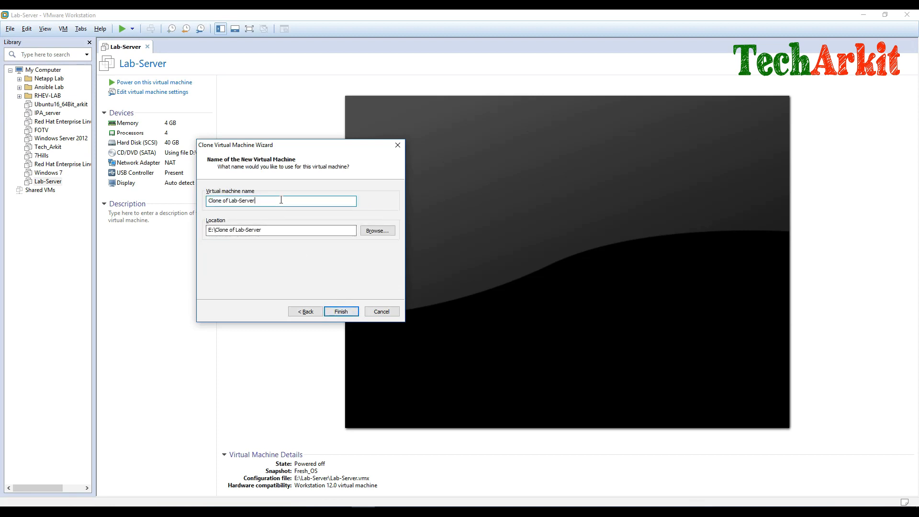
- Name the clone Lab-Client and finish creating it
{"action": "triple_click", "coordinate": [281, 200]}
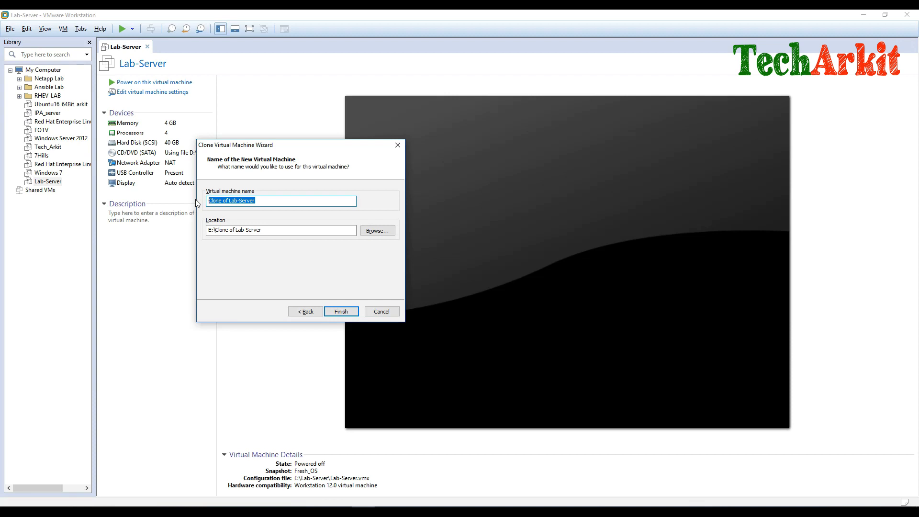
{"action": "type", "text": "Lab-Client"}
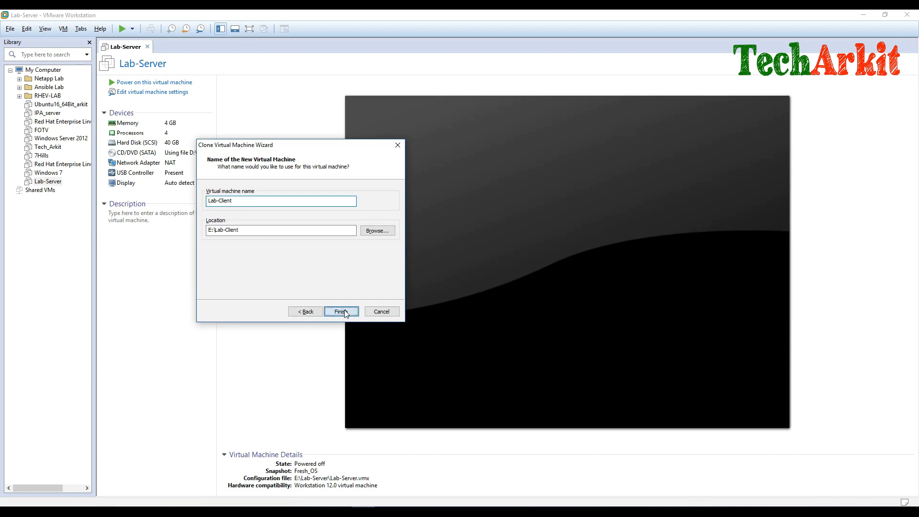
{"action": "left_click", "coordinate": [341, 311]}
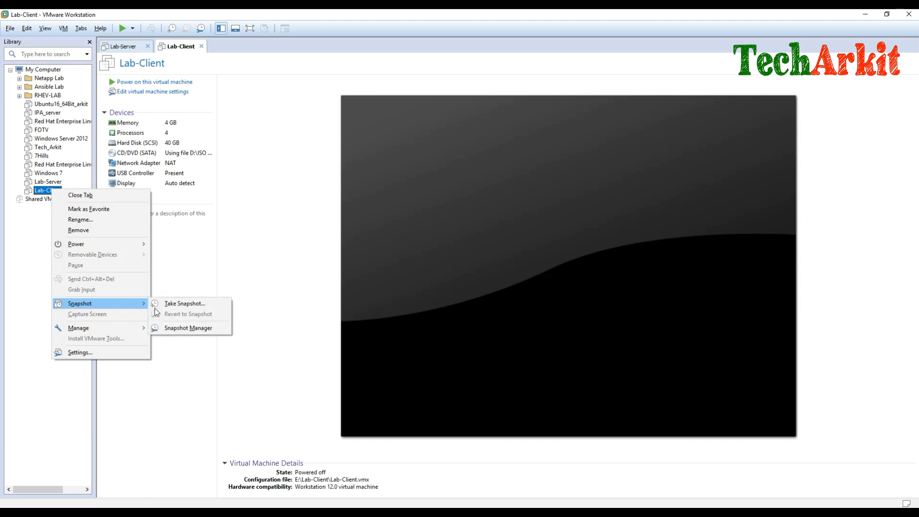
- Take Lab-Client's first snapshot with the default name Snapshot 1
{"action": "left_click", "coordinate": [185, 304]}
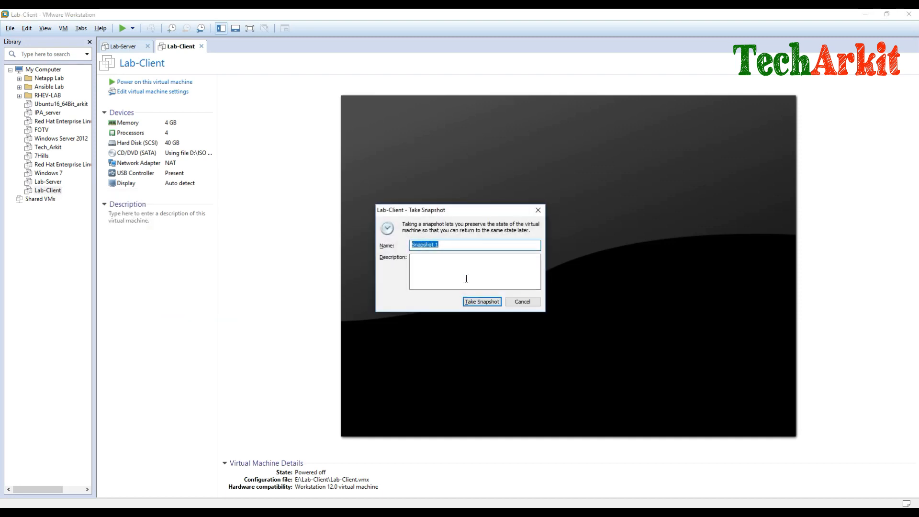
{"action": "left_click", "coordinate": [482, 302]}
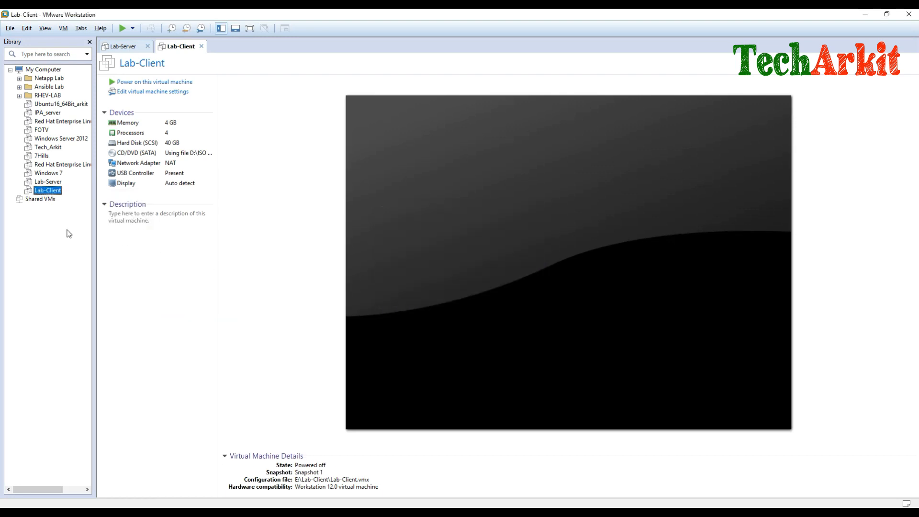